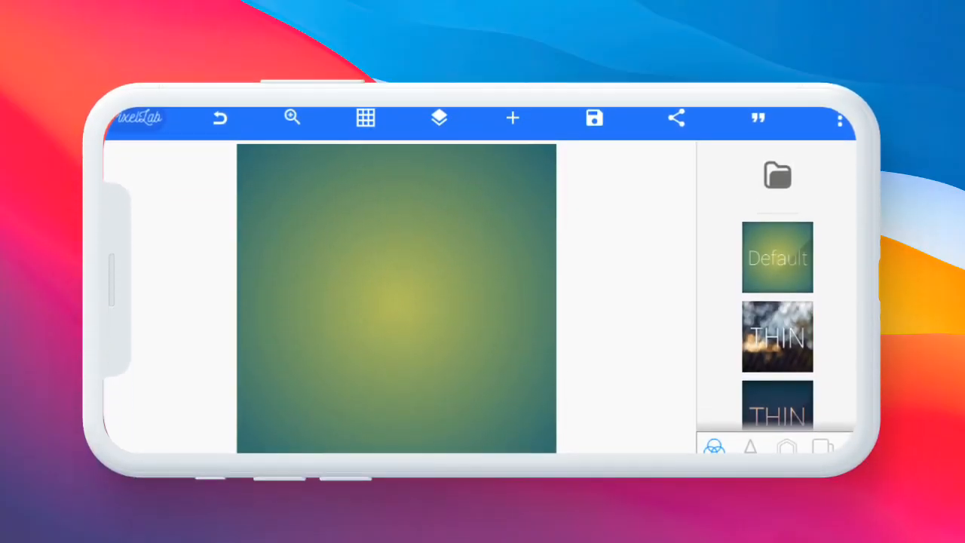
- Open the Default project and delete its placeholder New Text, leaving the gradient canvas
click(778, 257)
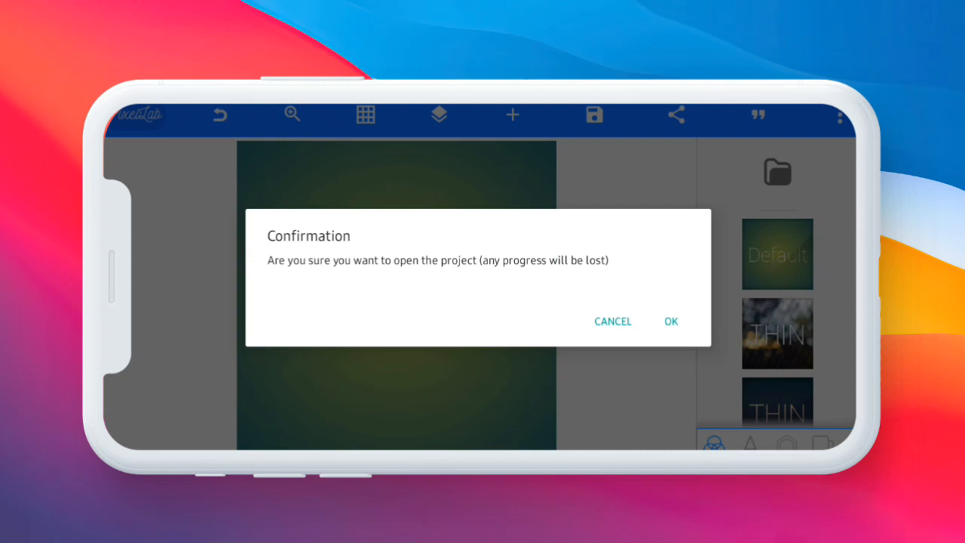
click(671, 320)
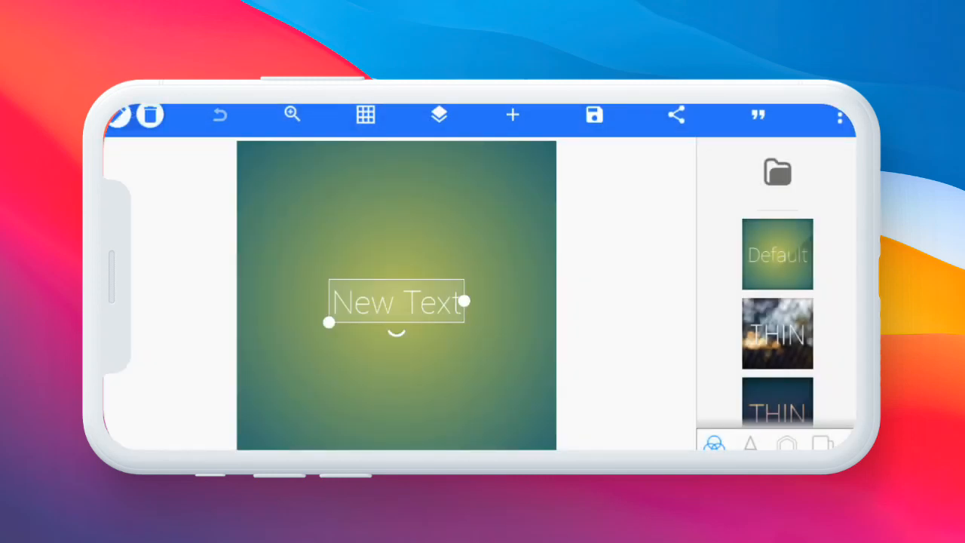
click(150, 115)
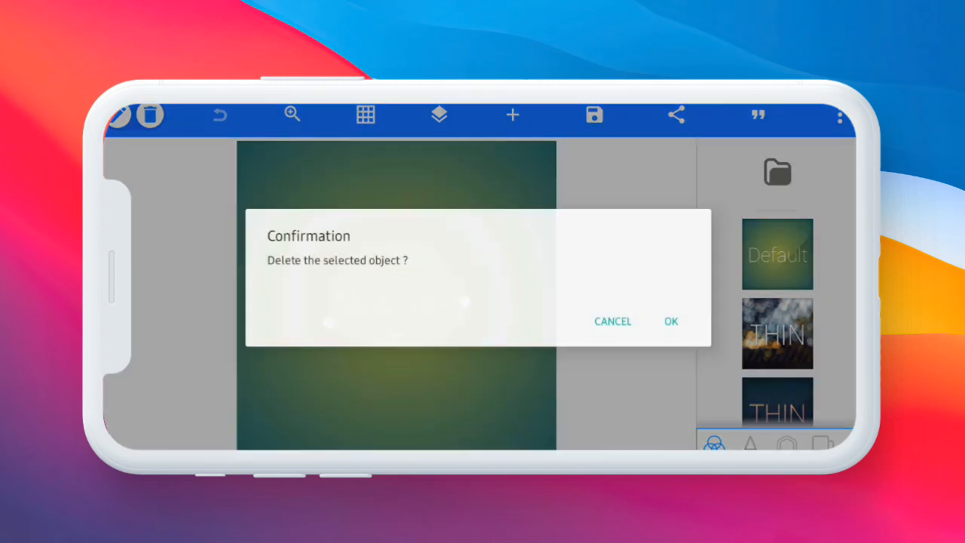
click(670, 320)
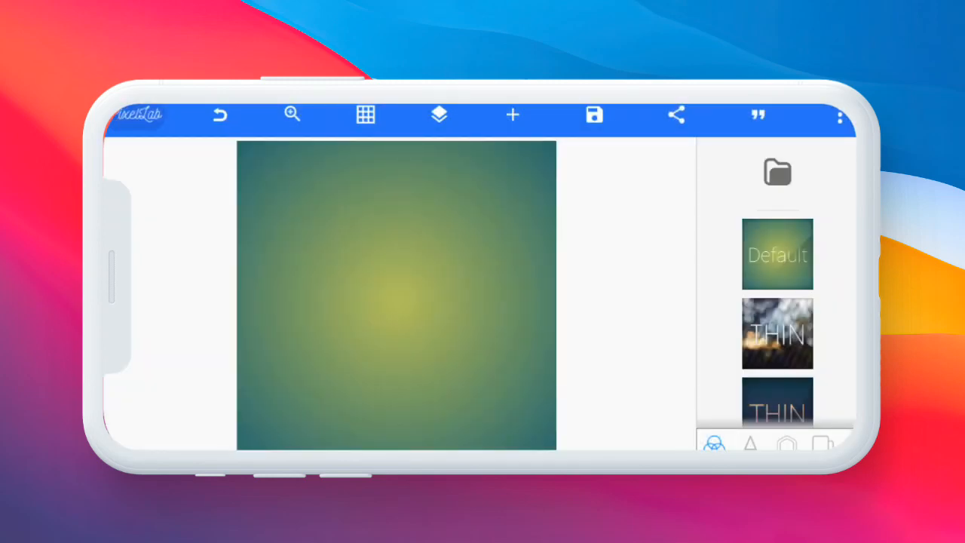
click(821, 443)
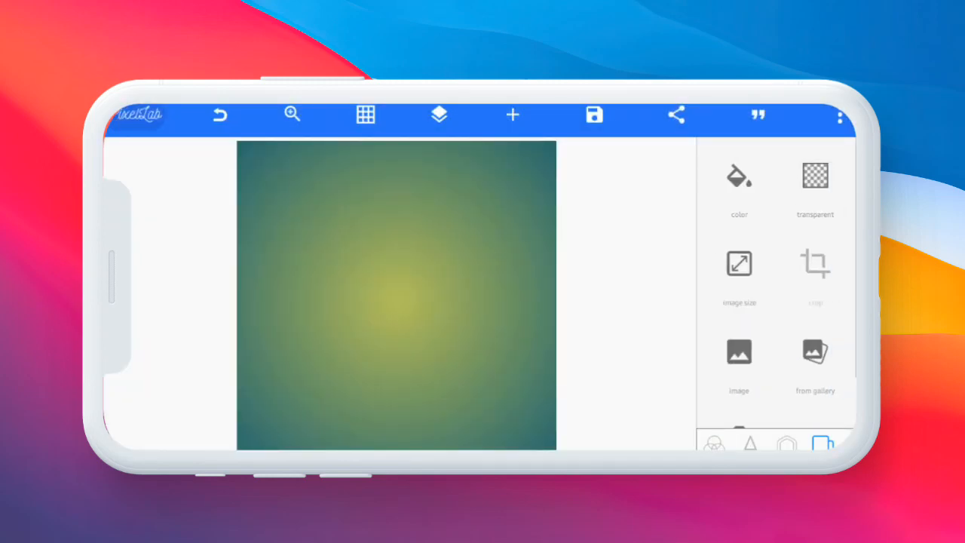
- Import the wave wallpaper from the gallery and stretch it using Relative size
click(512, 114)
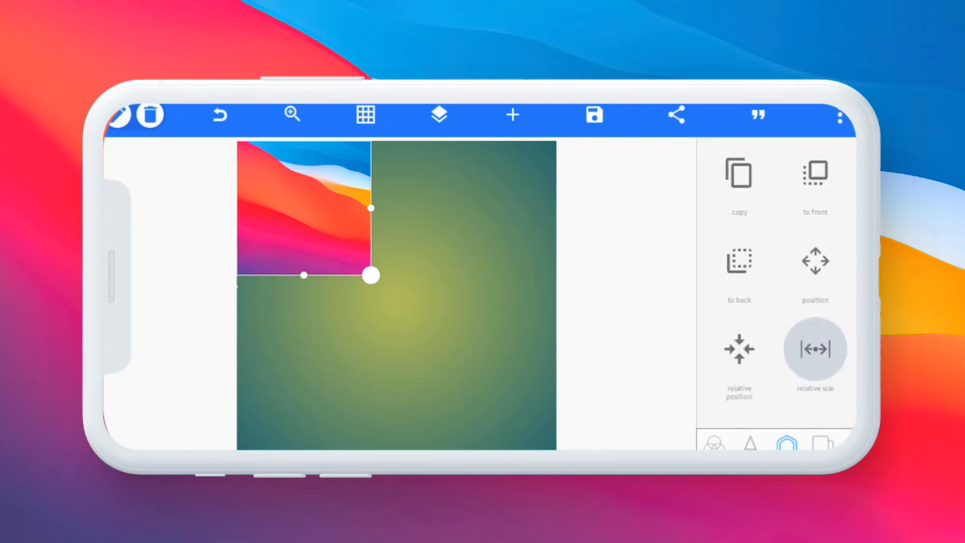
click(814, 348)
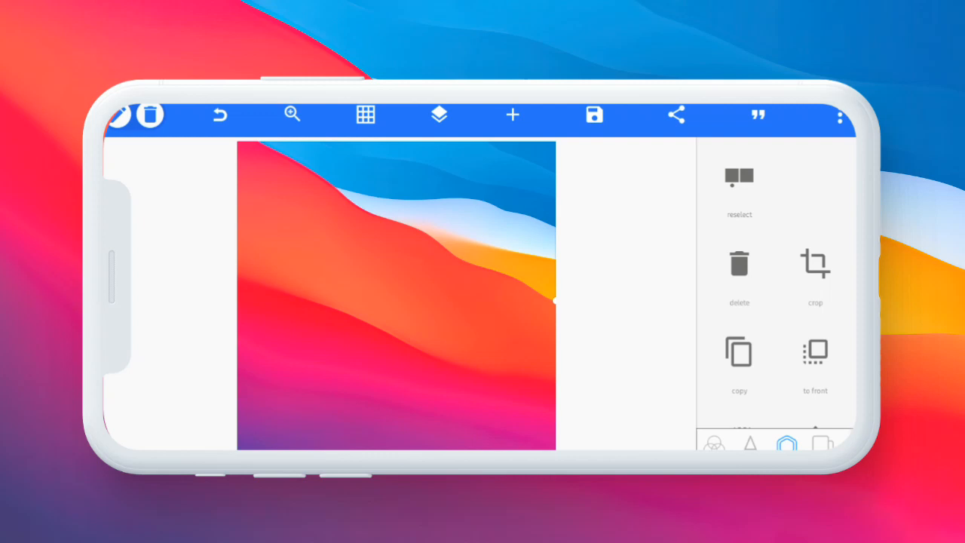
- Add a white '3k' text and enlarge it
click(438, 115)
text(3k)
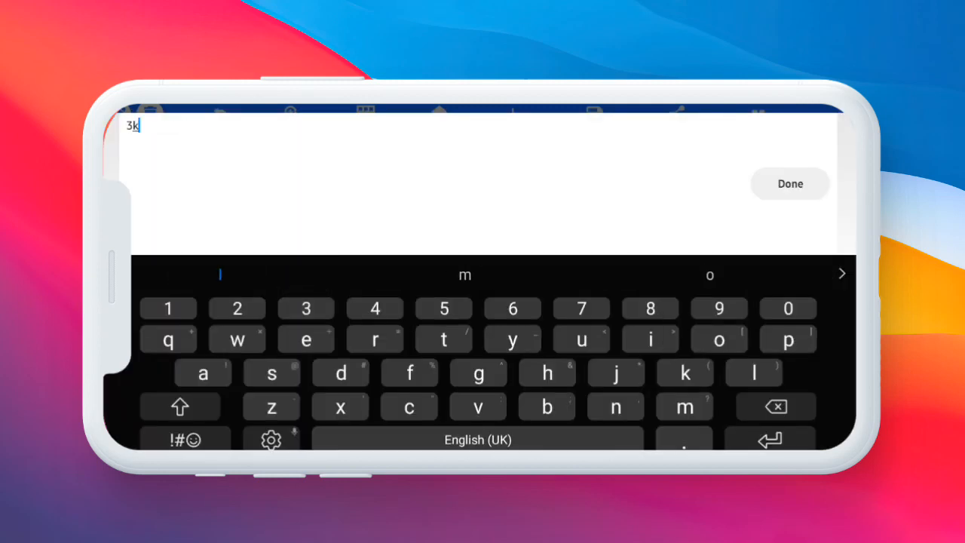
click(789, 183)
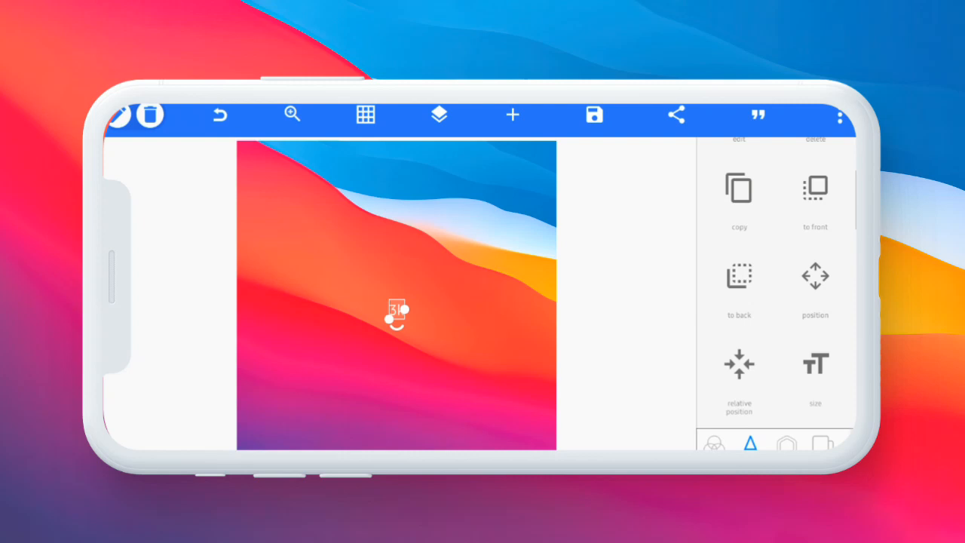
click(815, 365)
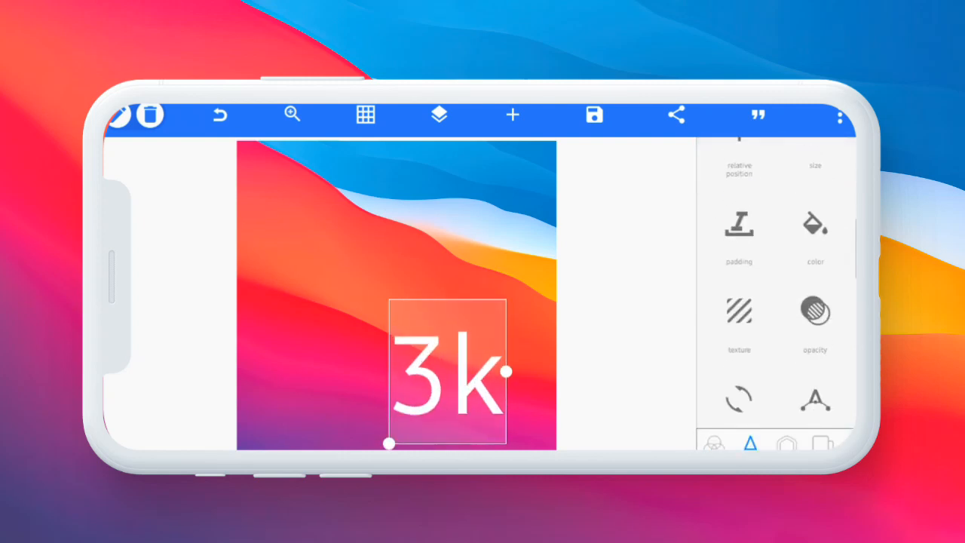
scroll(down, 3)
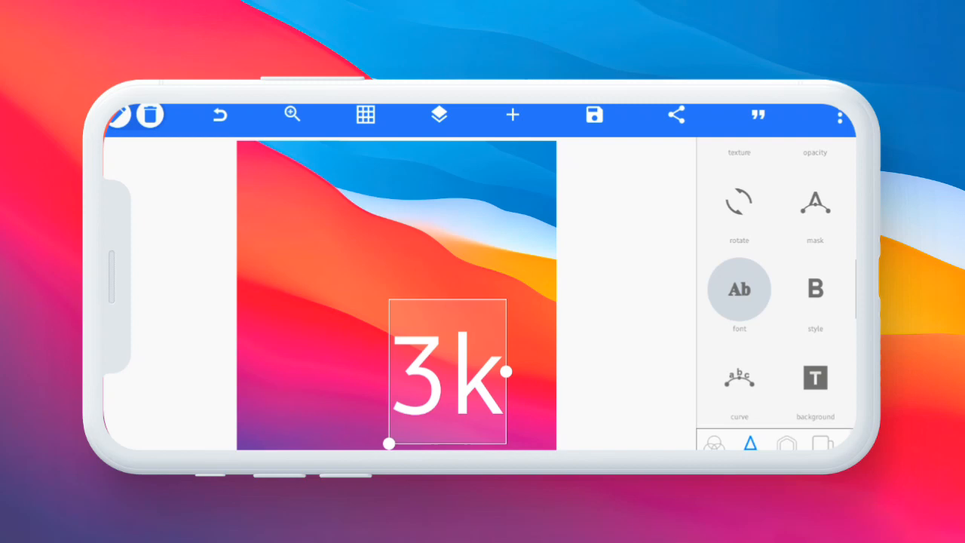
- Switch the 3k text to the Poppins-Black font
click(739, 289)
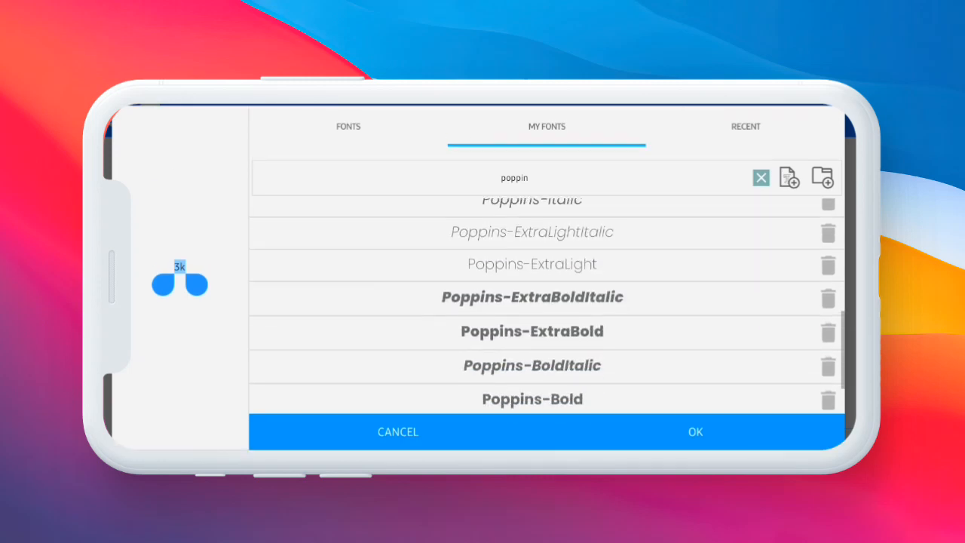
scroll(down, 3)
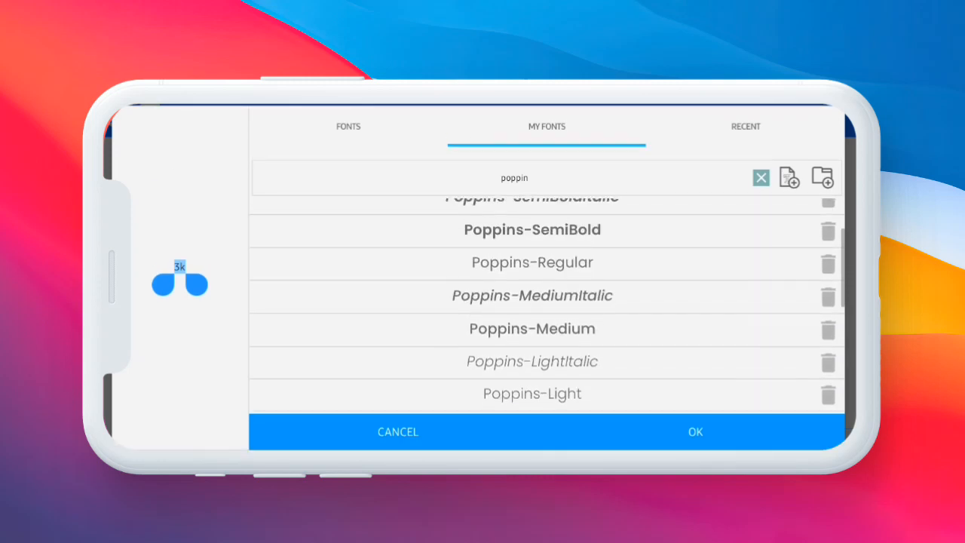
scroll(down, 3)
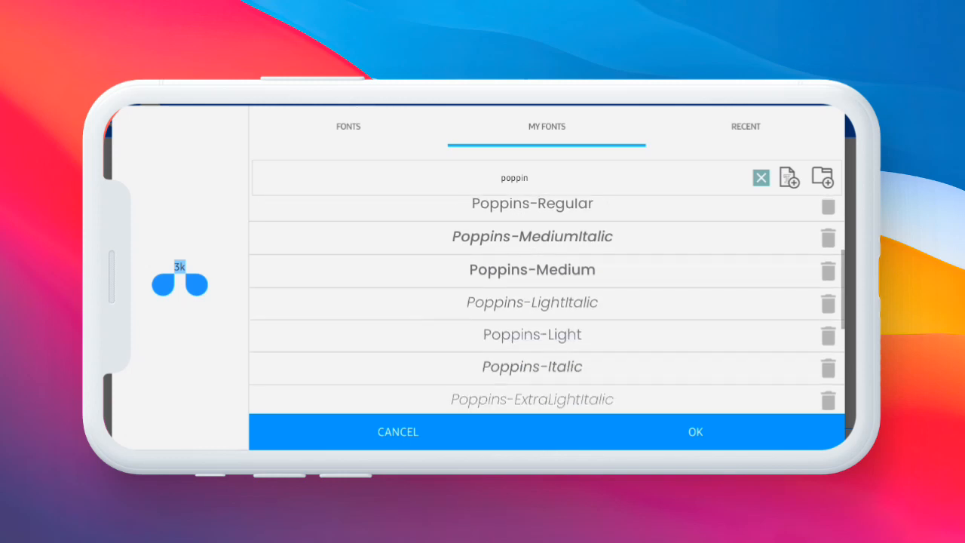
scroll(down, 3)
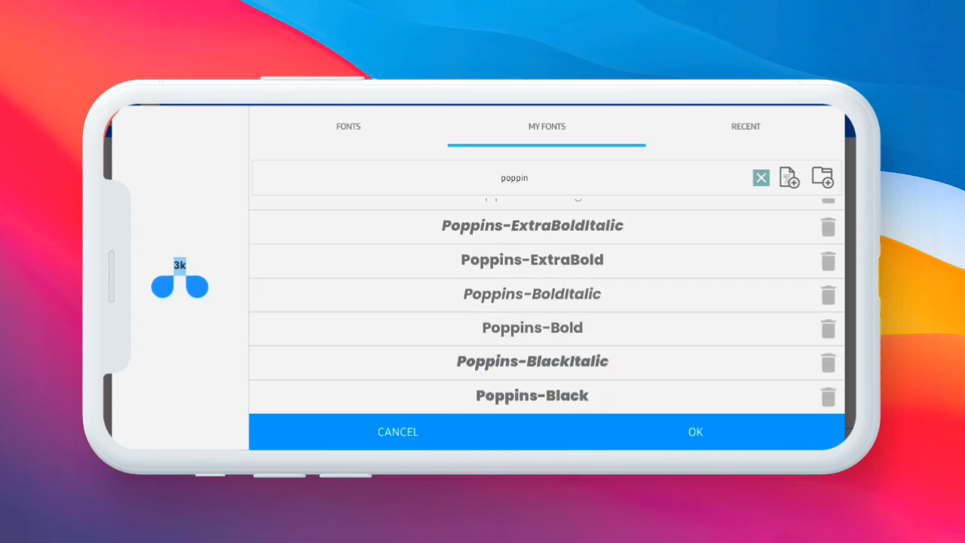
click(695, 431)
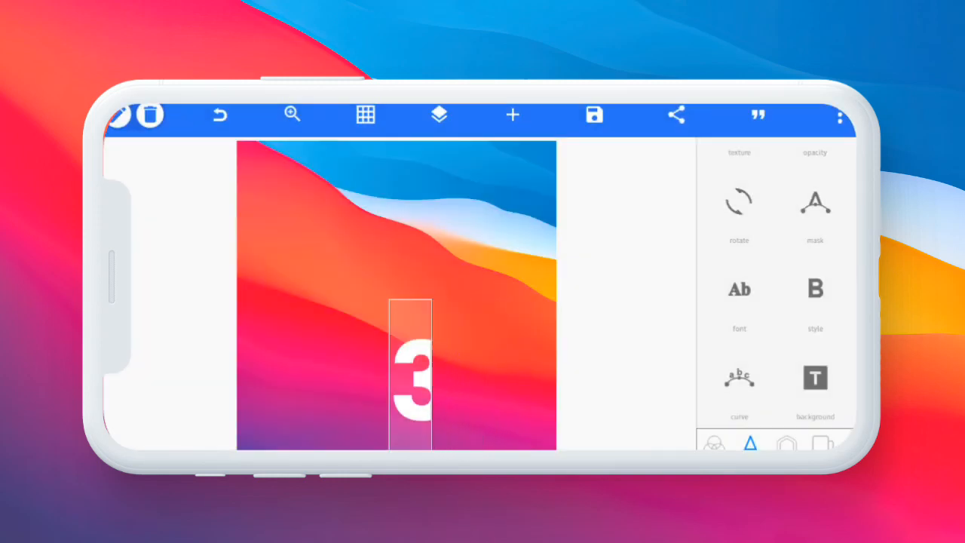
- Tighten 3k letter spacing to about -5, adjust its padding, and start a Followers text
click(365, 114)
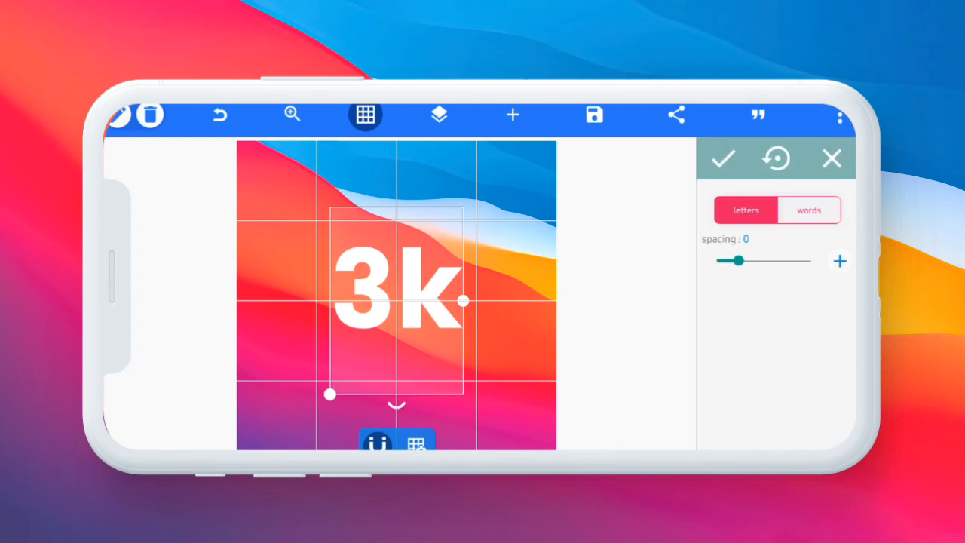
drag(737, 261, 715, 261)
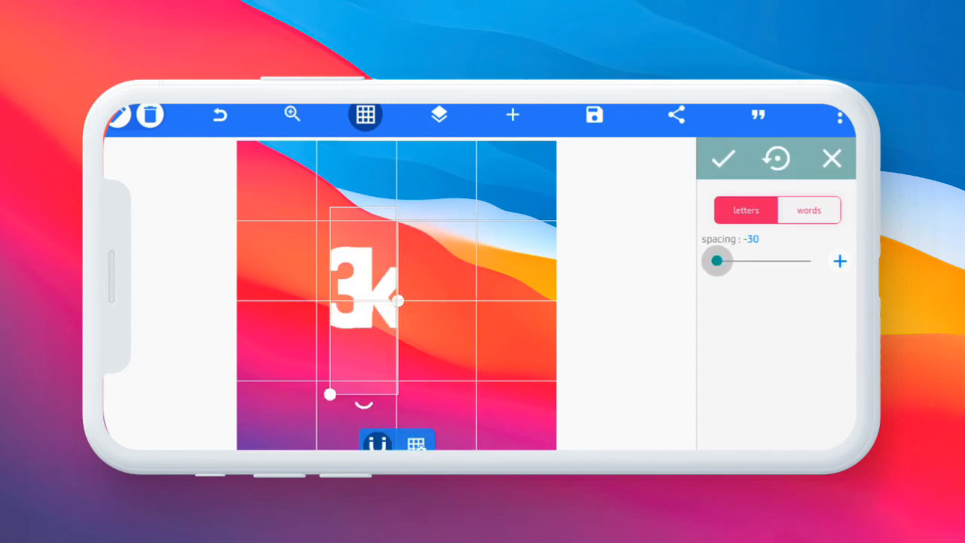
drag(715, 261, 735, 261)
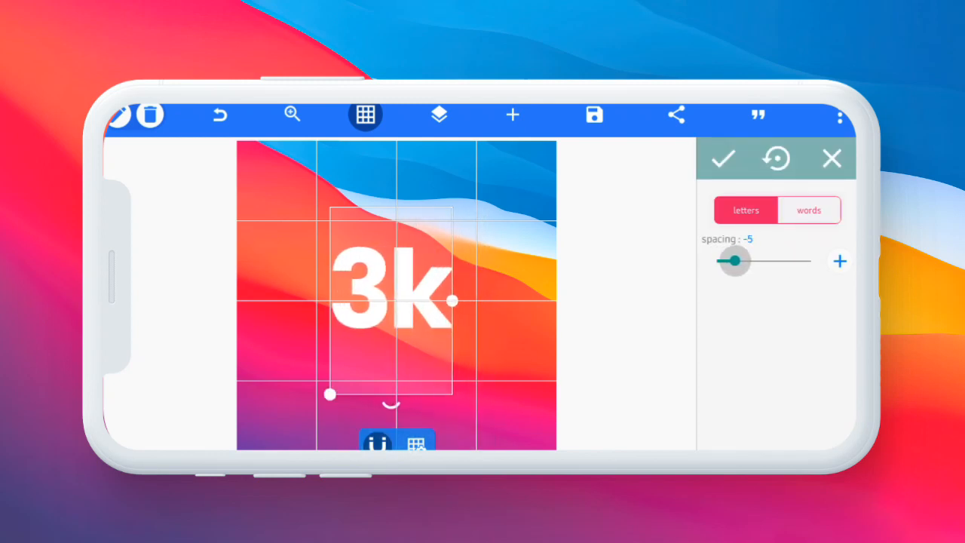
drag(735, 261, 731, 260)
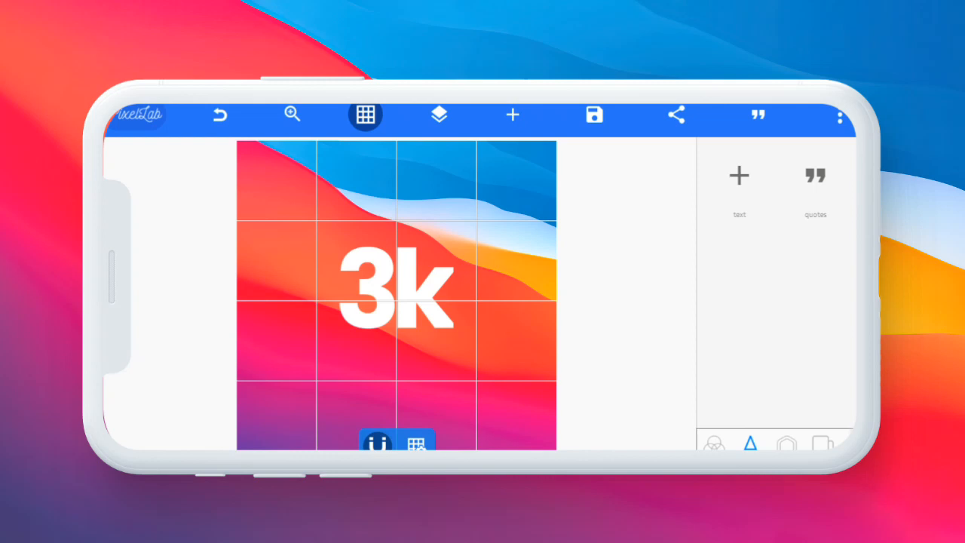
click(396, 294)
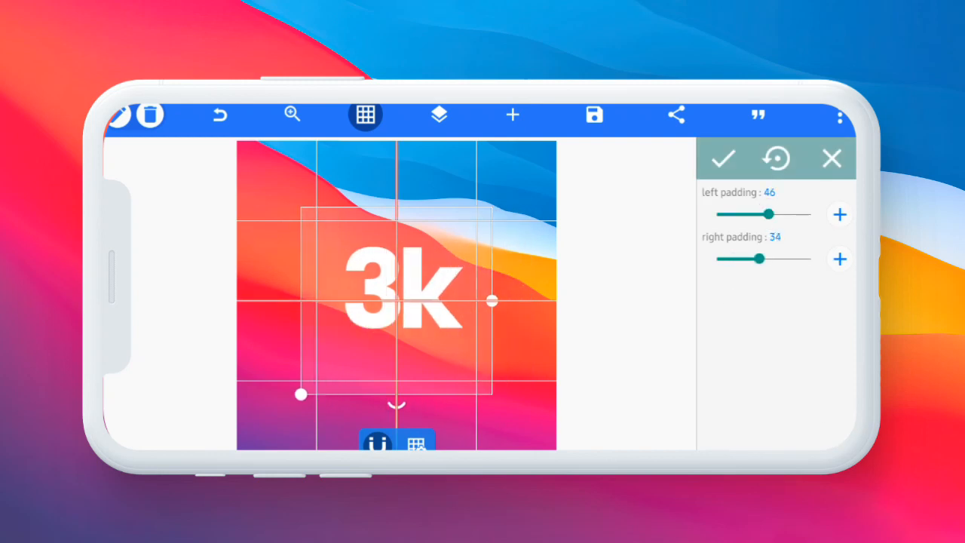
click(722, 158)
text(Followers)
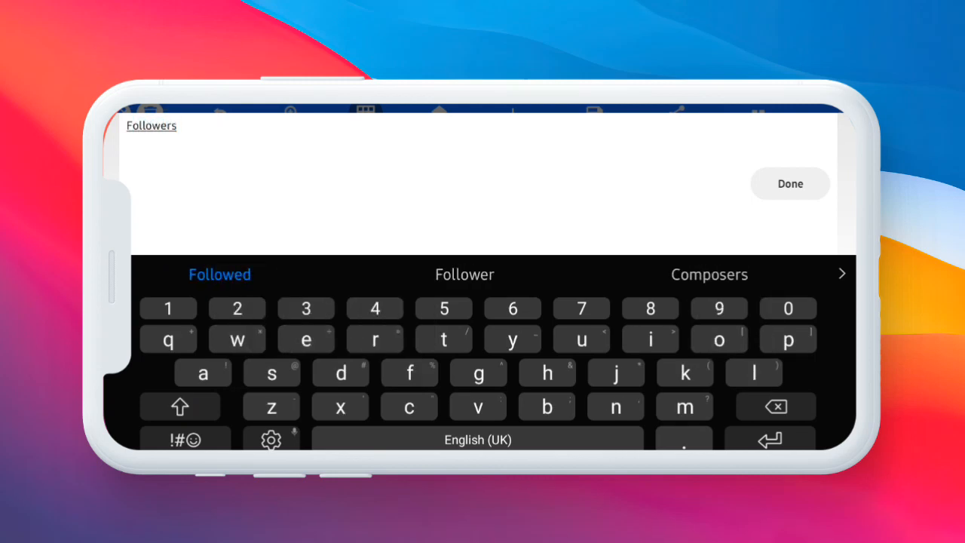
- Shrink Followers to size 52, place it beneath 3k, and hide the grid
click(789, 183)
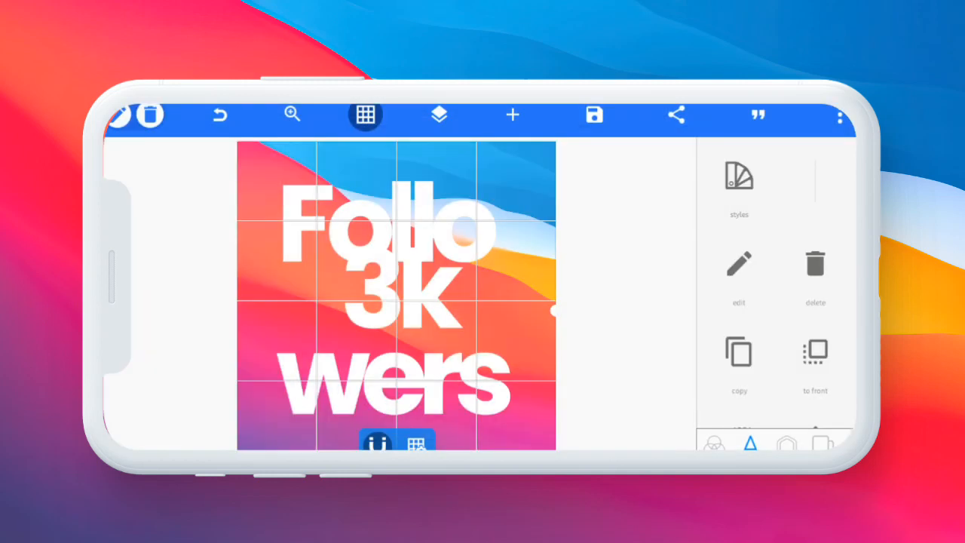
click(738, 177)
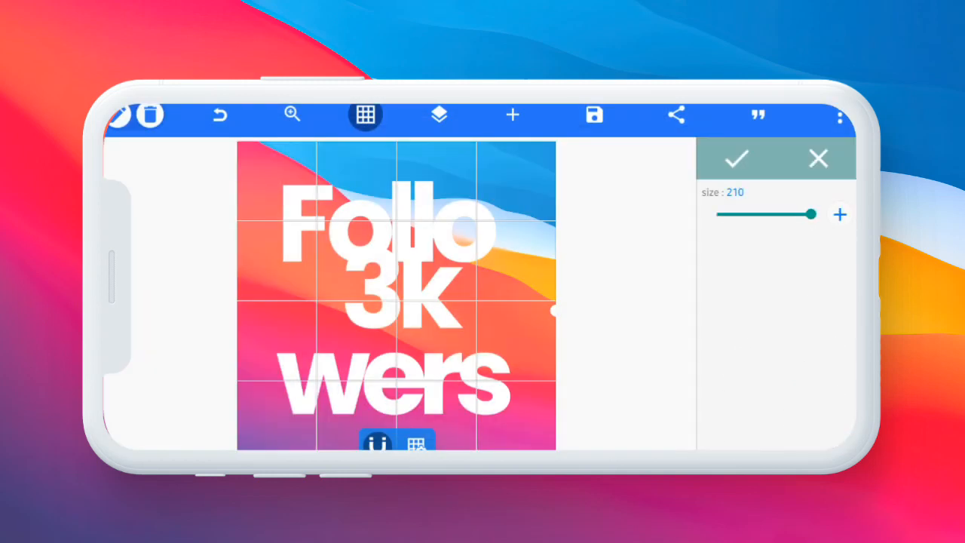
drag(810, 215, 738, 214)
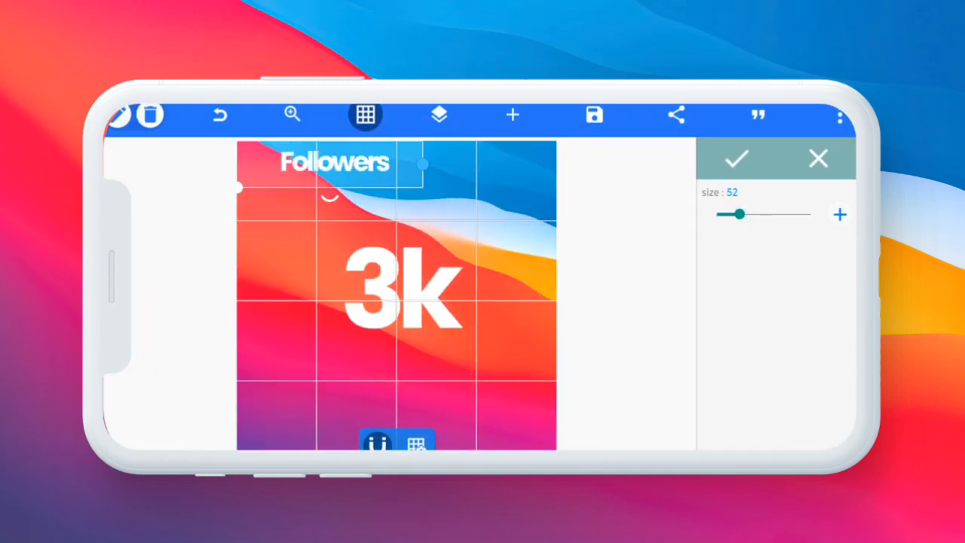
drag(334, 162, 398, 341)
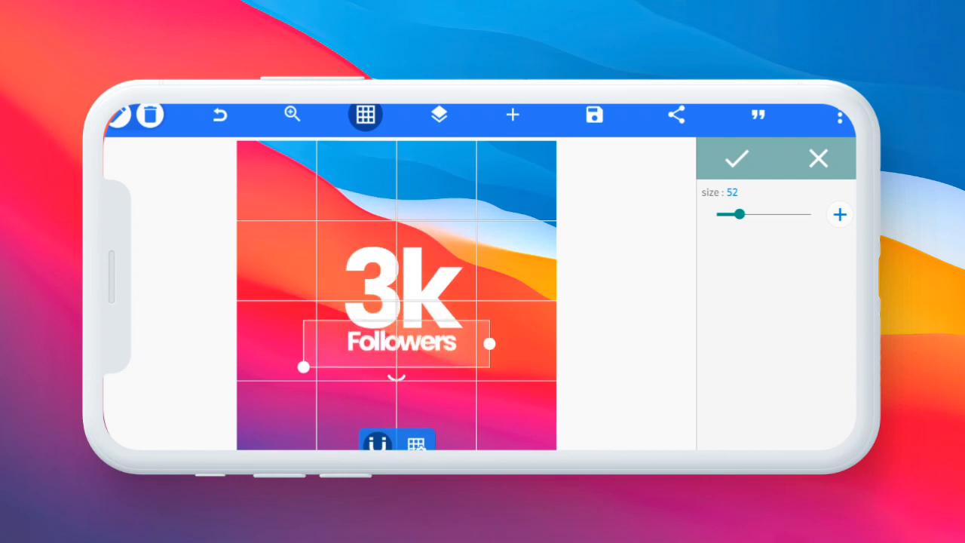
click(736, 159)
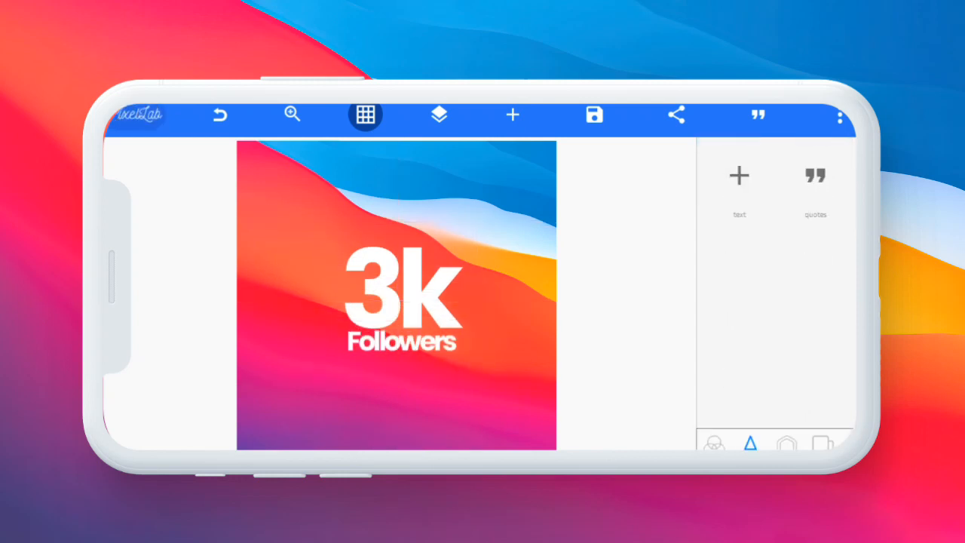
click(365, 114)
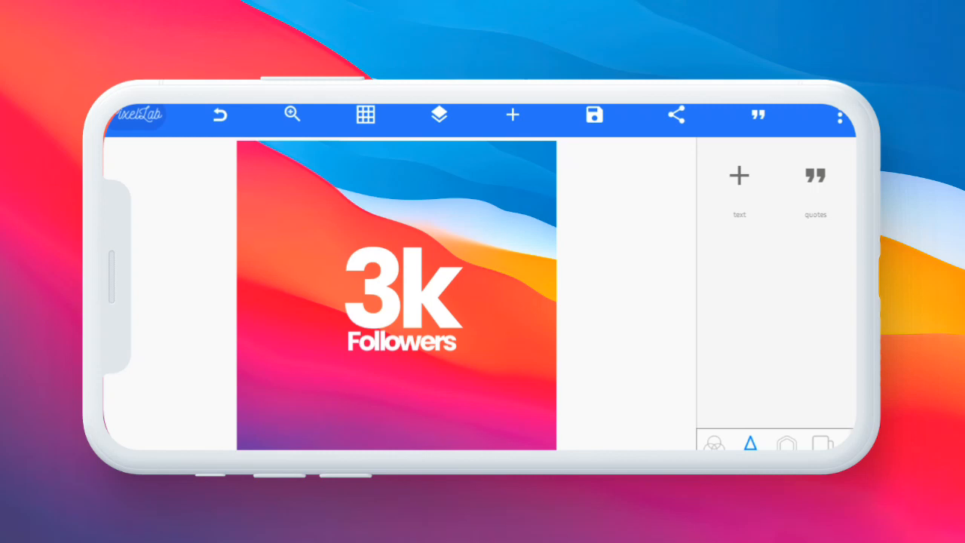
- Give 3k an orange-and-blue shadow with blur radius 7 and offsets x 3, y 3
click(396, 302)
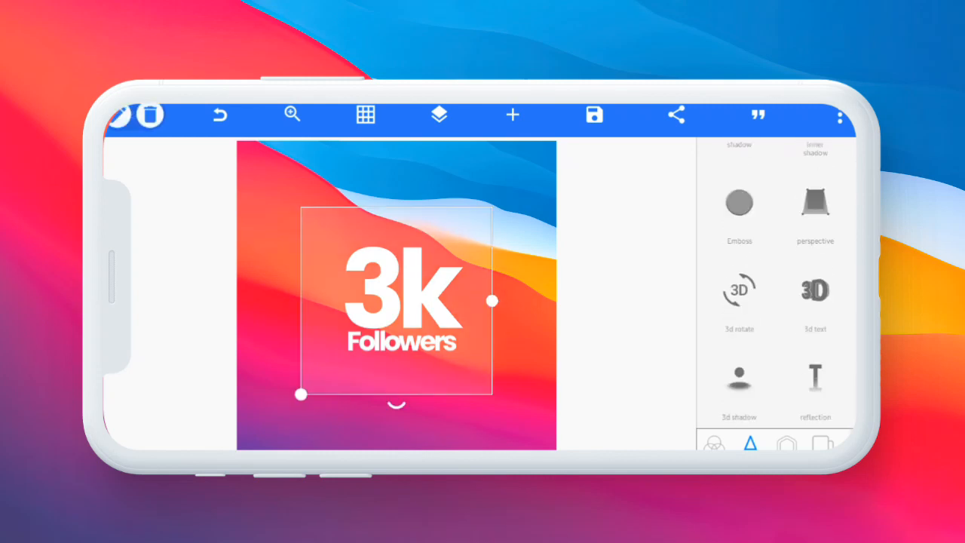
click(739, 202)
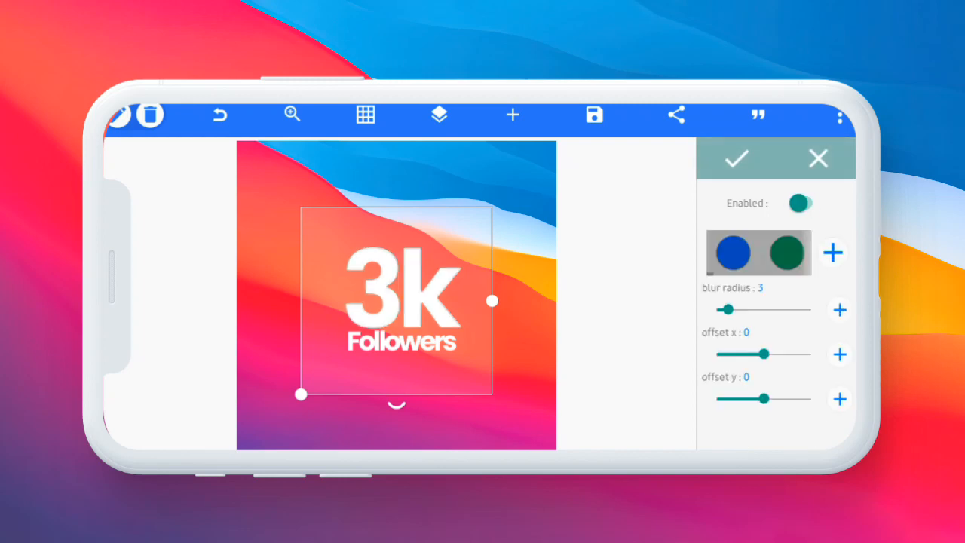
click(801, 202)
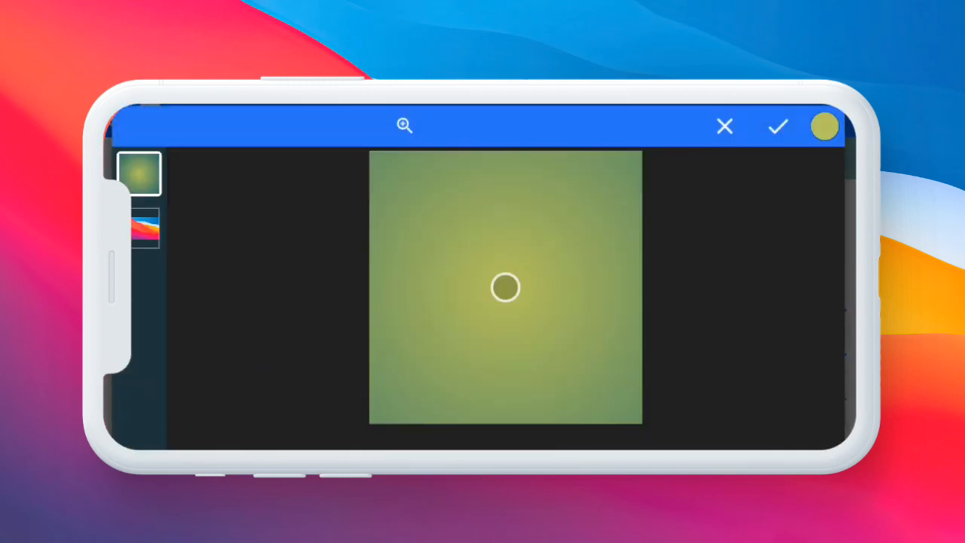
click(144, 230)
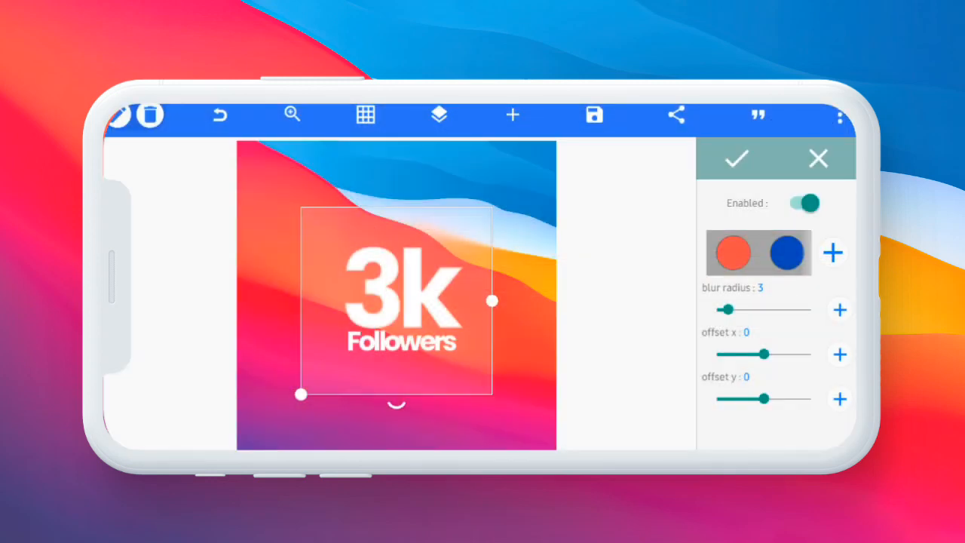
drag(728, 309, 735, 309)
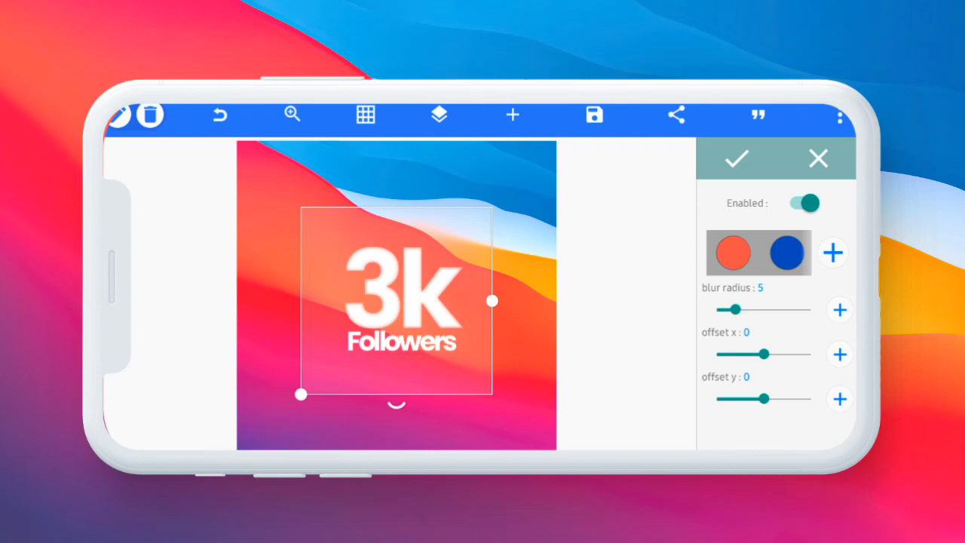
drag(763, 354, 759, 354)
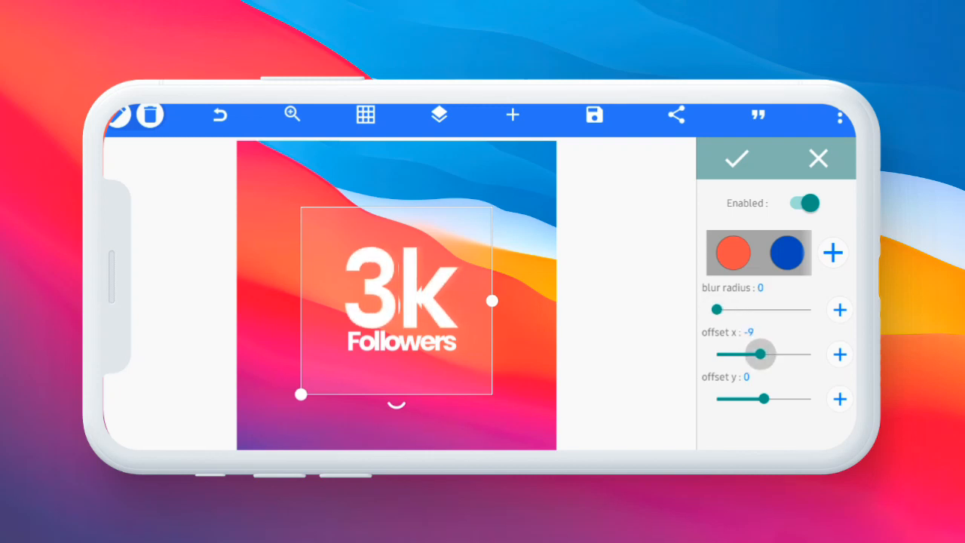
drag(759, 353, 767, 354)
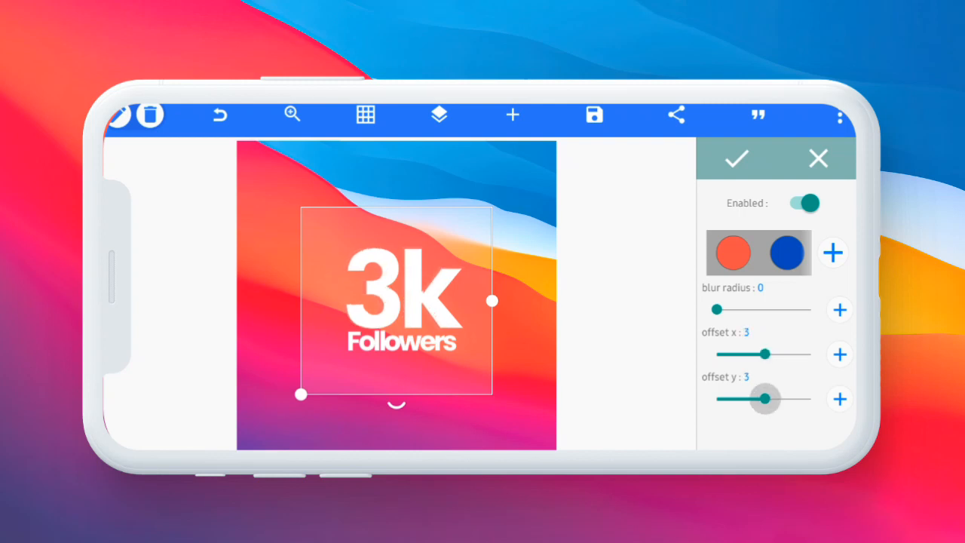
drag(715, 309, 742, 310)
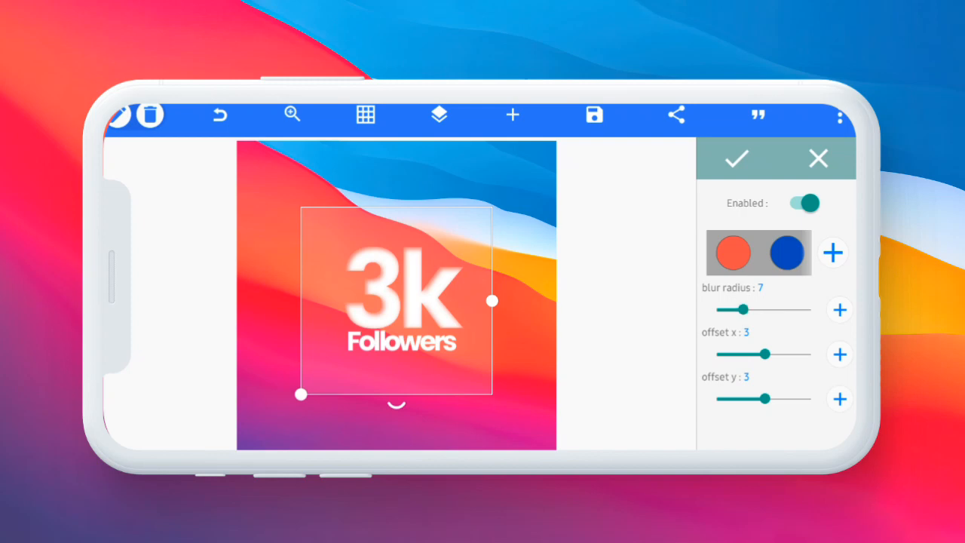
click(731, 253)
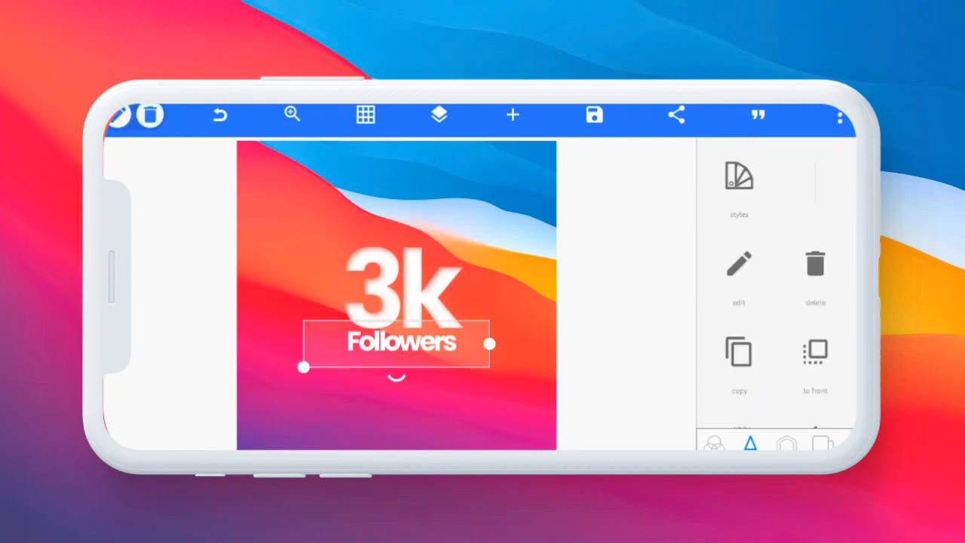
- Add a translucent red-orange shadow to Followers with offset x -3 and blur 5
scroll(down, 3)
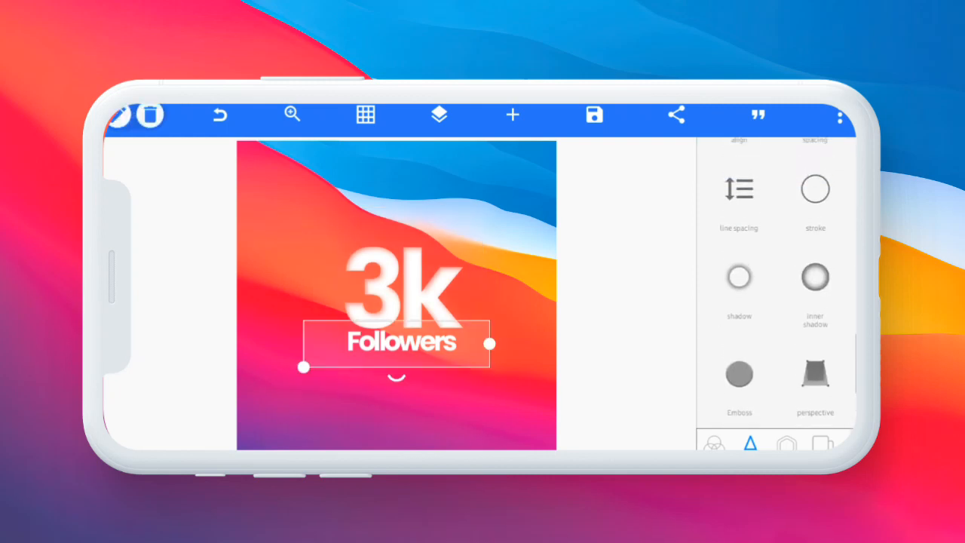
click(739, 277)
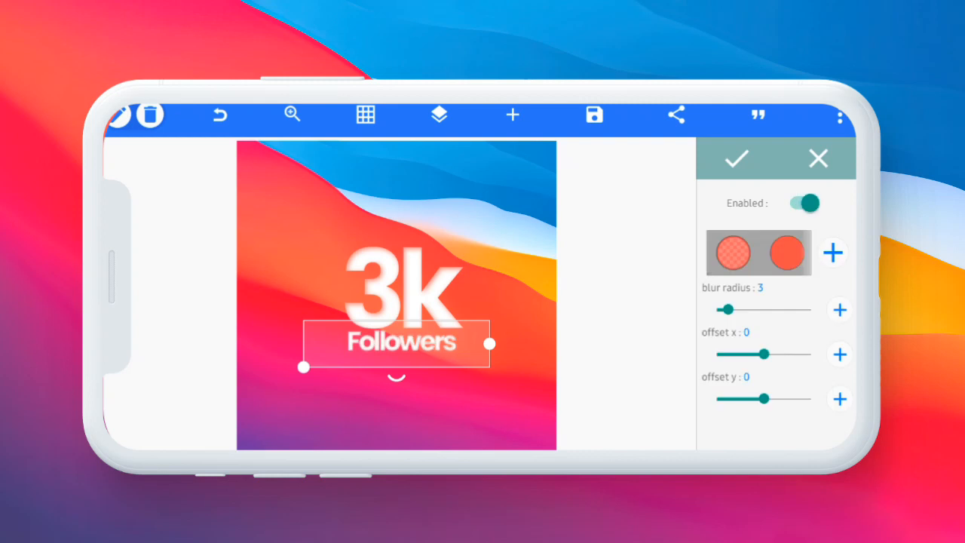
drag(742, 354, 767, 354)
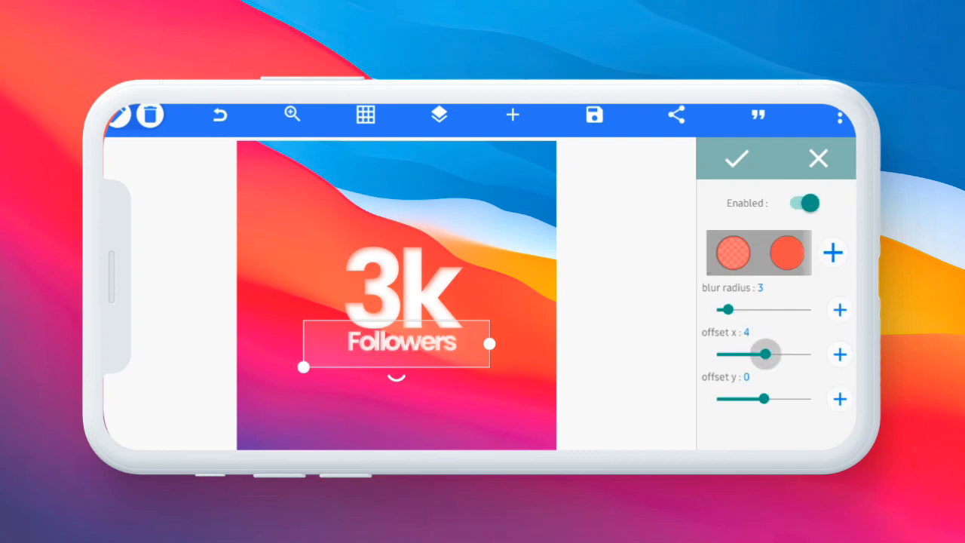
drag(767, 354, 784, 354)
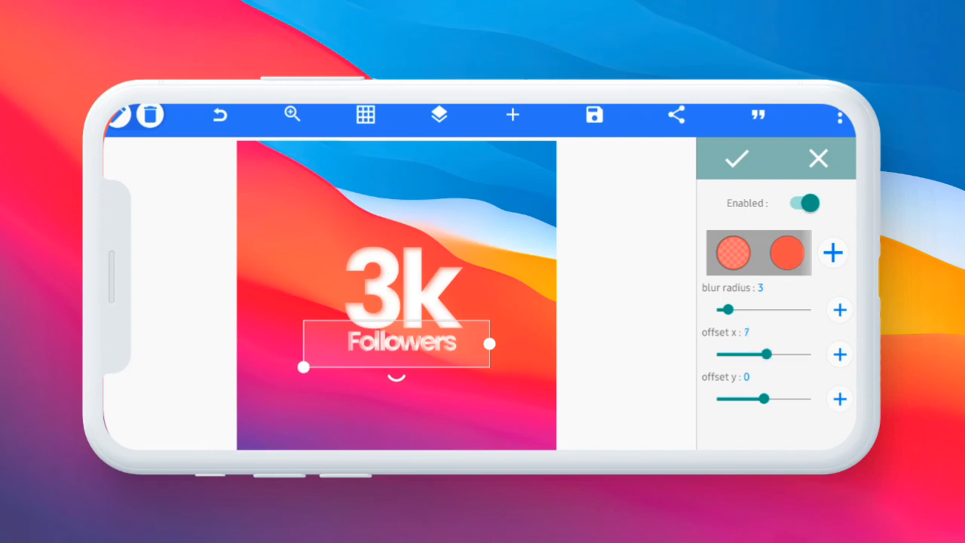
drag(768, 353, 762, 353)
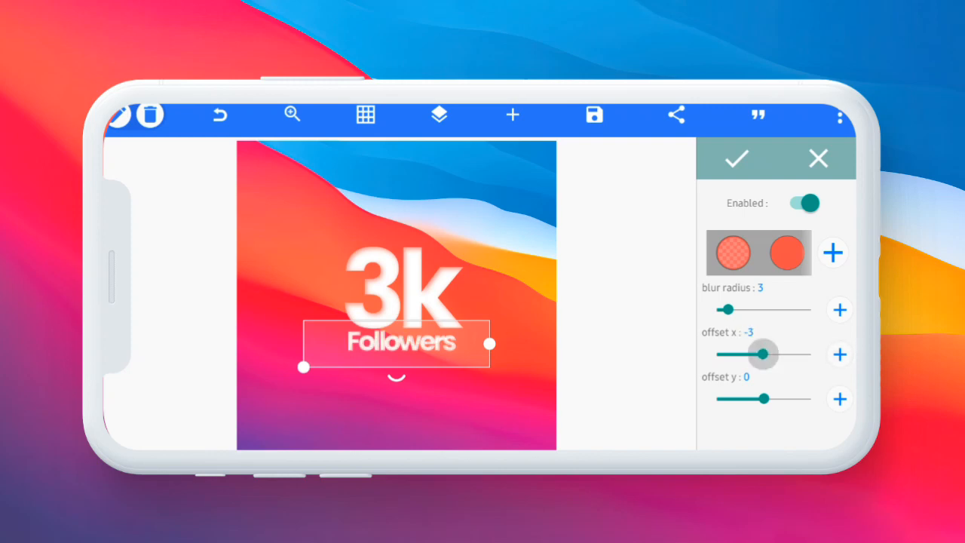
click(787, 252)
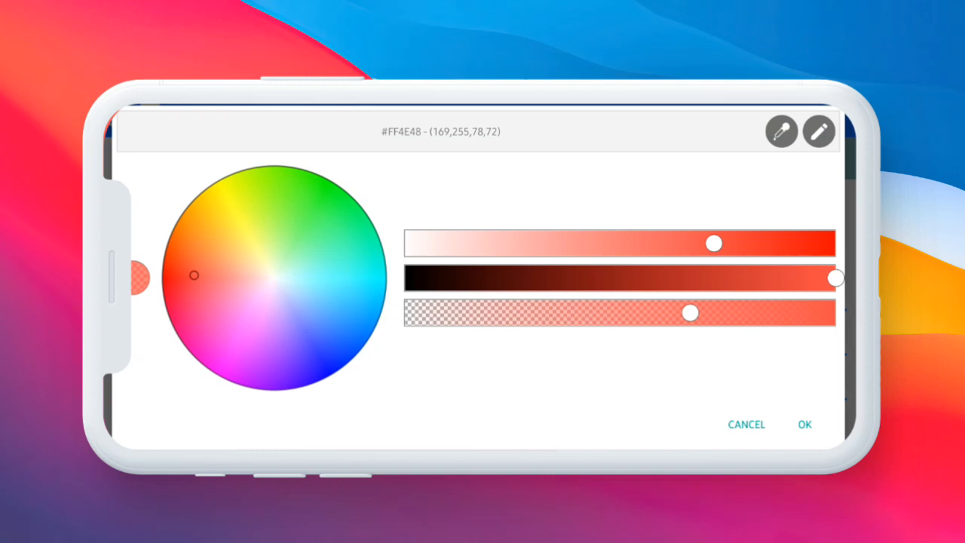
click(803, 424)
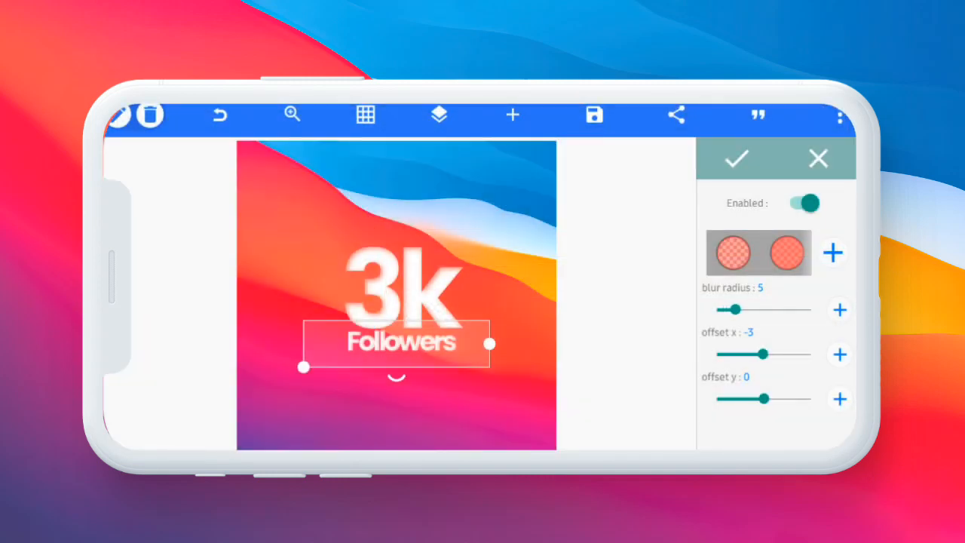
click(736, 159)
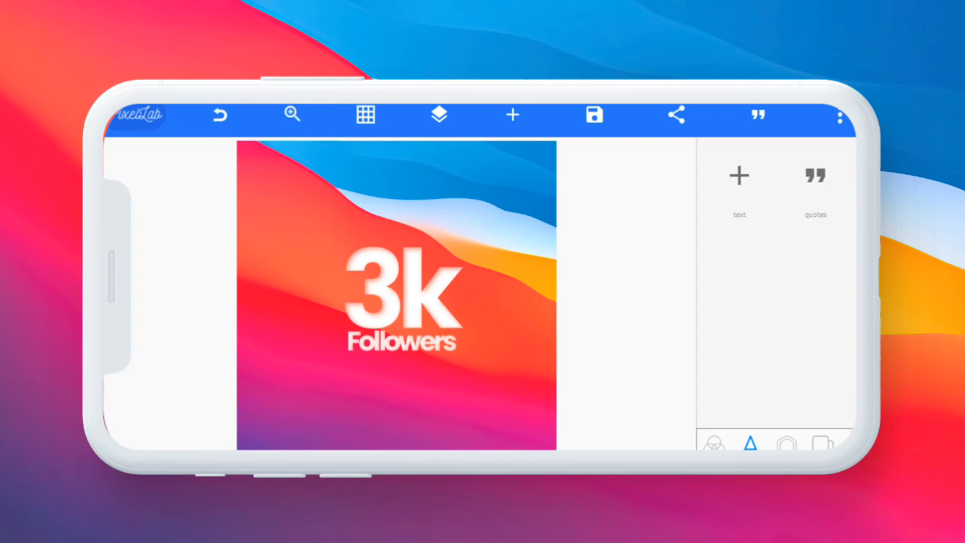
- Open the Layers list and turn on the alignment grid
click(438, 115)
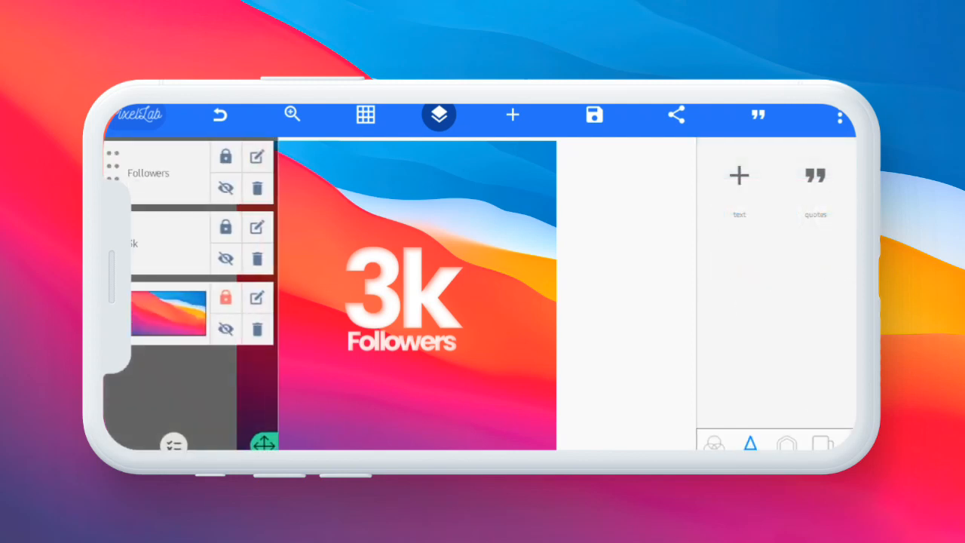
click(365, 115)
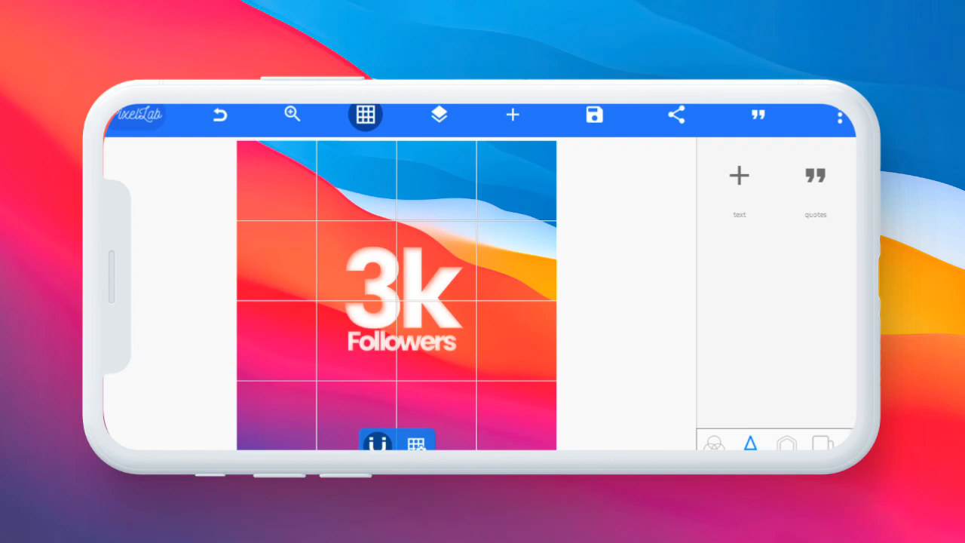
- Add a 'Thank You Everyone' text line below Followers
click(400, 343)
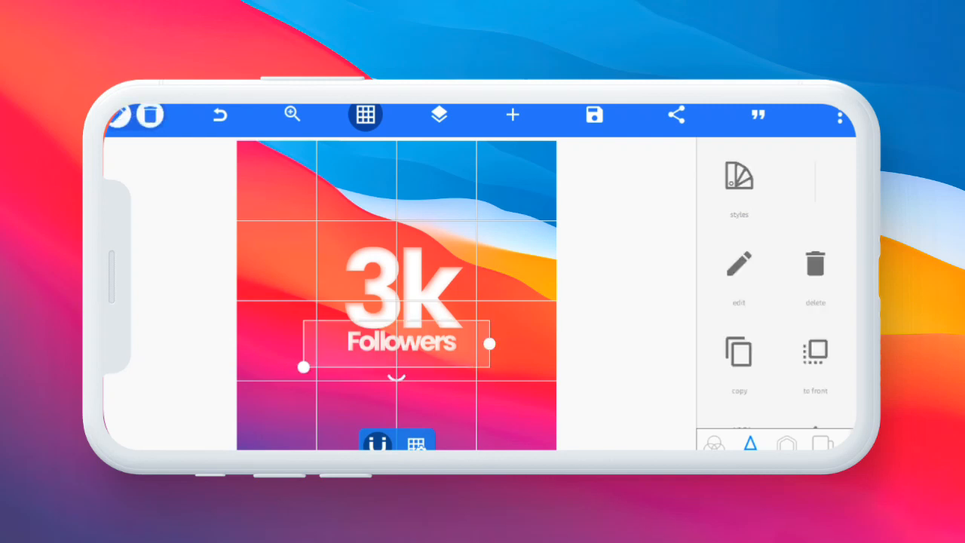
drag(396, 343, 332, 162)
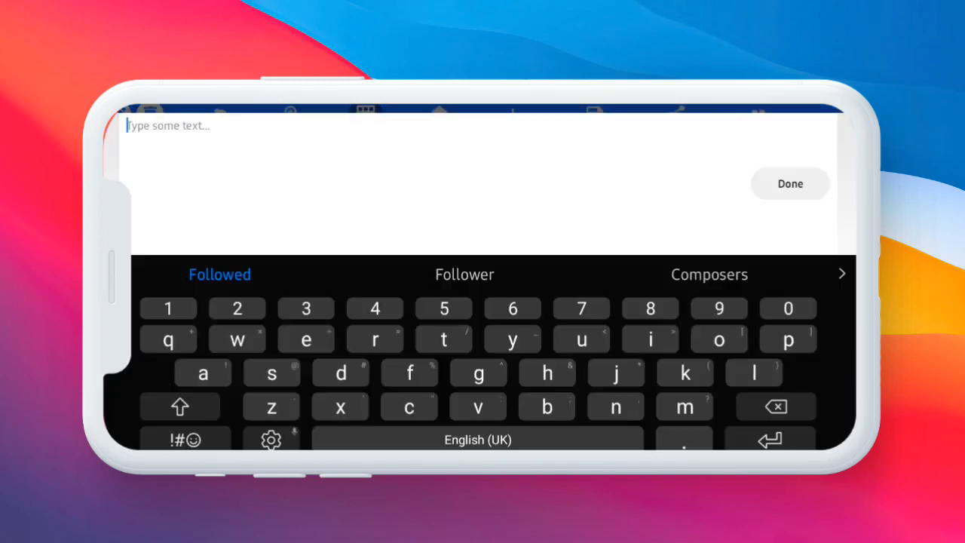
text(Thank)
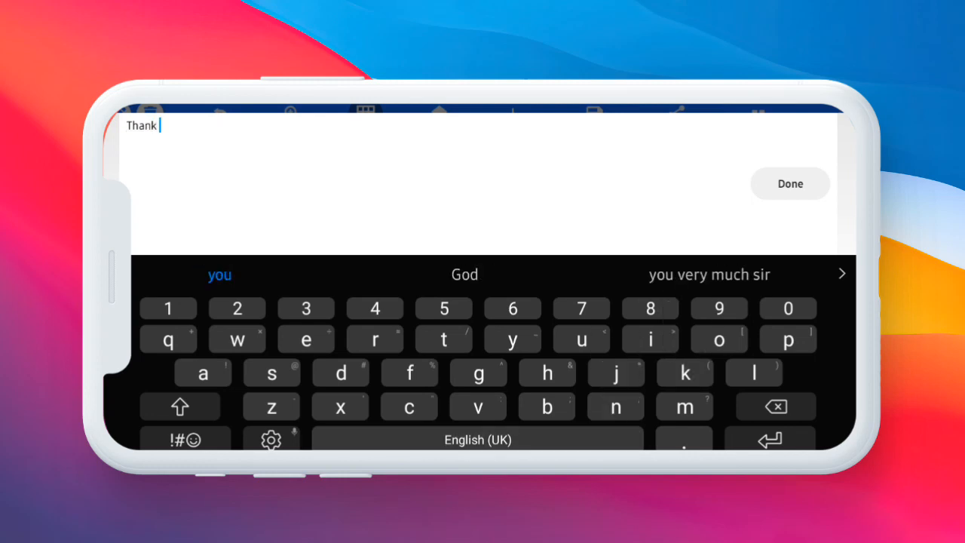
click(220, 274)
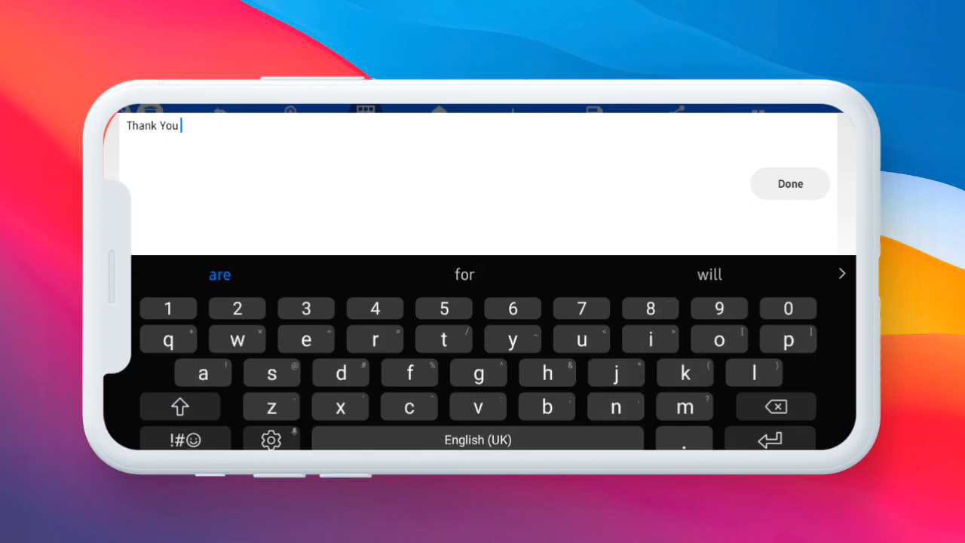
text(E)
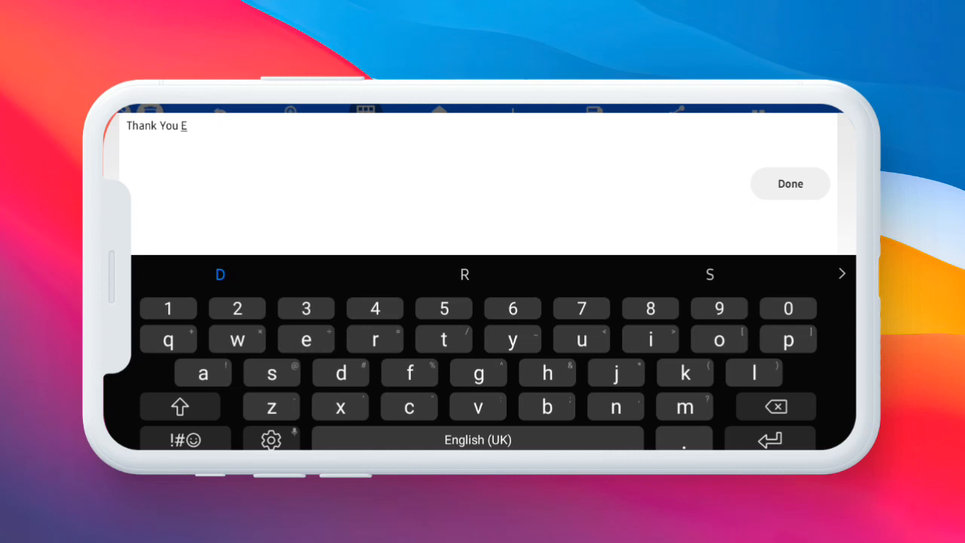
text(veryone)
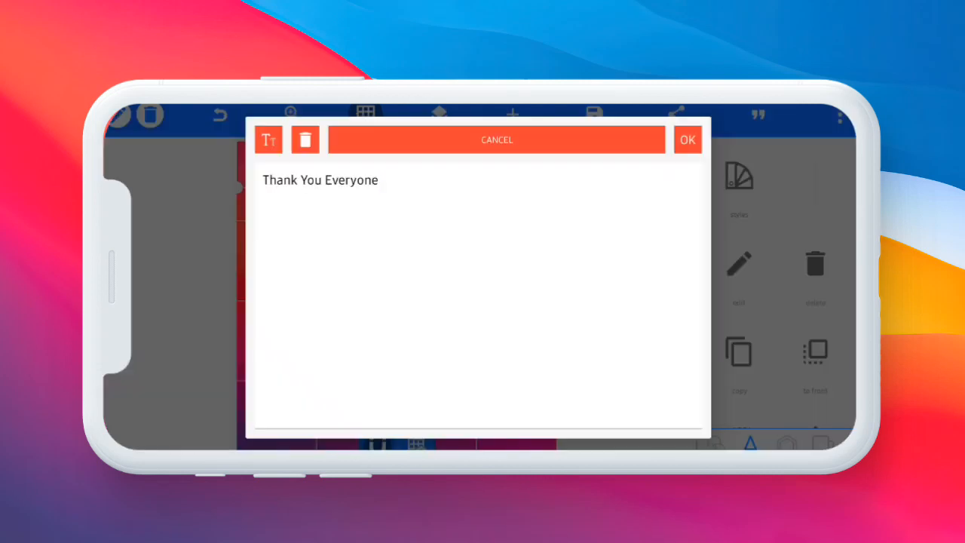
click(686, 140)
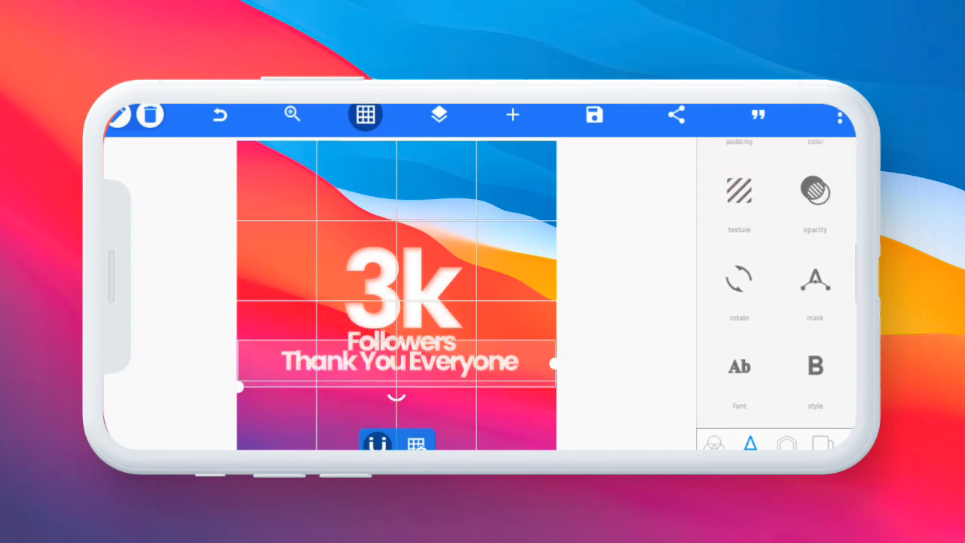
- Apply a thin font and set the Thank You Everyone caption size from 20 to 25
click(738, 367)
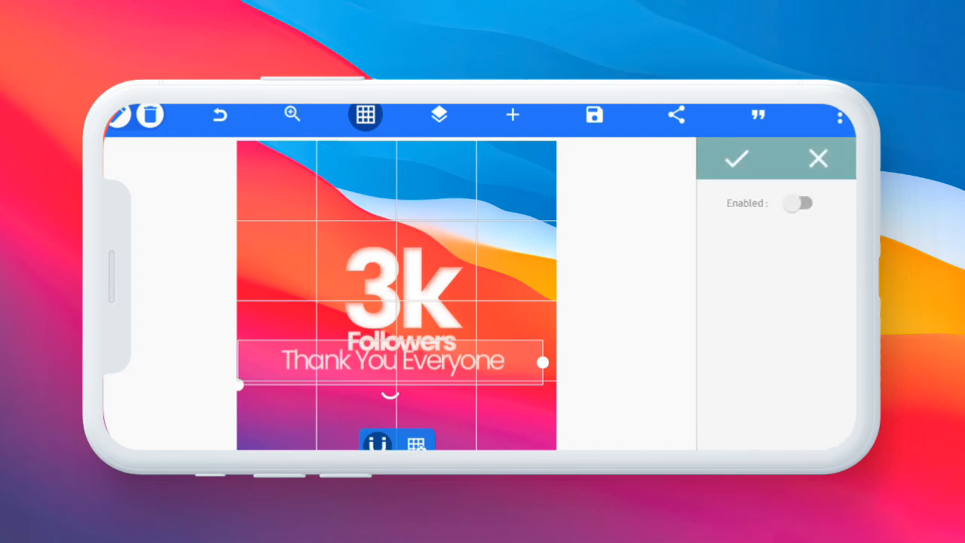
click(797, 203)
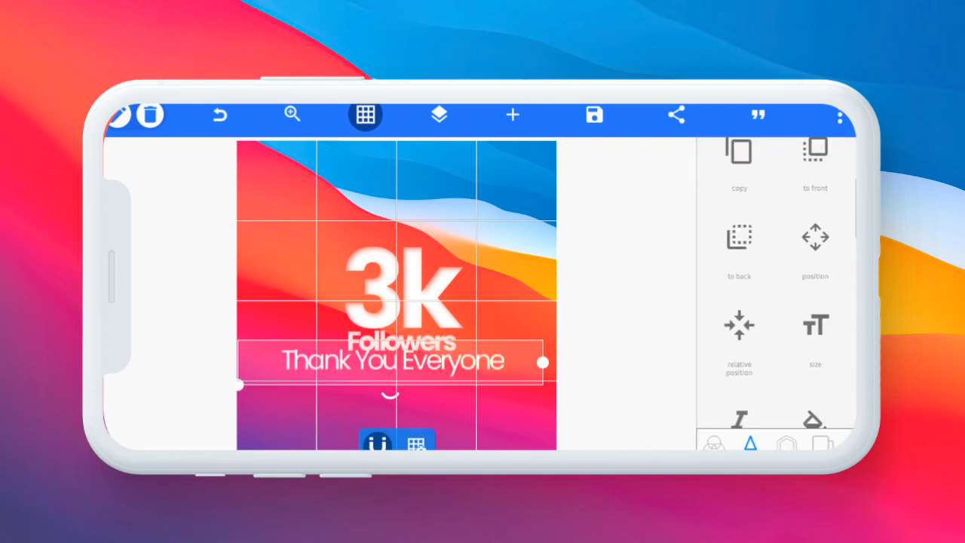
click(815, 336)
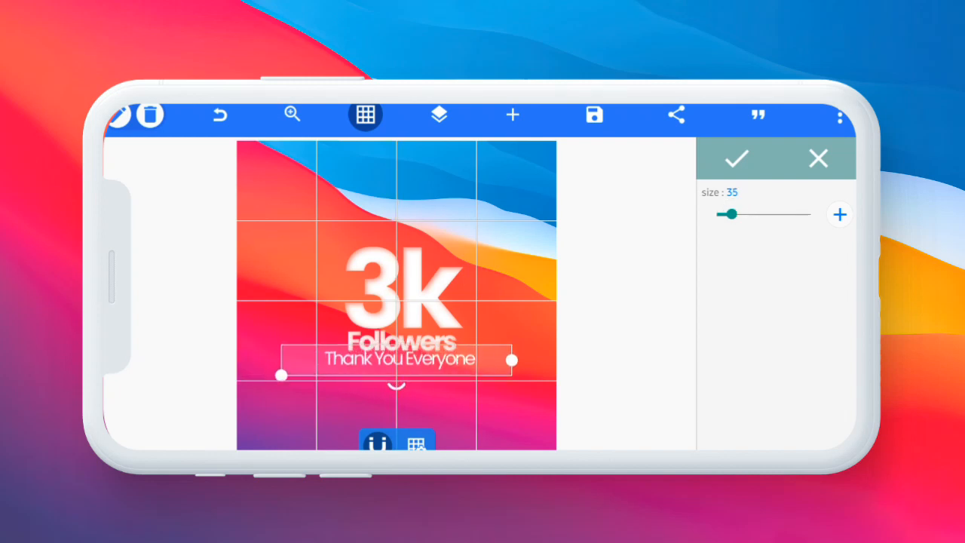
drag(750, 213, 725, 213)
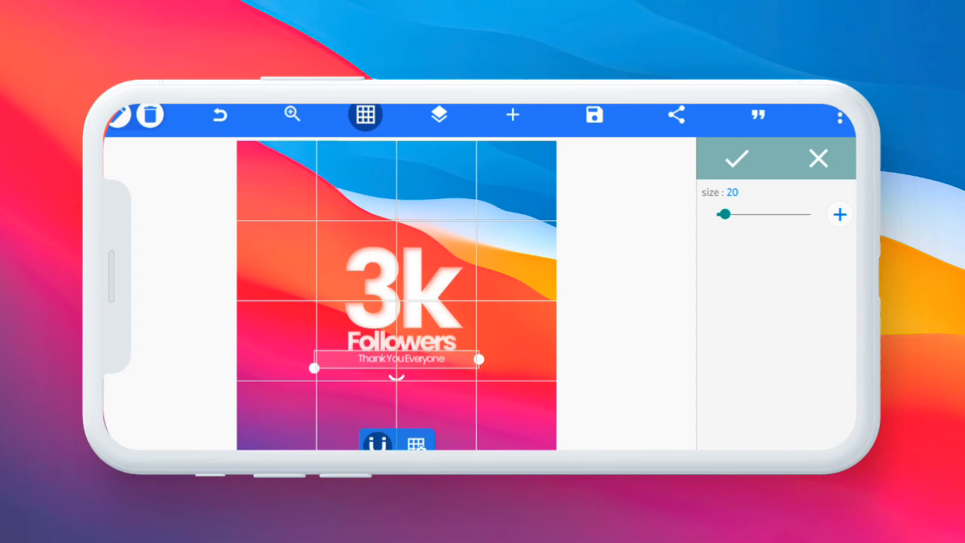
drag(725, 214, 731, 214)
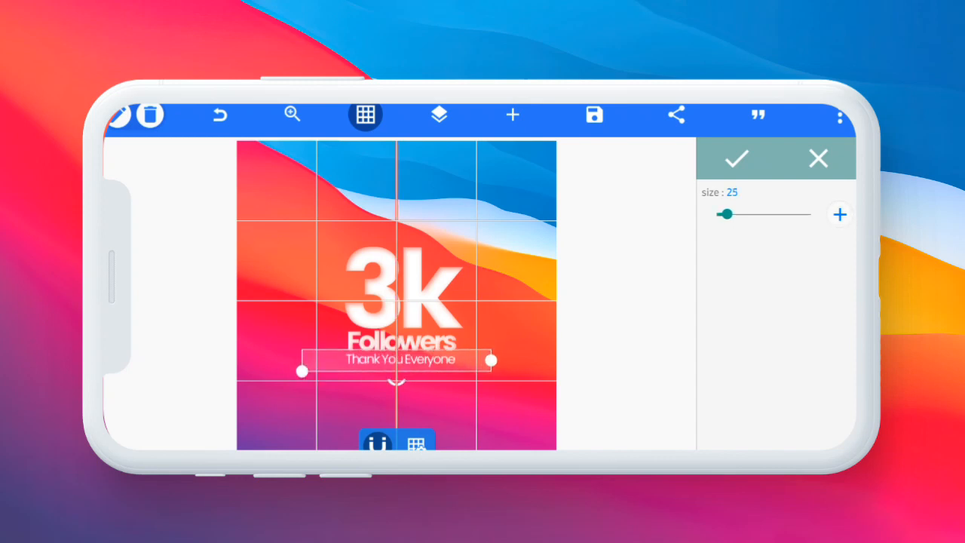
click(737, 159)
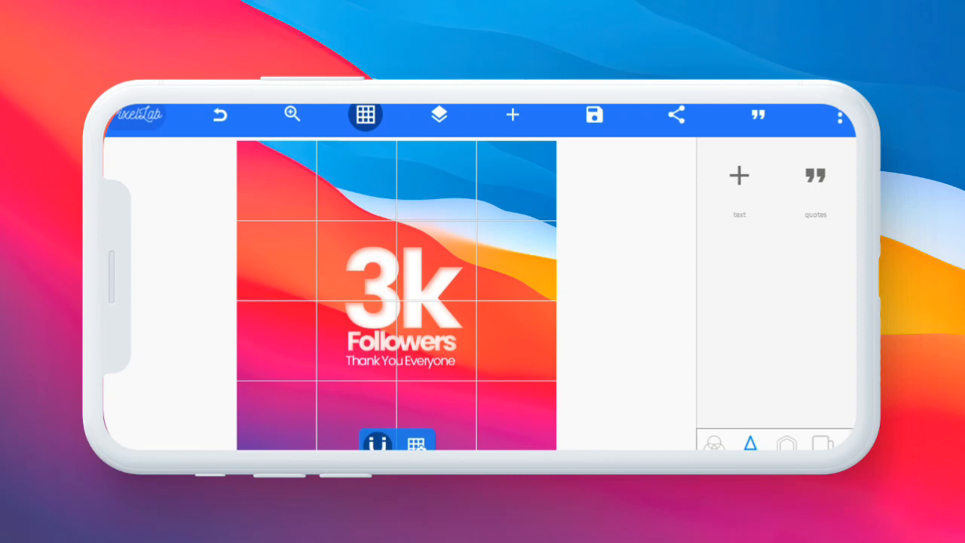
- Raise the 3k text's shadow blur radius to 11 and hide the layout grid
click(400, 301)
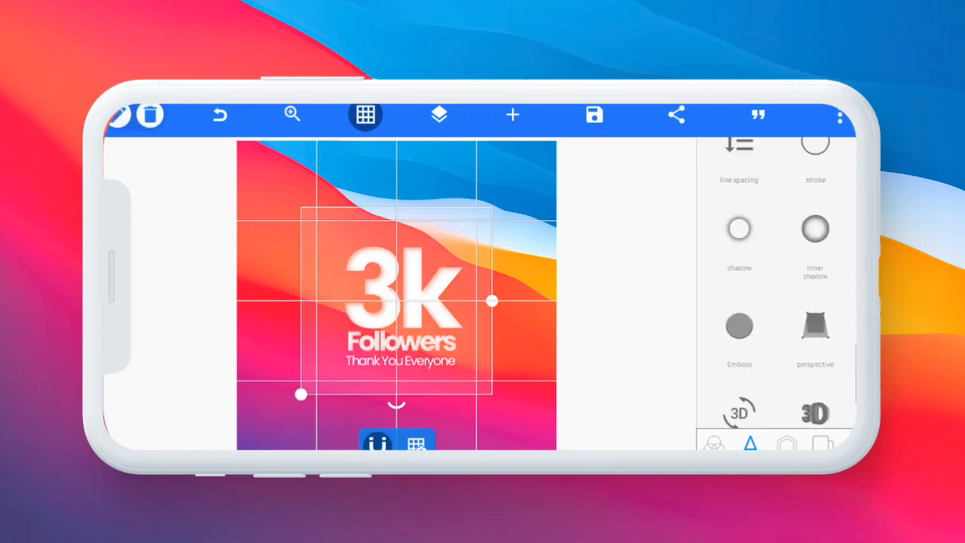
click(739, 228)
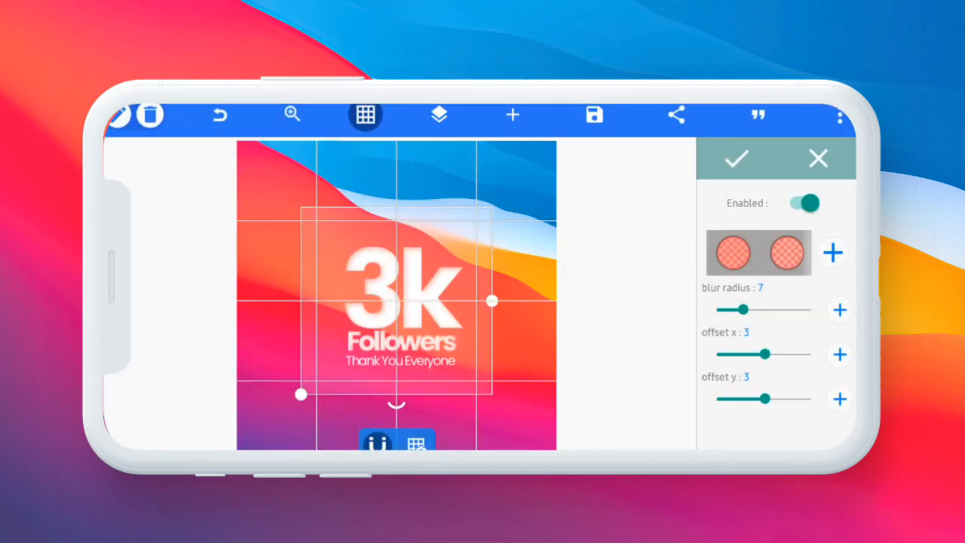
drag(724, 309, 747, 309)
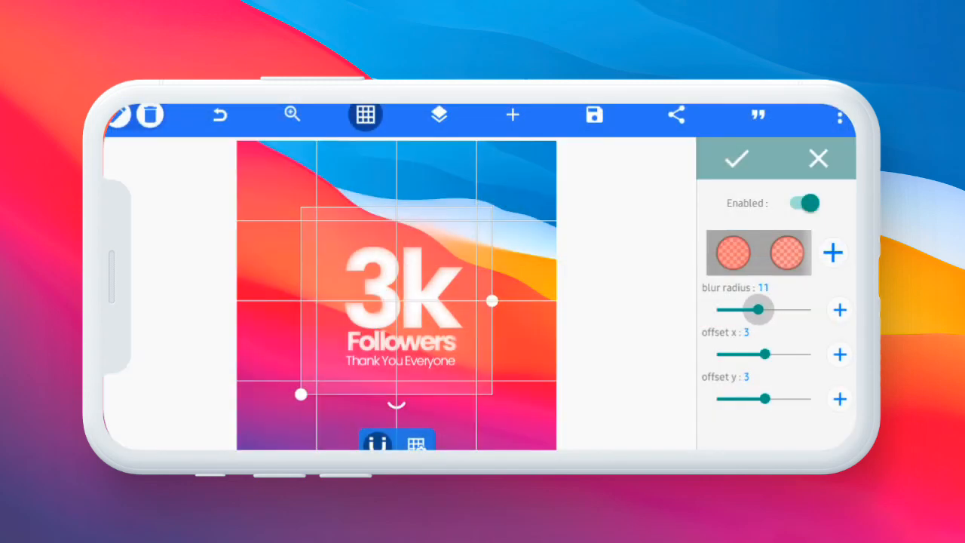
click(736, 159)
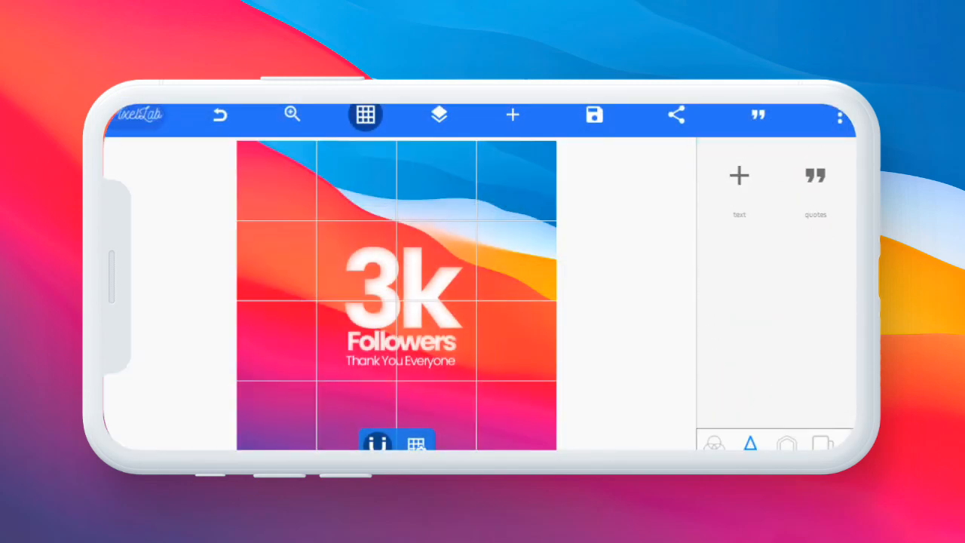
click(365, 115)
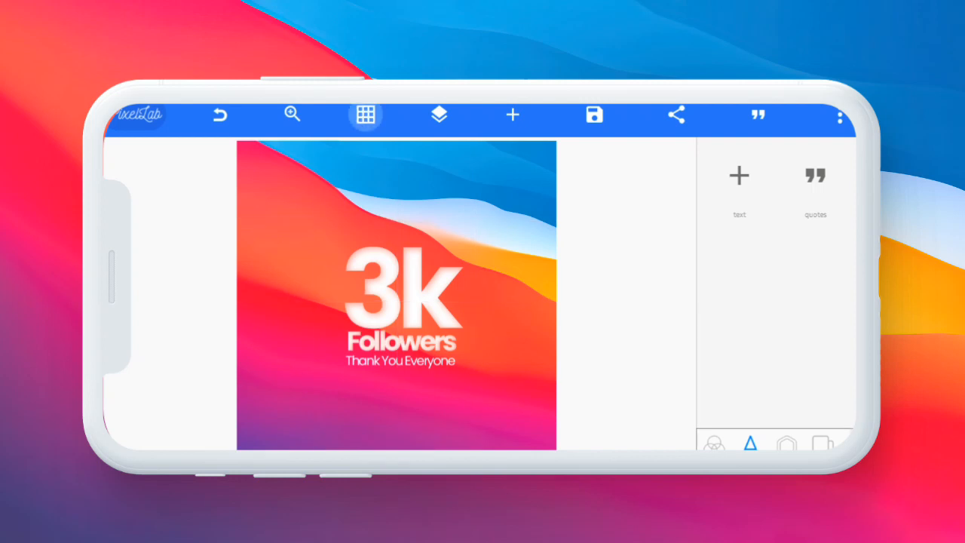
- Place a white rectangle along the bottom edge with a 25% corner radius
click(366, 115)
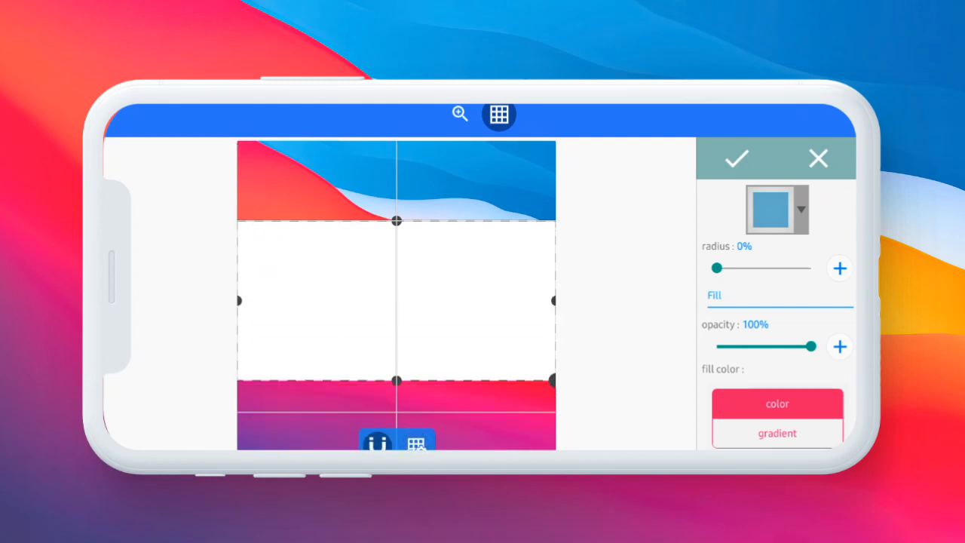
drag(395, 219, 395, 212)
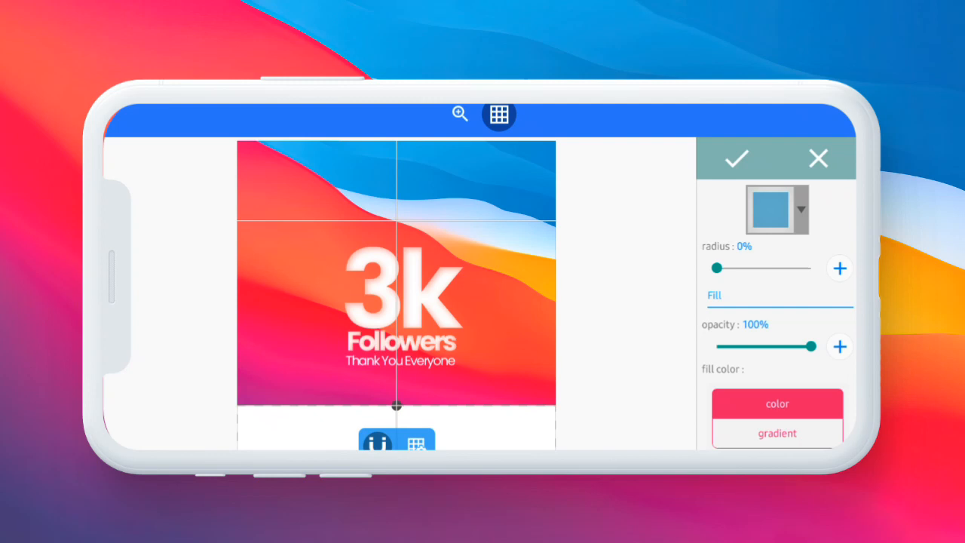
drag(716, 268, 739, 267)
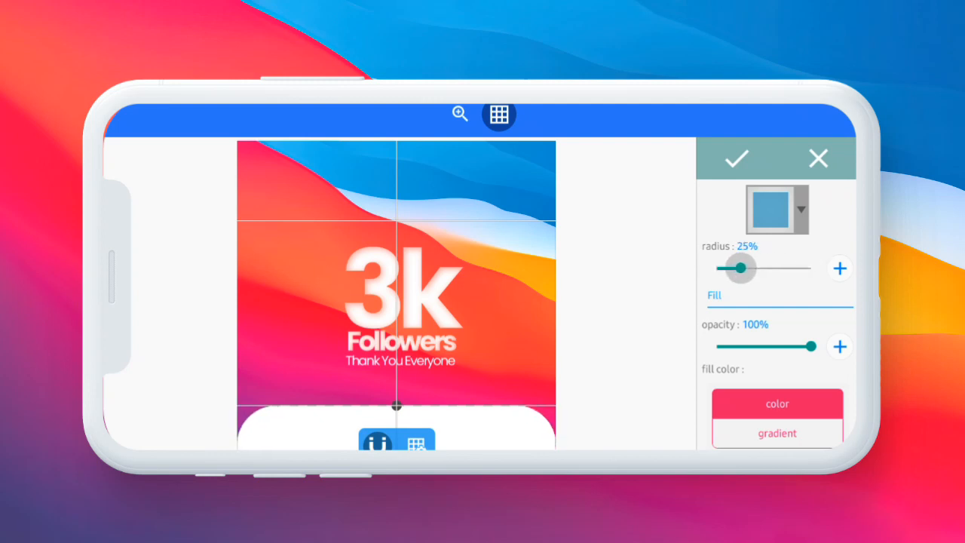
drag(738, 268, 728, 268)
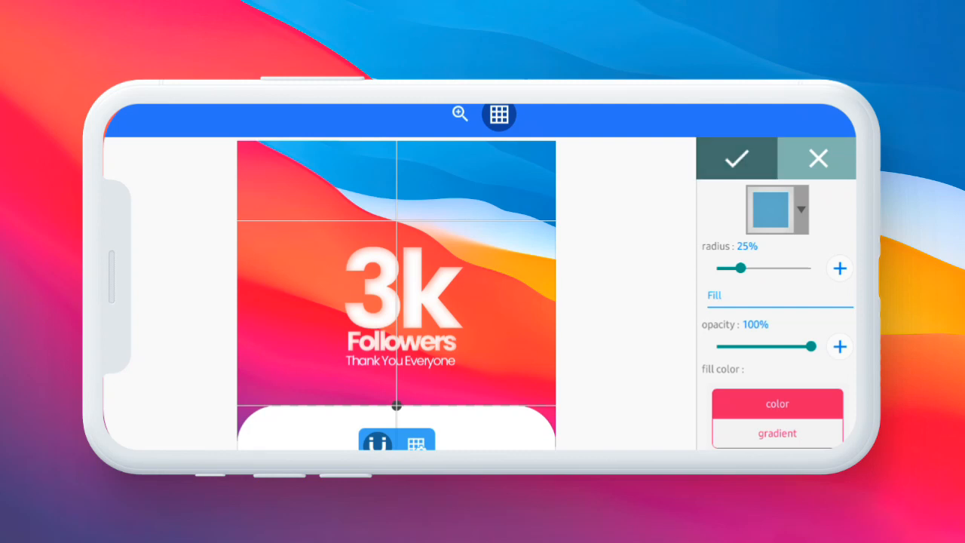
click(736, 159)
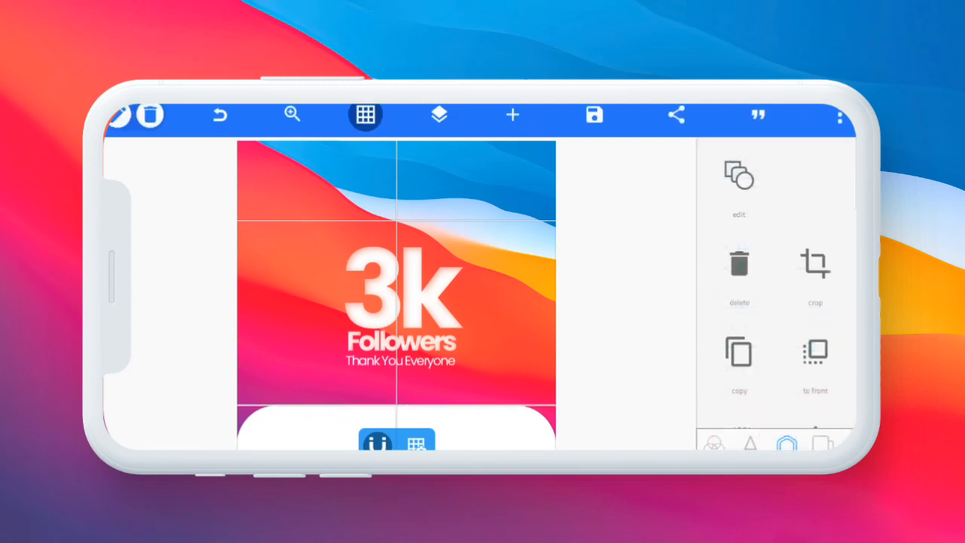
- Import the Instagram navigation bar screenshot from the gallery via the Layers panel
click(439, 115)
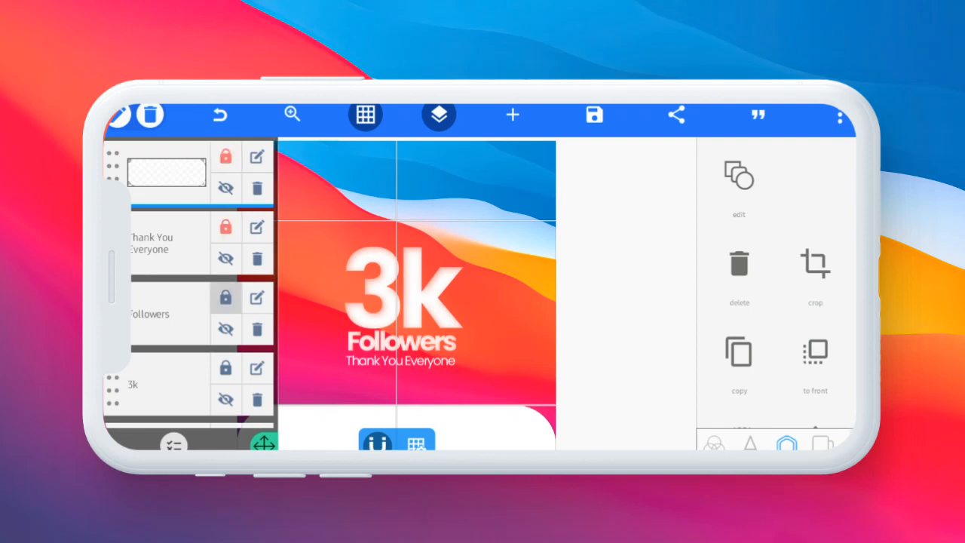
scroll(down, 3)
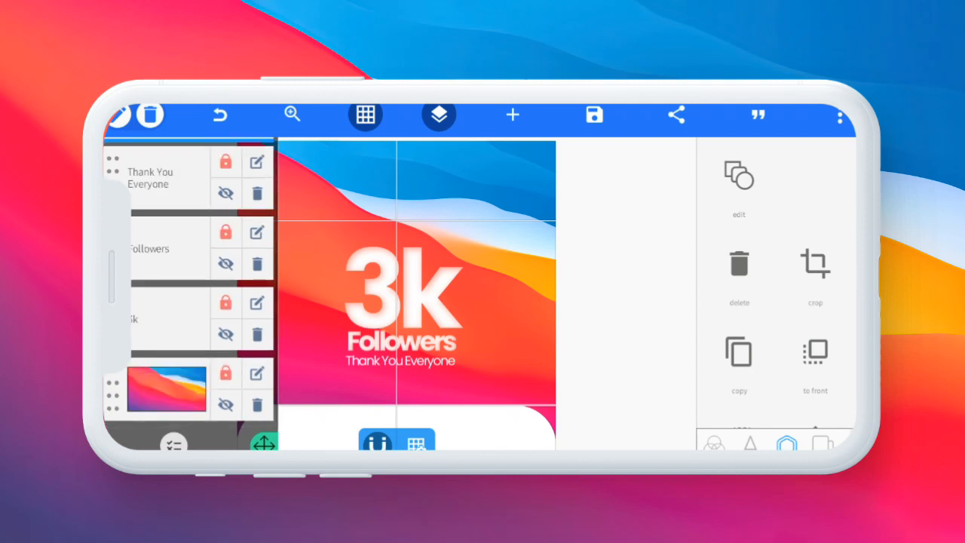
click(512, 114)
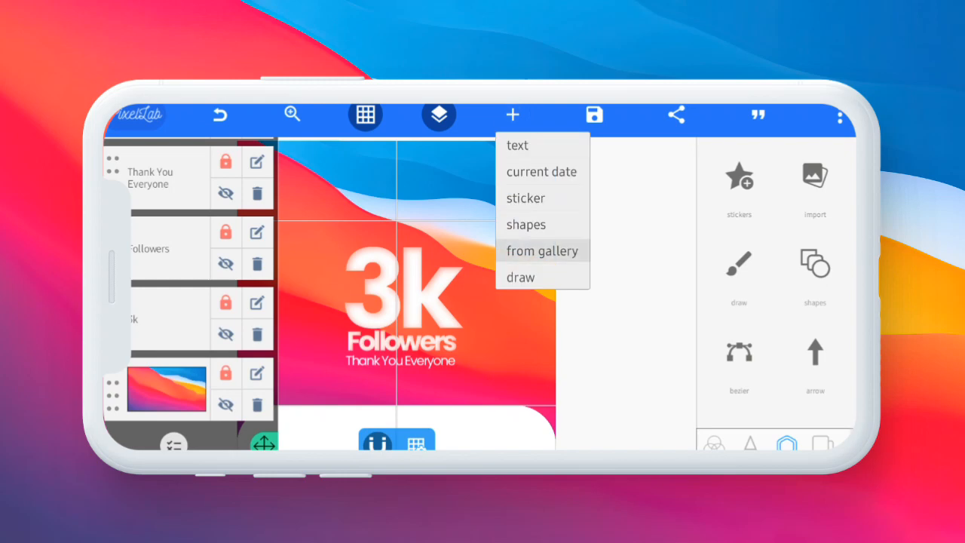
click(542, 250)
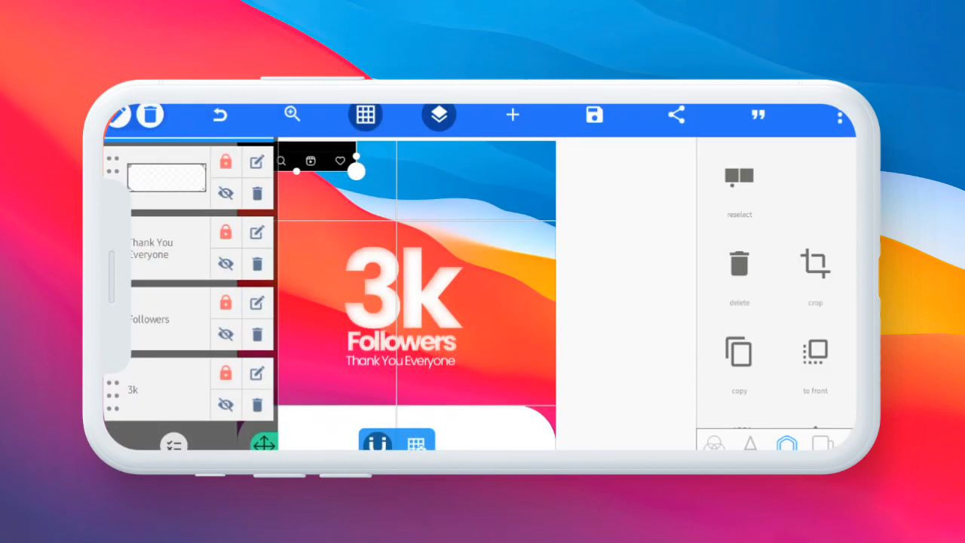
- Enlarge the nav icon image, remove its black background, recolour the icons, hide the grid
click(438, 115)
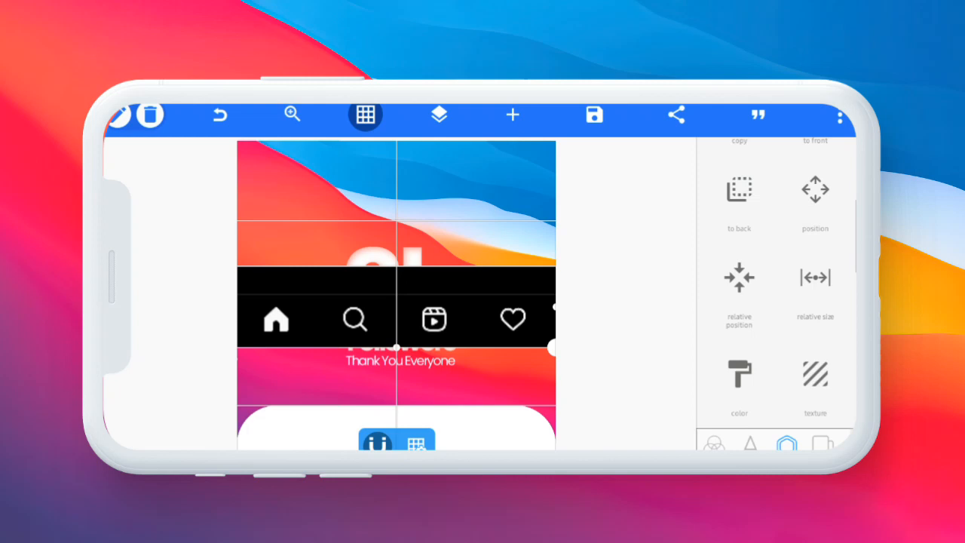
scroll(down, 3)
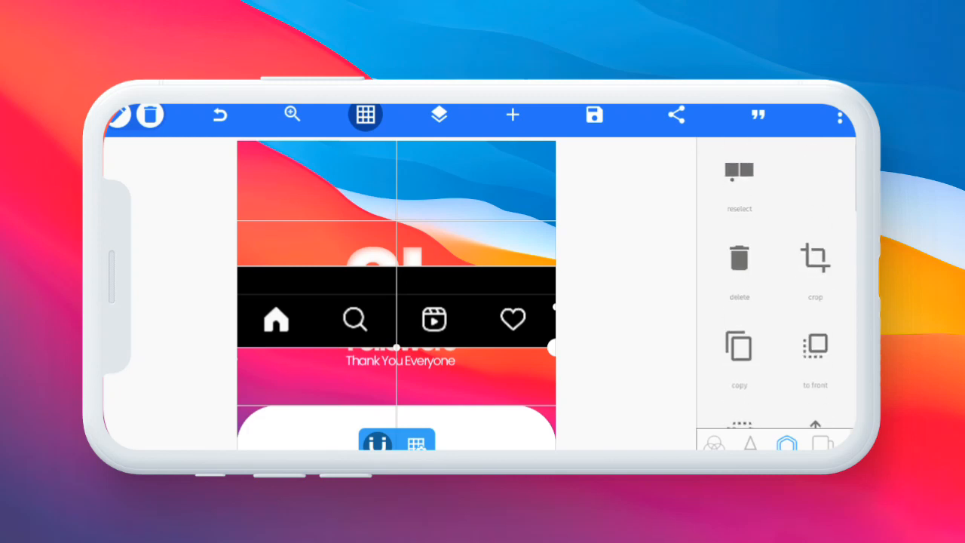
click(739, 258)
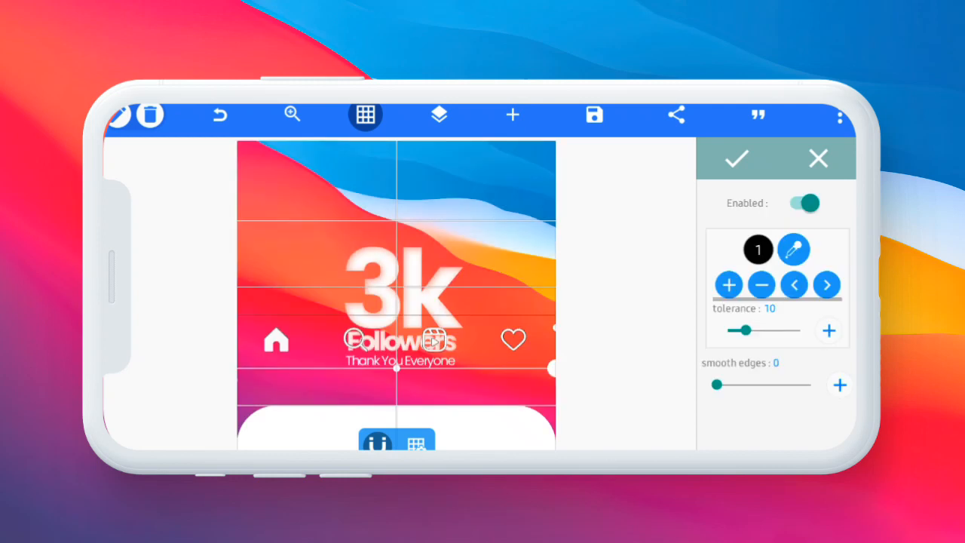
drag(719, 330, 806, 330)
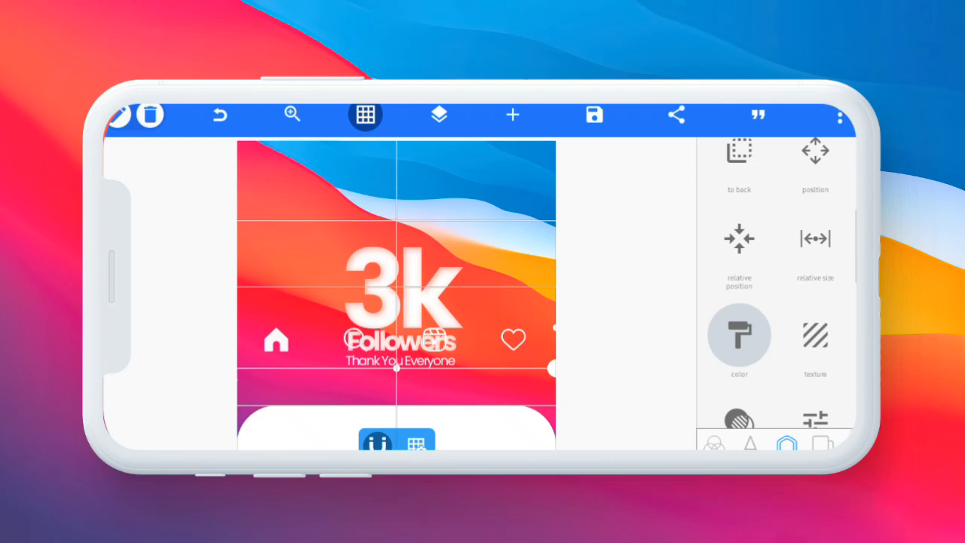
click(739, 334)
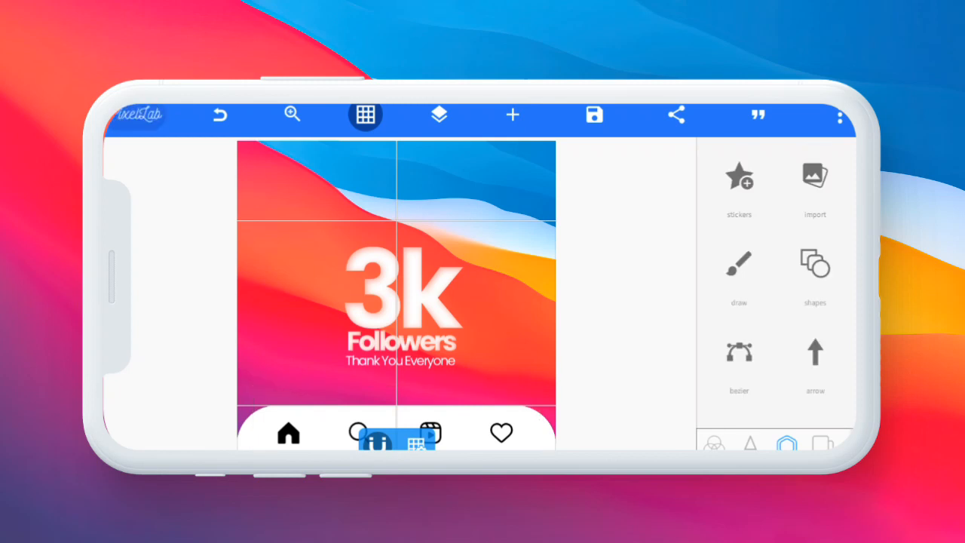
click(365, 115)
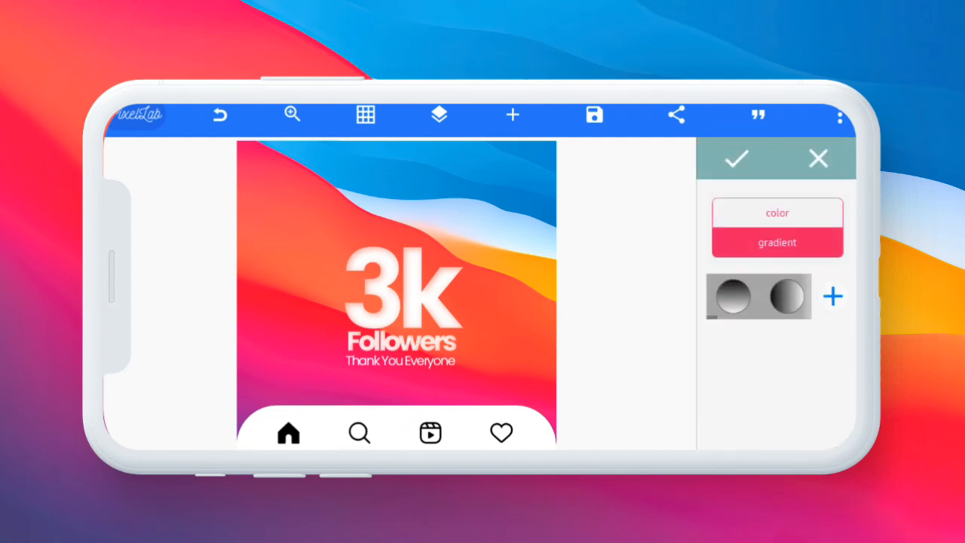
- Close the colour settings panel for the navigation icons
click(777, 212)
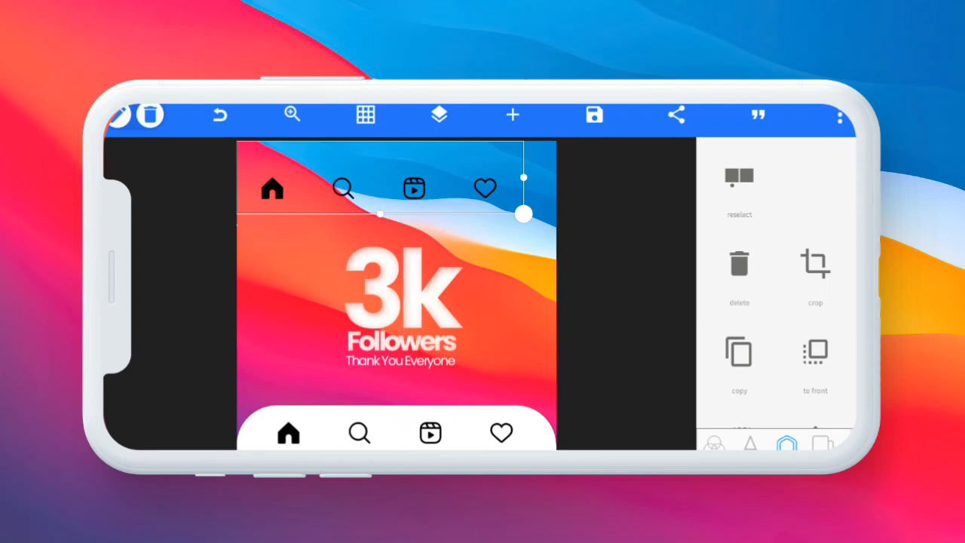
- Crop the top image copy to the Instagram header, stretch it across, recolour white
click(815, 264)
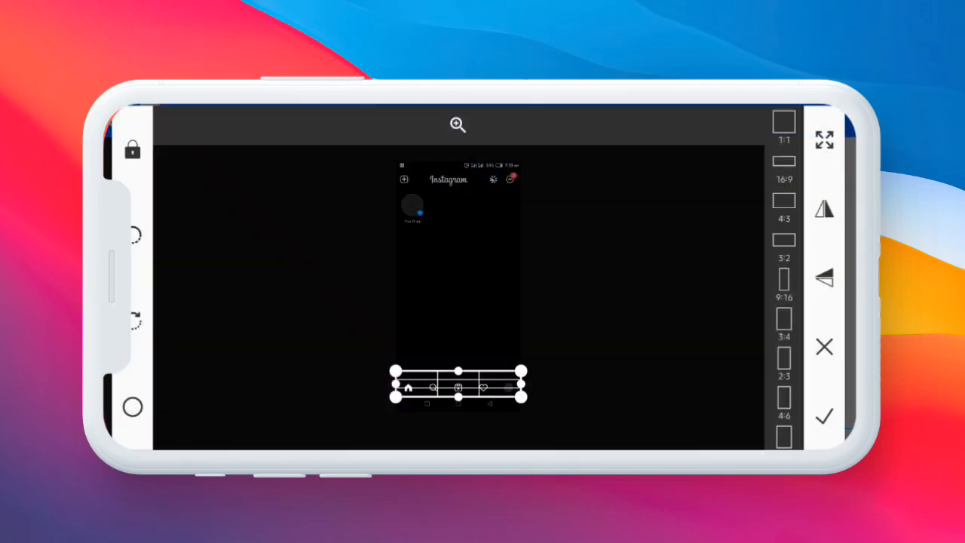
drag(458, 388, 459, 181)
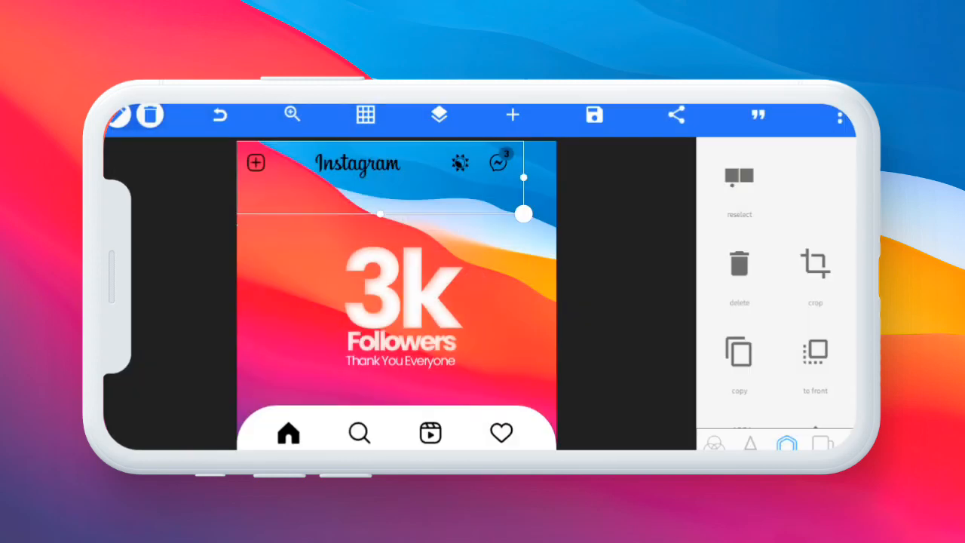
drag(524, 214, 547, 221)
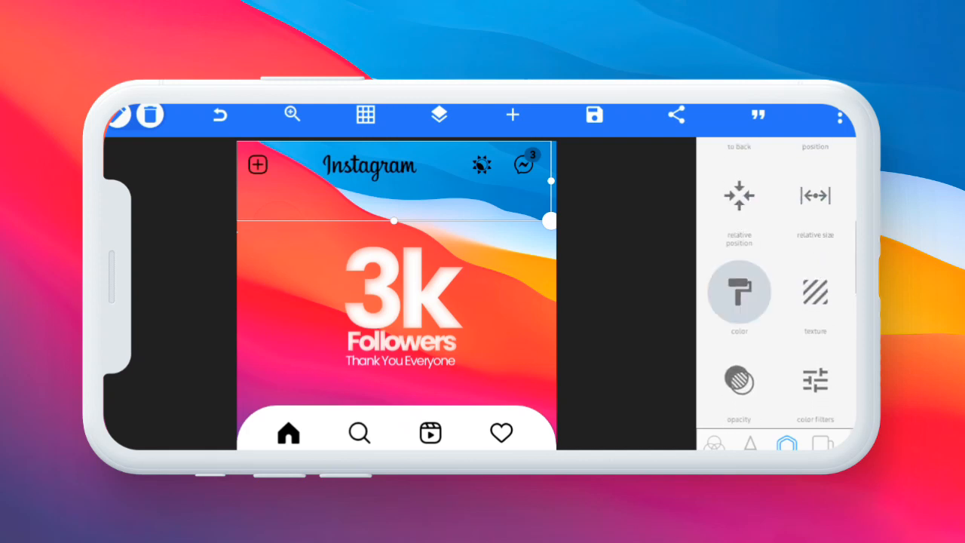
click(738, 294)
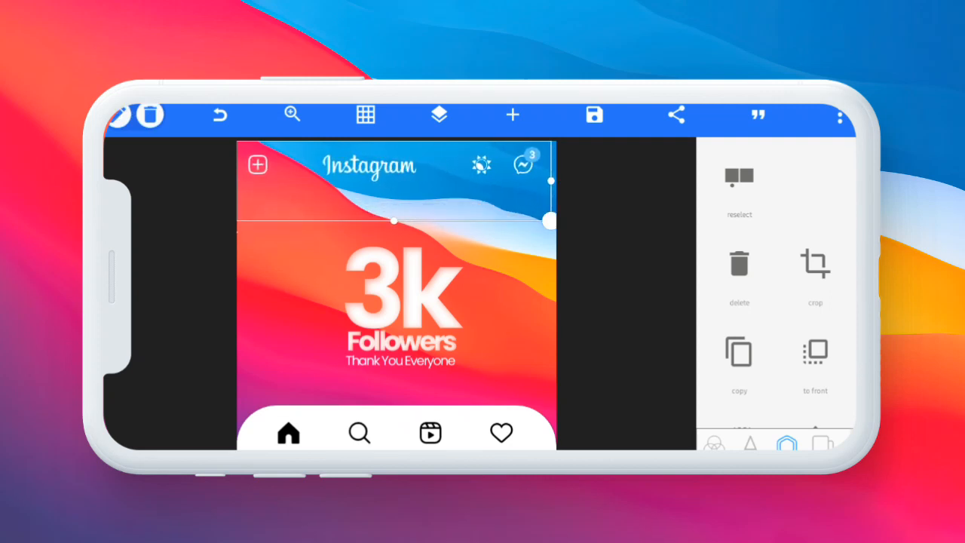
click(365, 115)
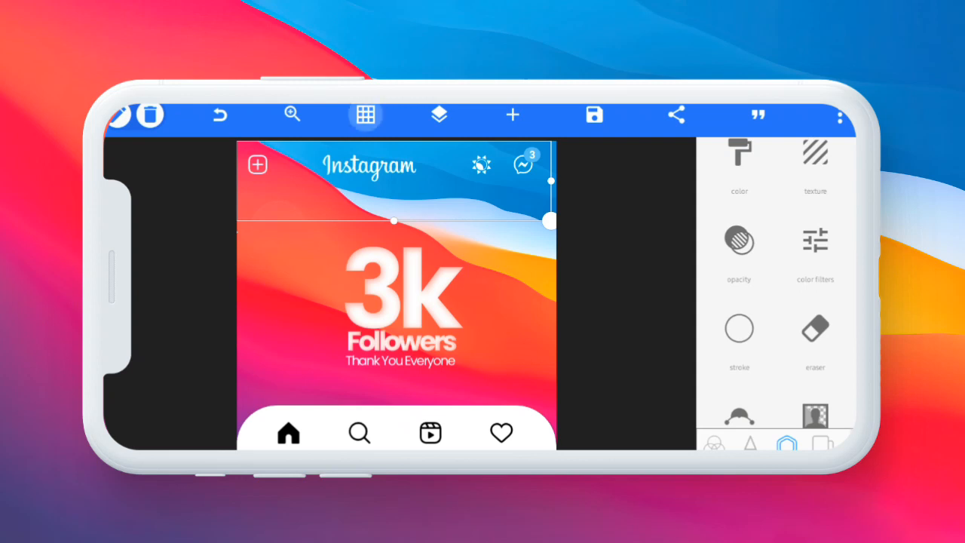
click(366, 115)
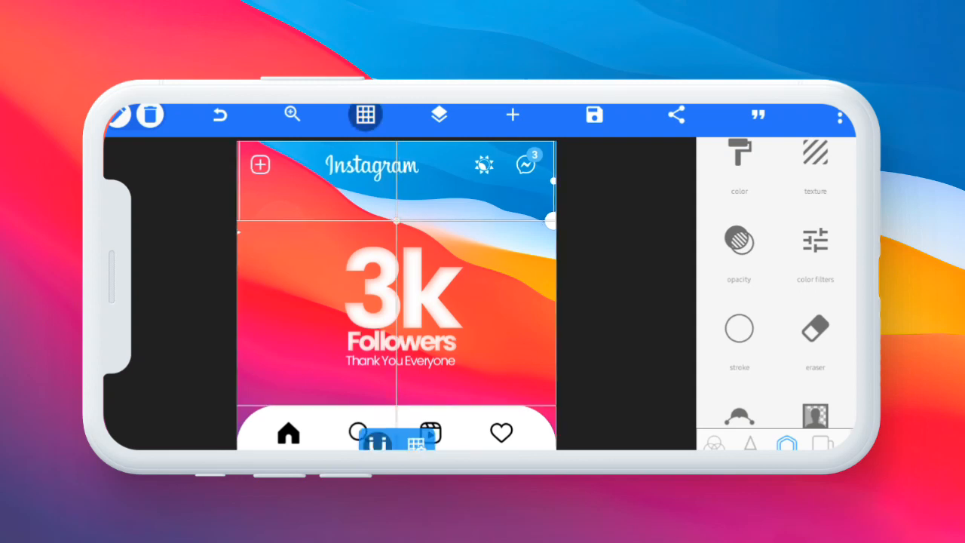
- Erase extra header icons, keeping the wordmark and messenger icon, then hide the grid
scroll(down, 3)
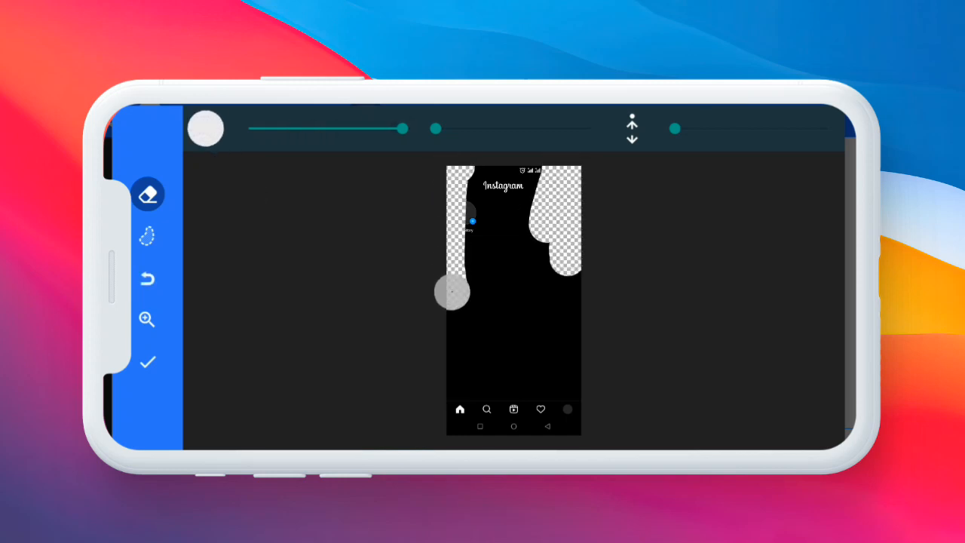
click(147, 362)
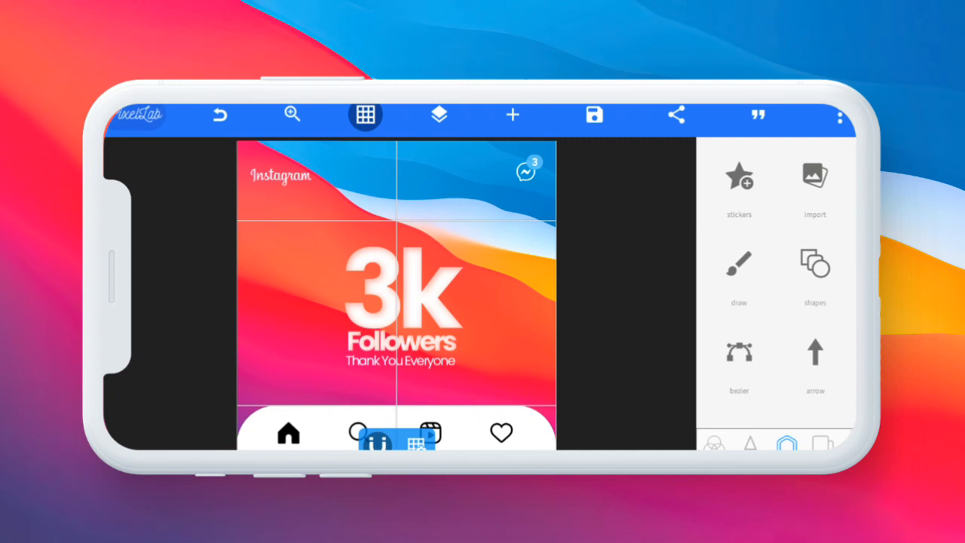
click(366, 115)
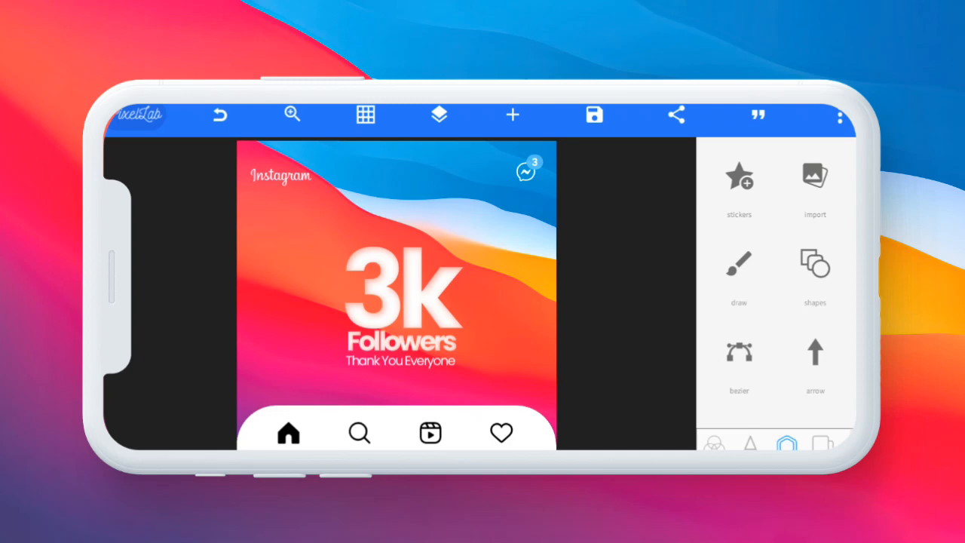
- Save the design as a PixelLab project named '3k'
click(594, 114)
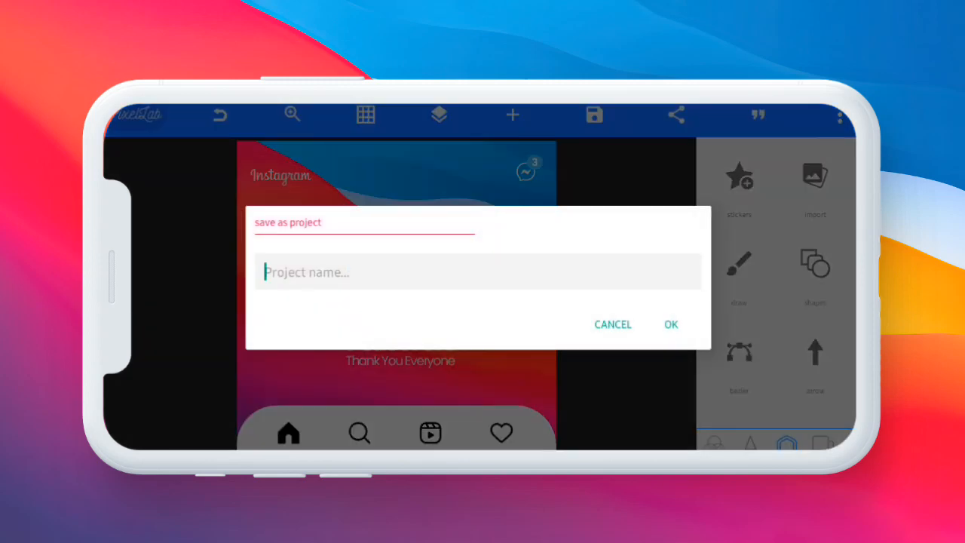
click(477, 271)
text(3k)
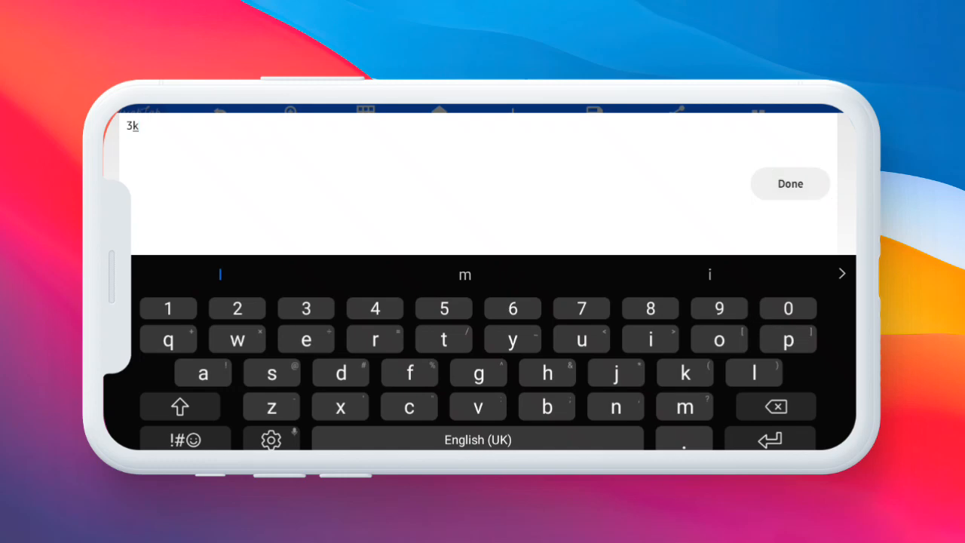
click(789, 183)
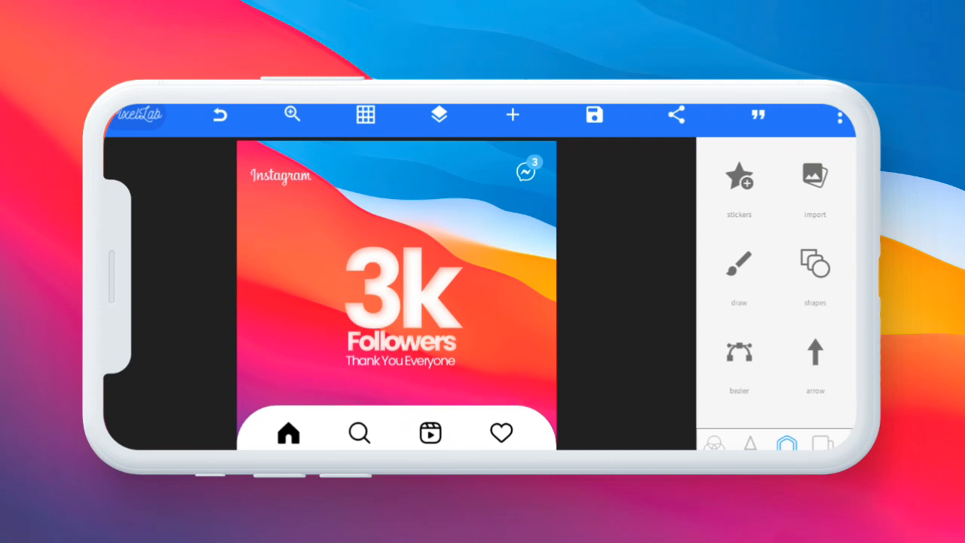
click(438, 115)
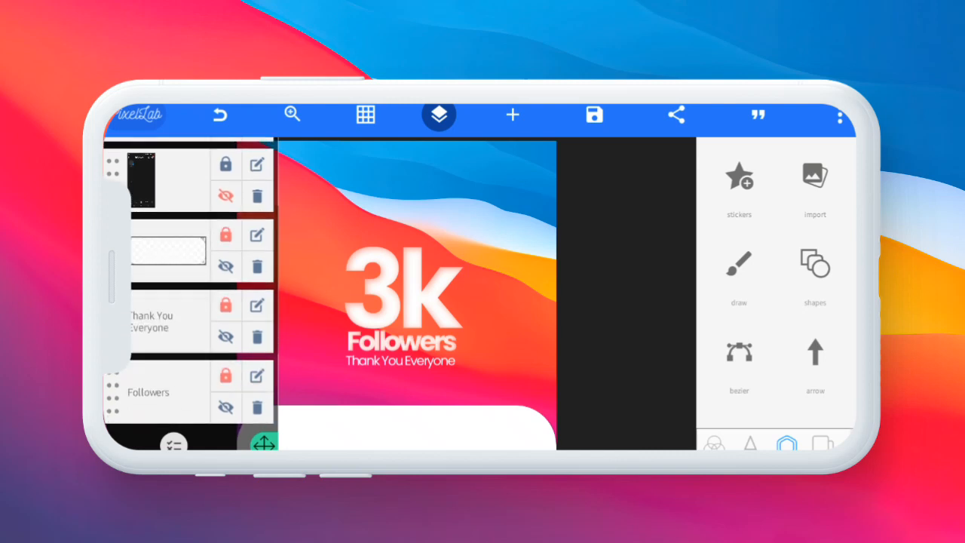
- Save only the white bottom bar to the gallery as a medium-size PNG
scroll(down, 3)
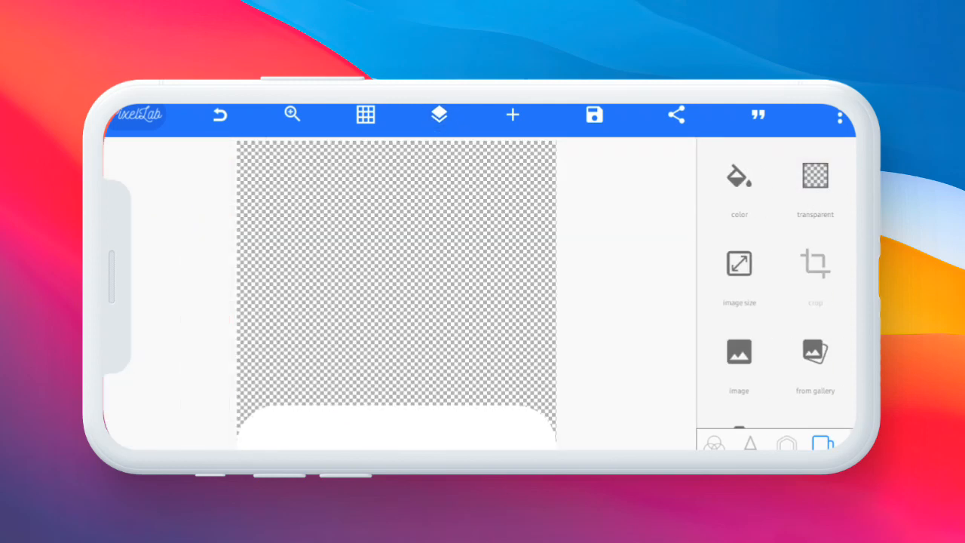
click(594, 115)
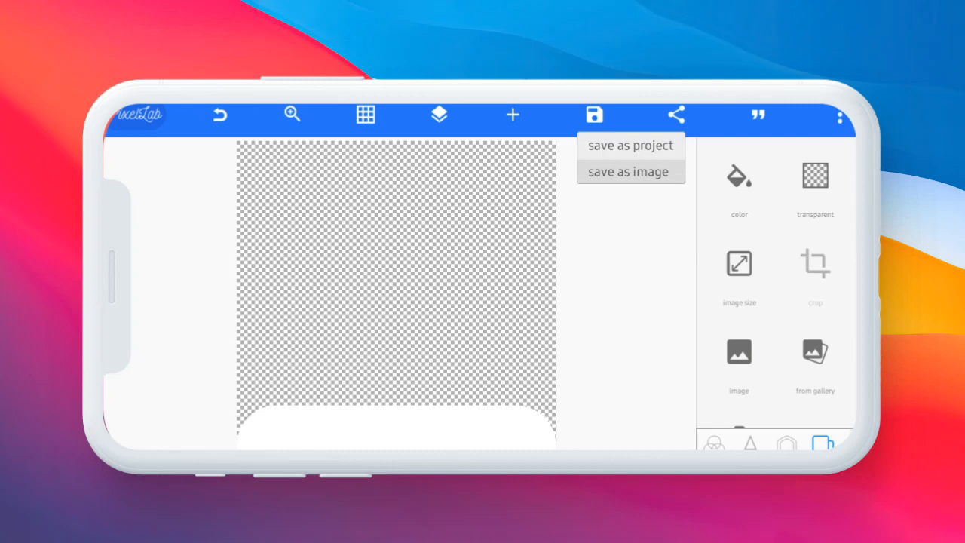
click(628, 172)
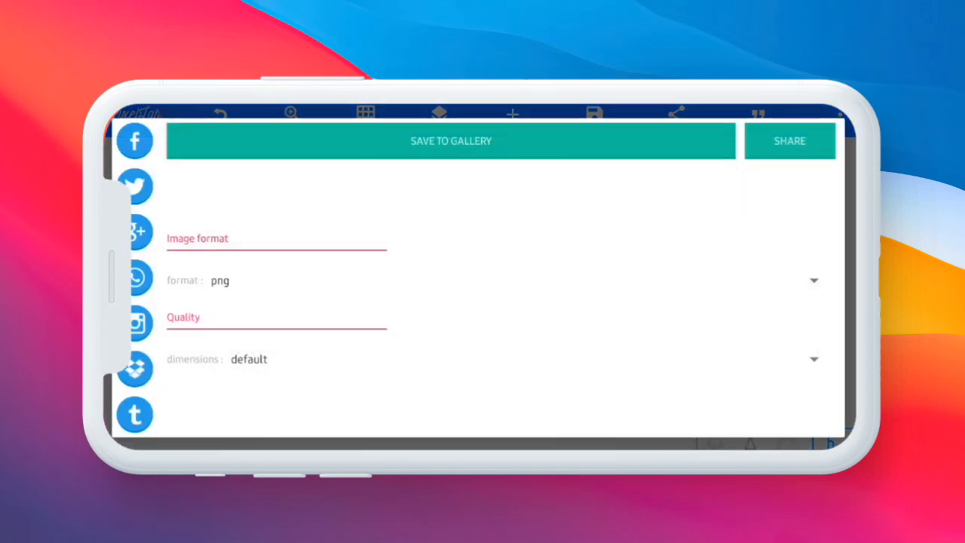
click(814, 359)
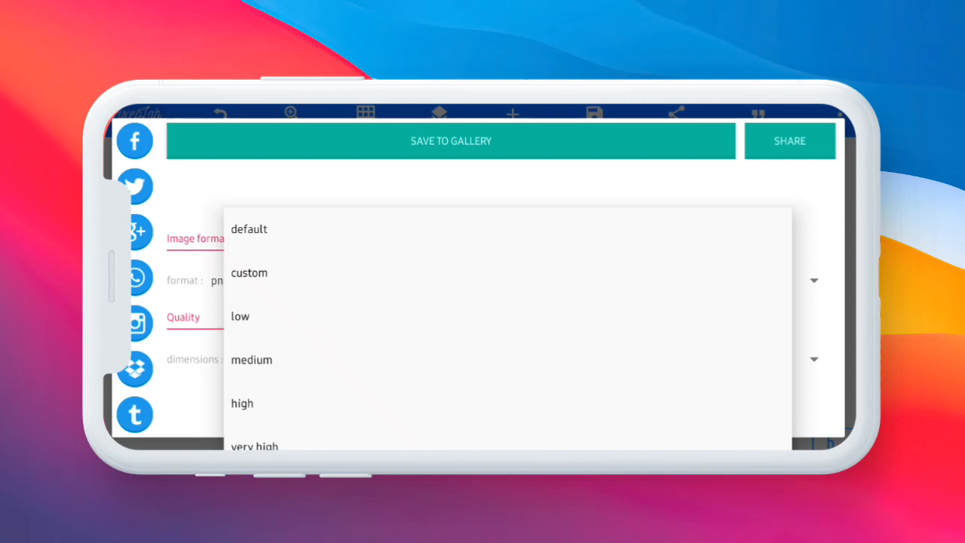
click(251, 359)
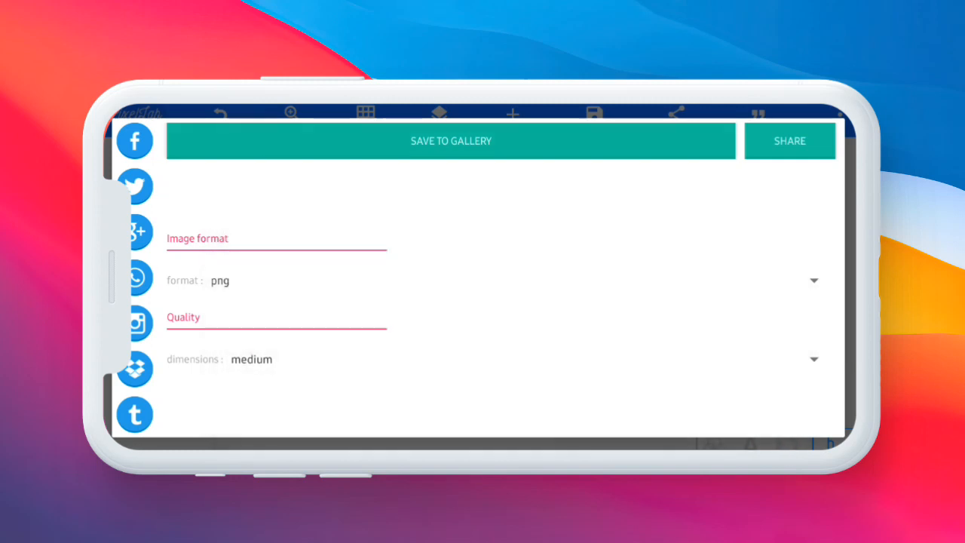
click(451, 141)
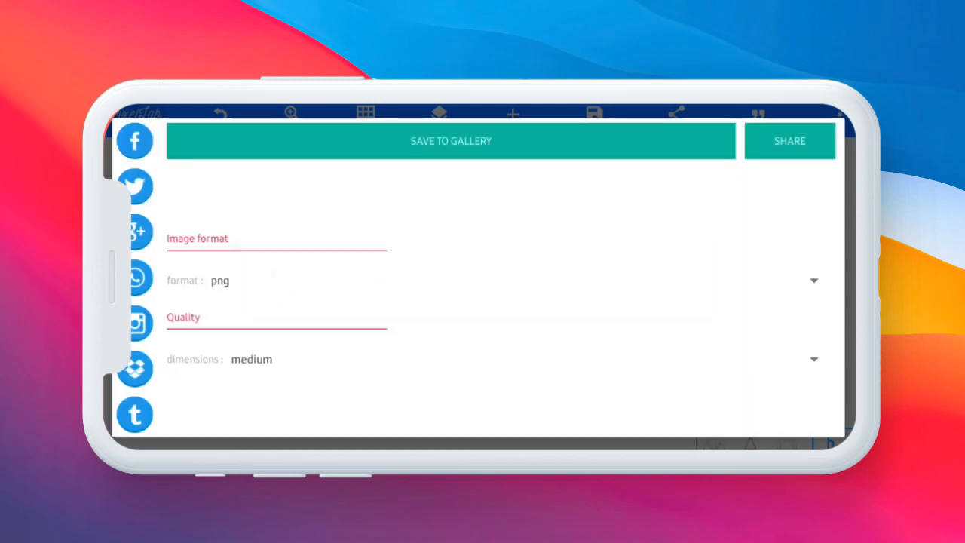
click(451, 140)
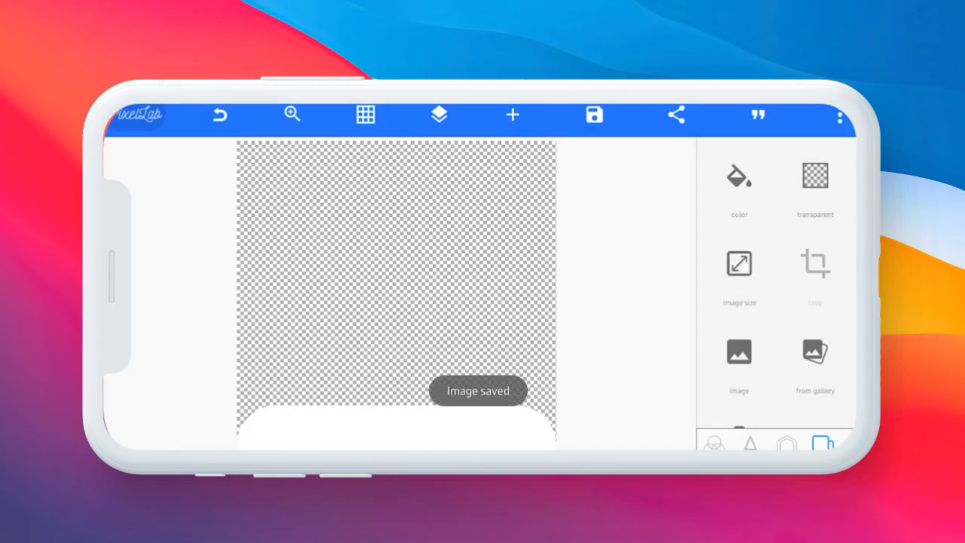
click(438, 115)
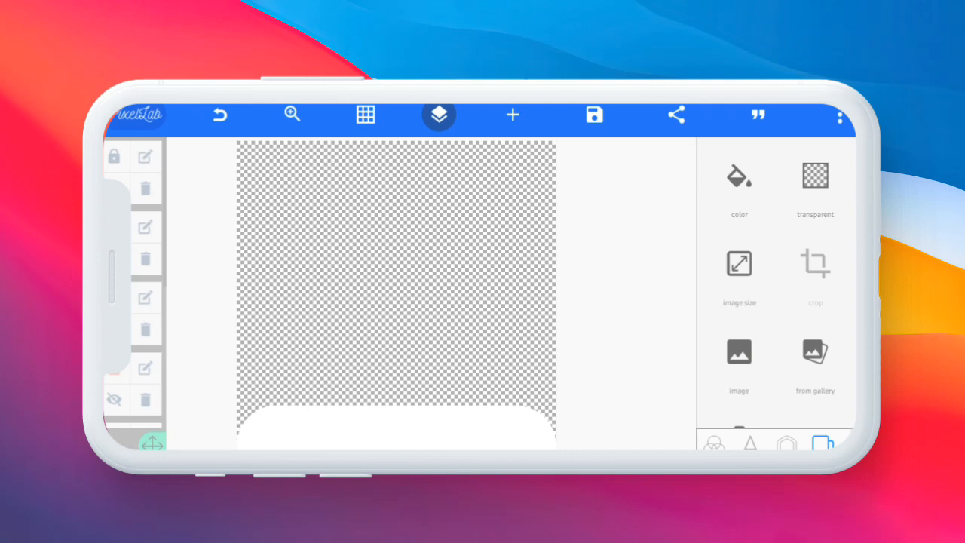
- Unhide the design layers, hide the white bar, and choose ultra export dimensions
click(438, 114)
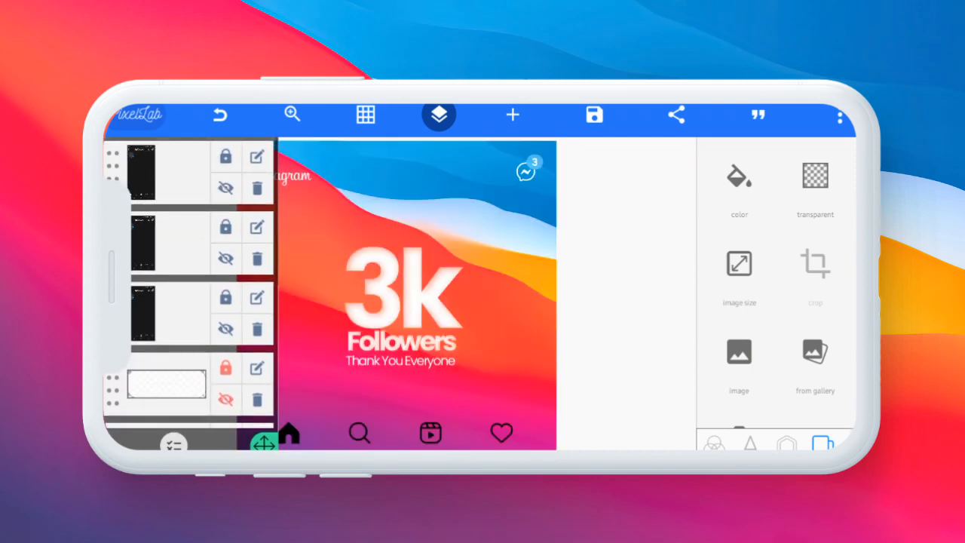
click(438, 115)
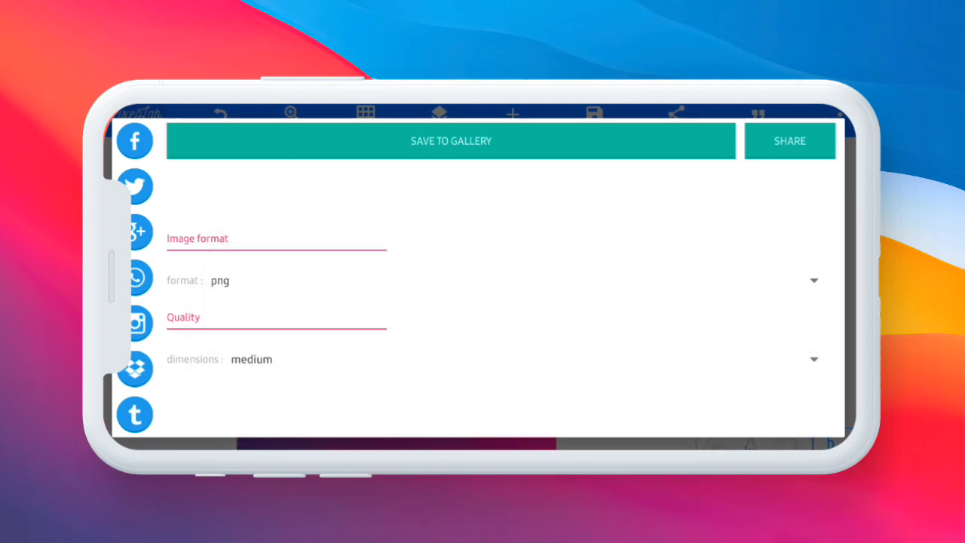
click(813, 359)
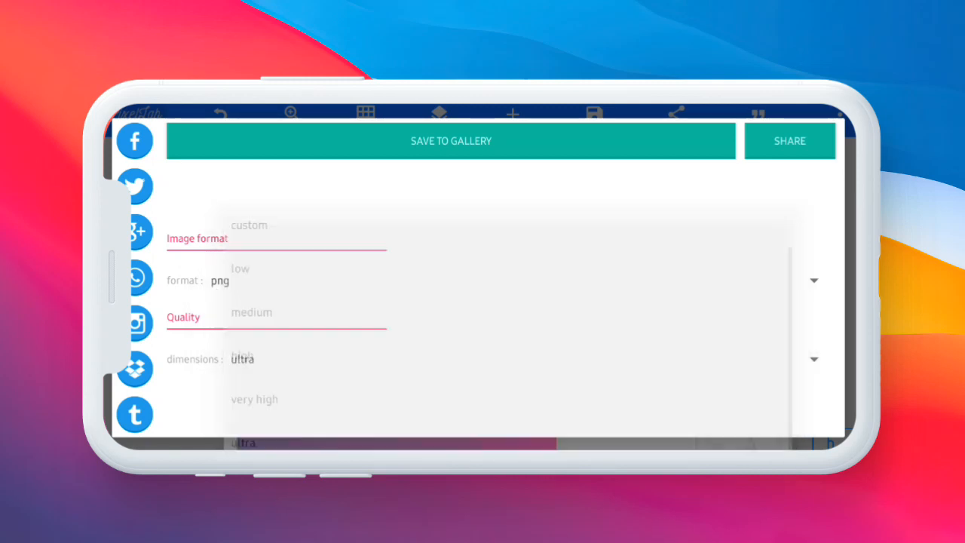
click(451, 141)
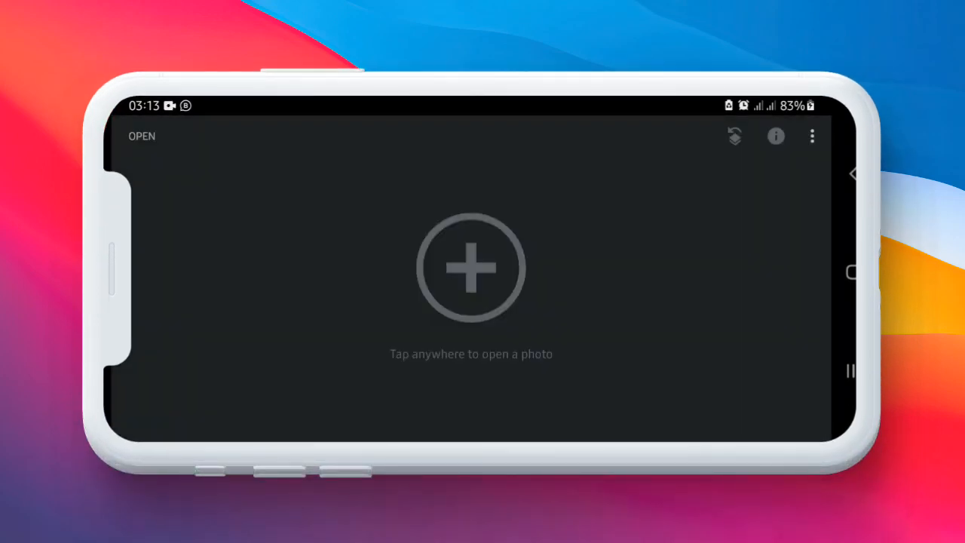
- Blur the 3k Followers image with Lens Blur at +100 and save a copy
click(470, 268)
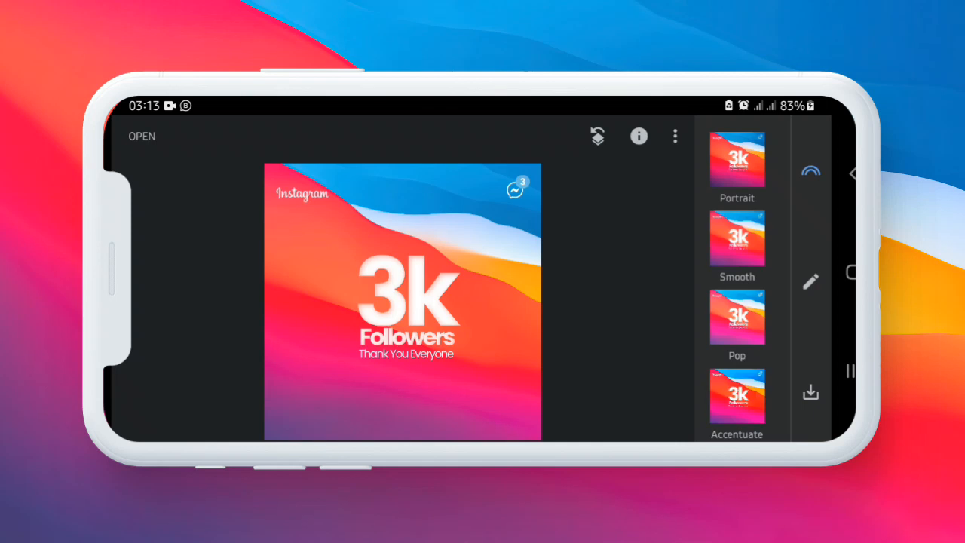
scroll(down, 3)
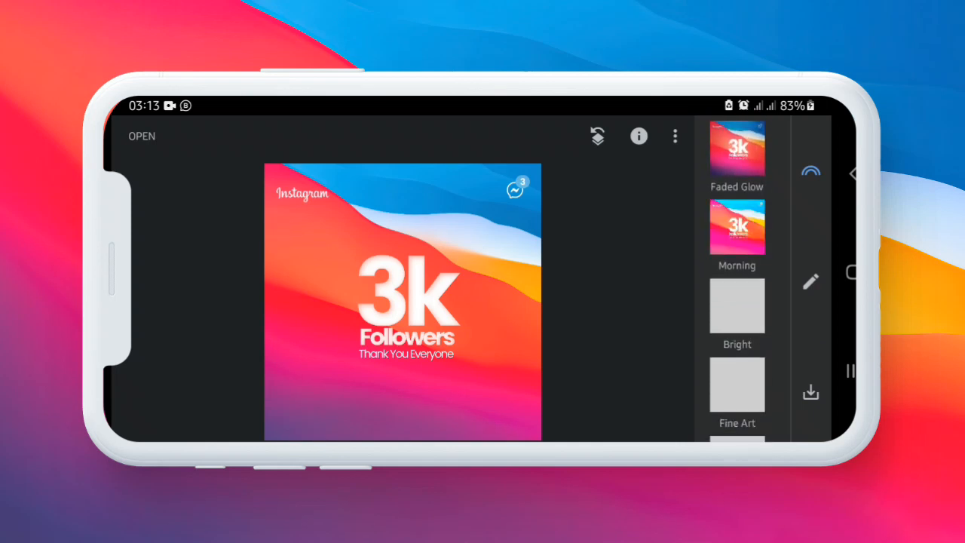
click(811, 281)
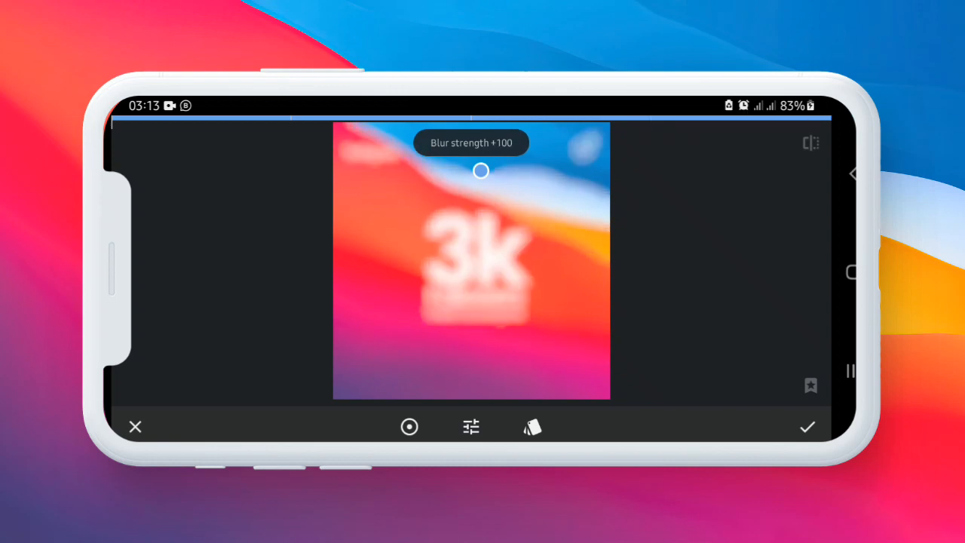
click(807, 426)
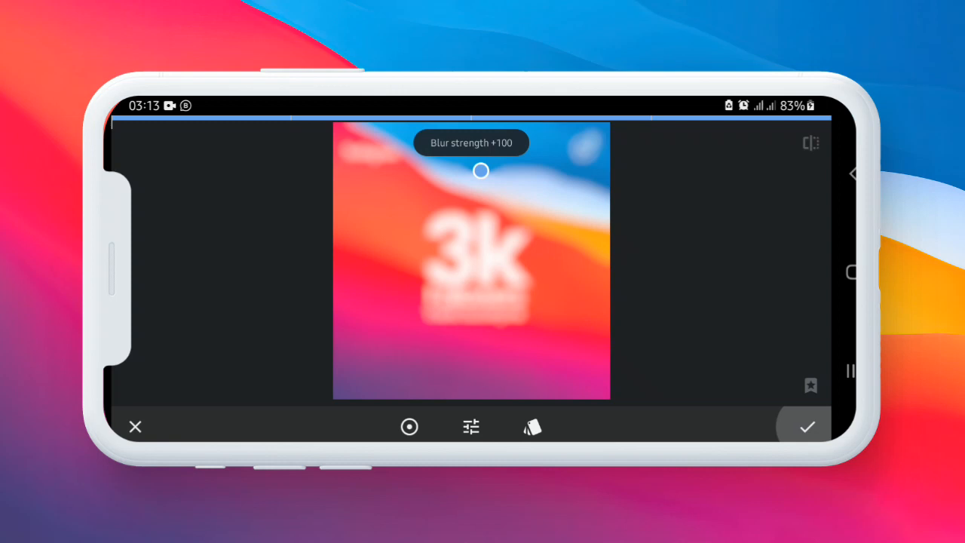
click(803, 425)
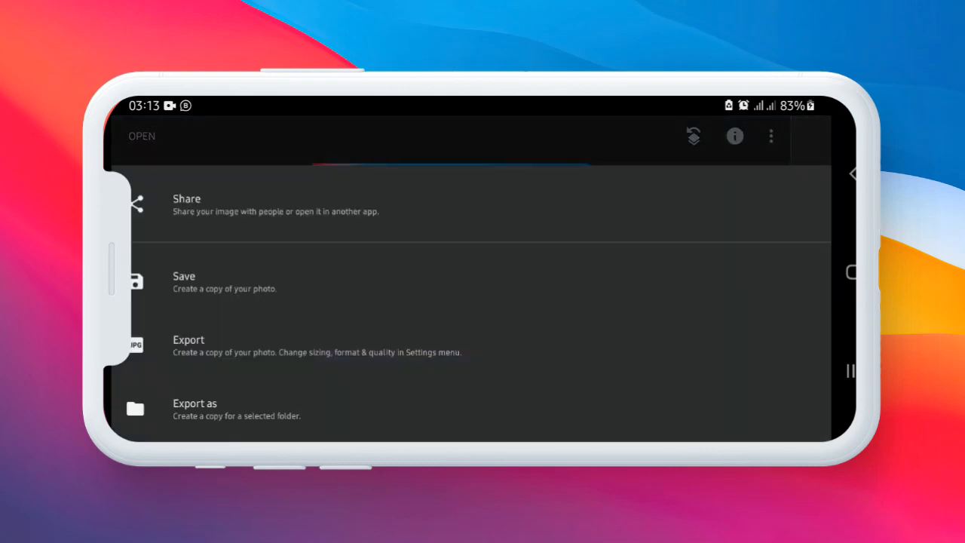
click(188, 340)
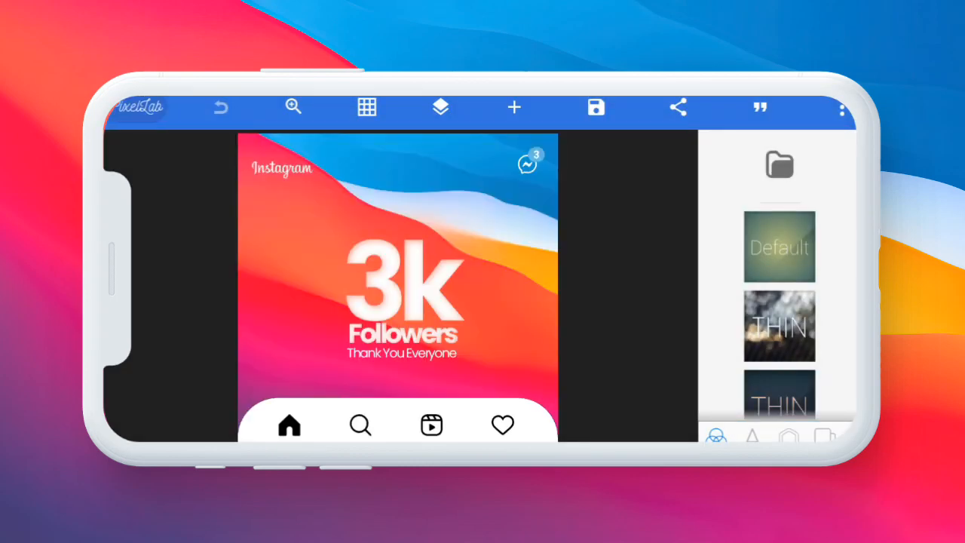
- Hide the white bar layer, import the blurred 3k image, and select the rounded bar layer
click(440, 107)
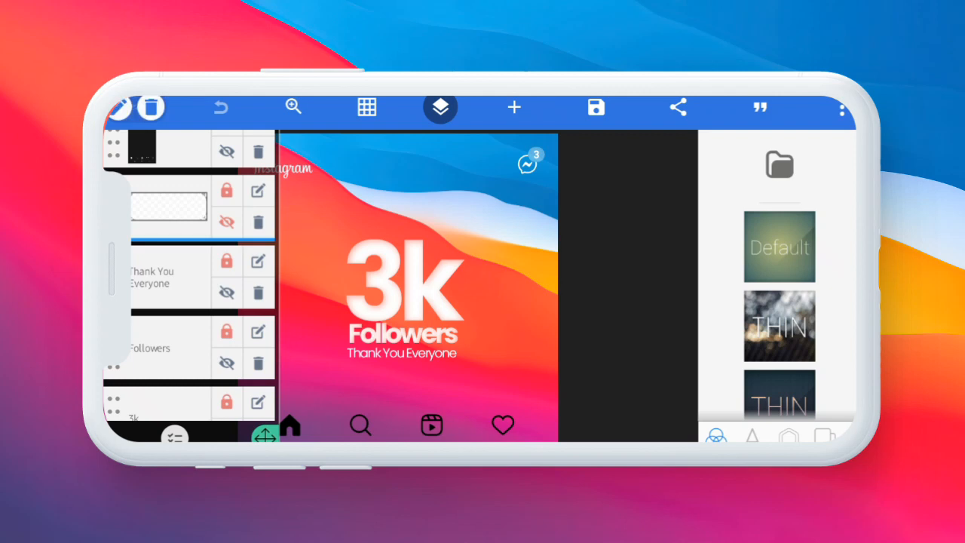
click(440, 107)
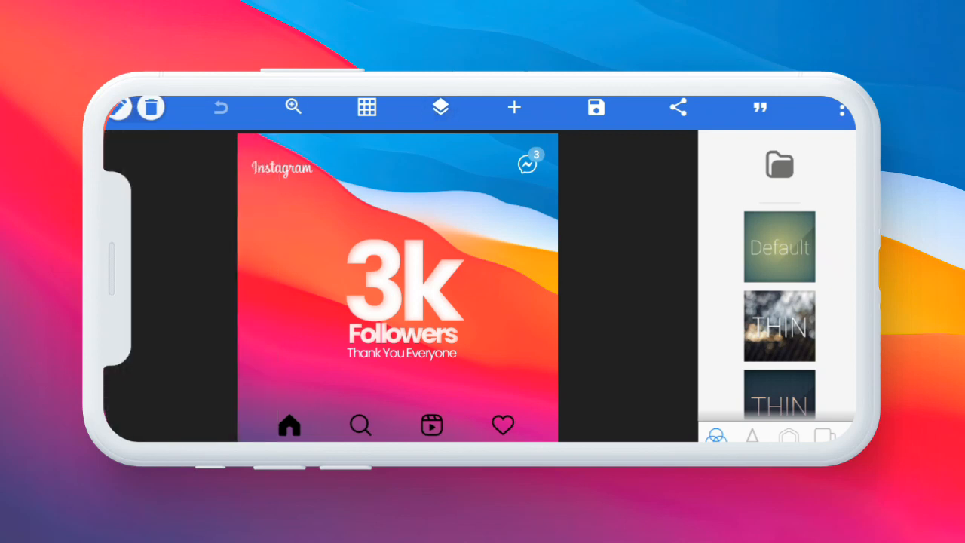
click(514, 107)
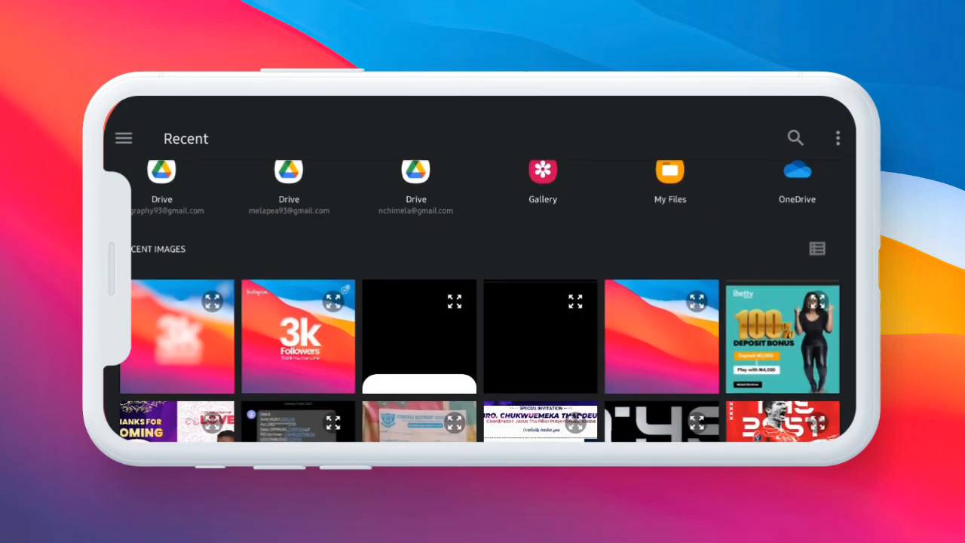
click(297, 336)
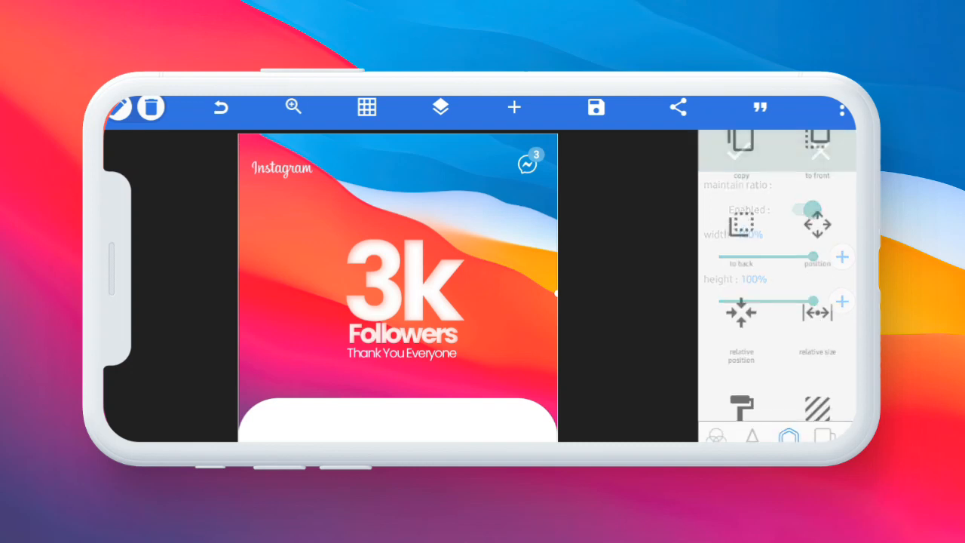
click(440, 107)
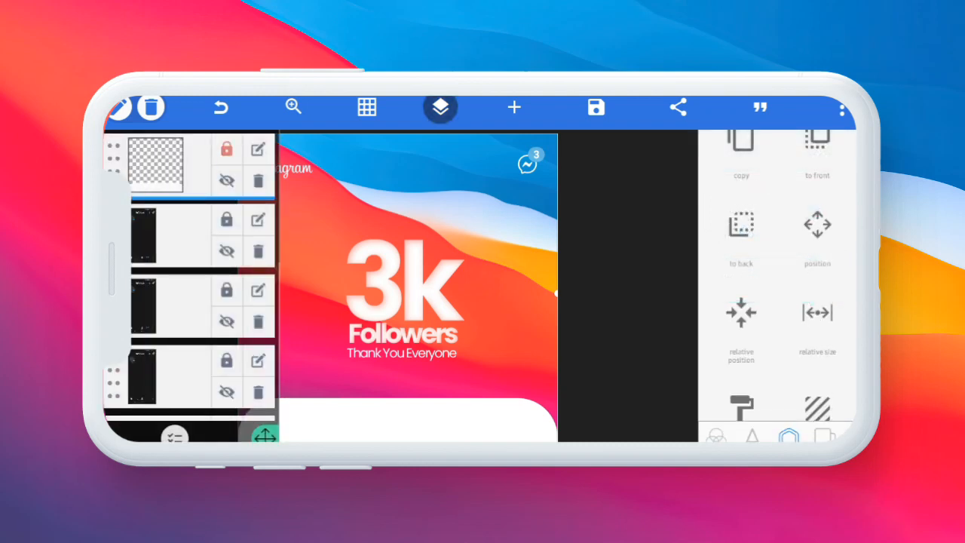
click(440, 107)
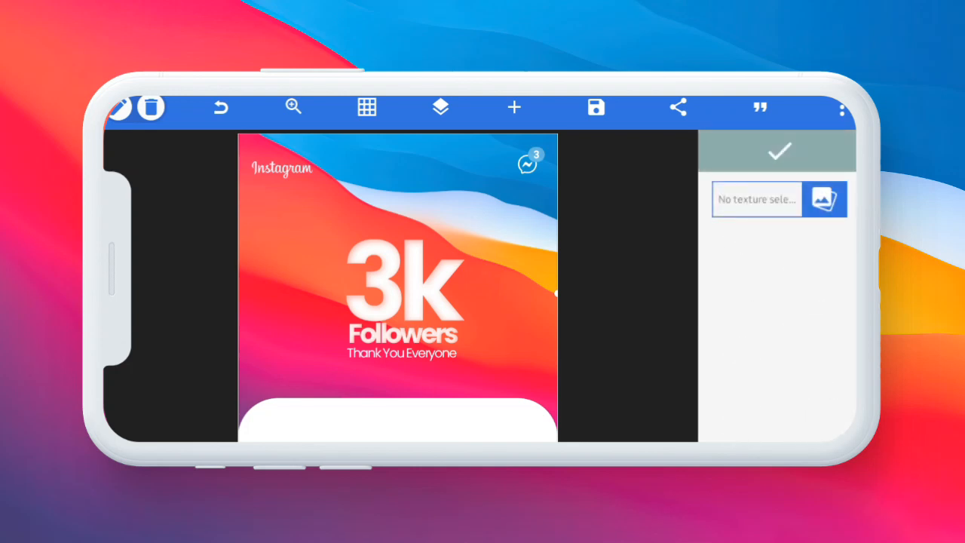
- Fill the bottom bar with the blurred 3k image as its texture
click(824, 199)
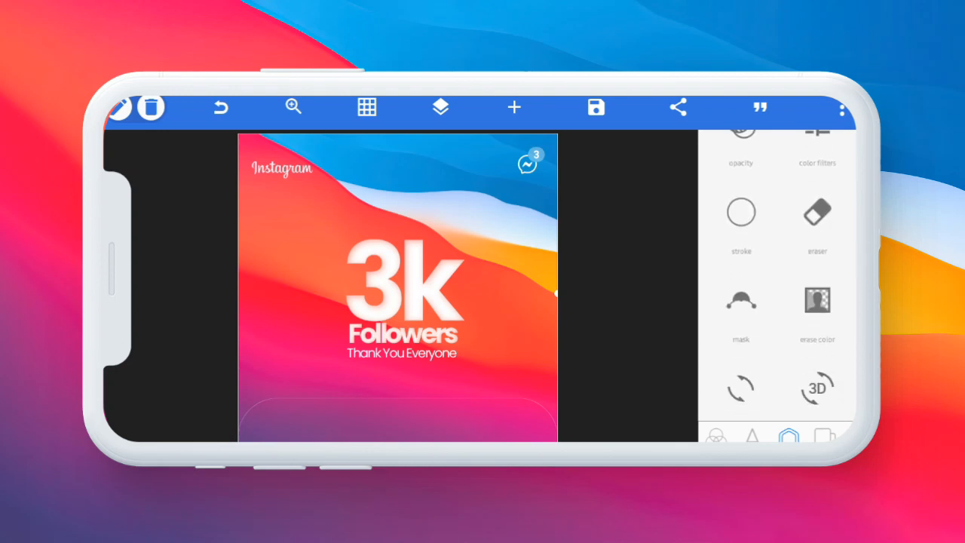
scroll(down, 3)
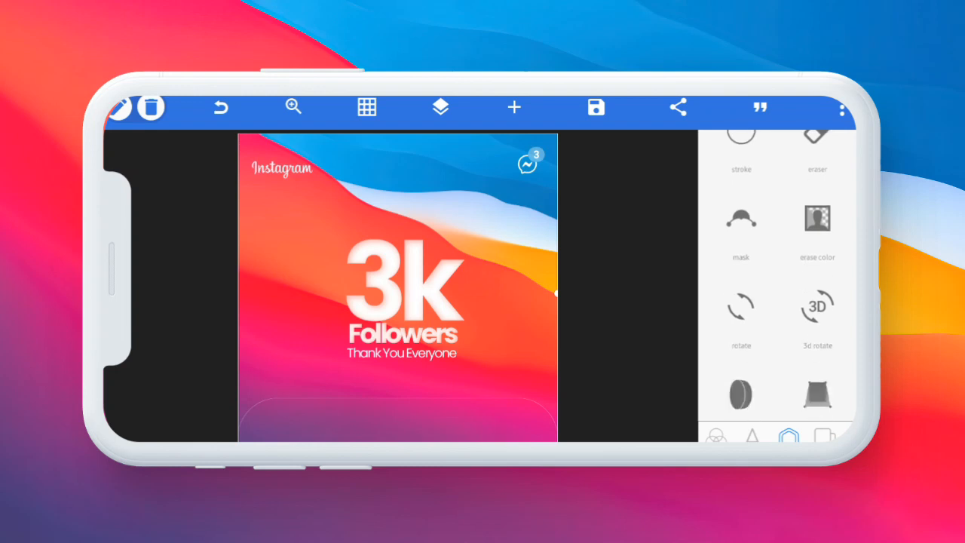
scroll(down, 3)
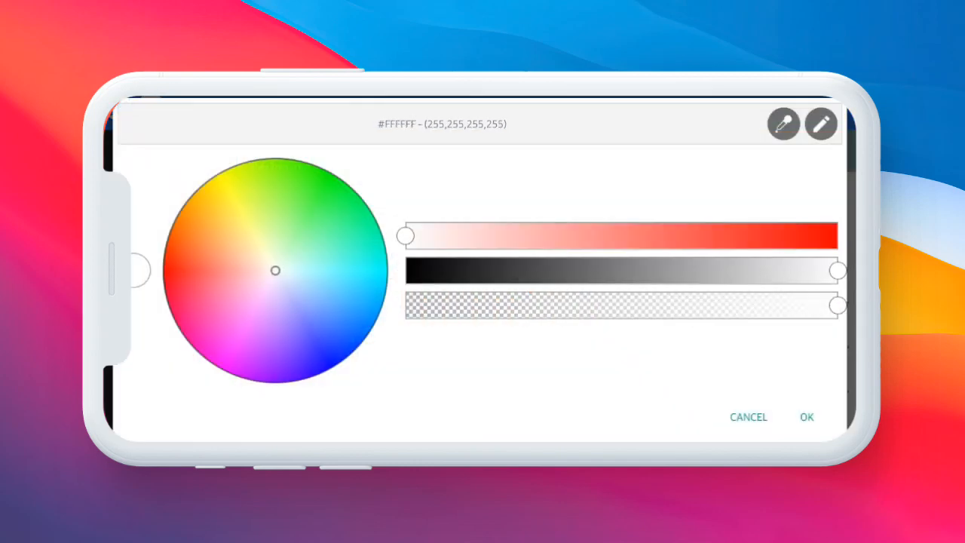
- Add a white shadow to the bar with blur radius 10 and offset y 13
click(806, 417)
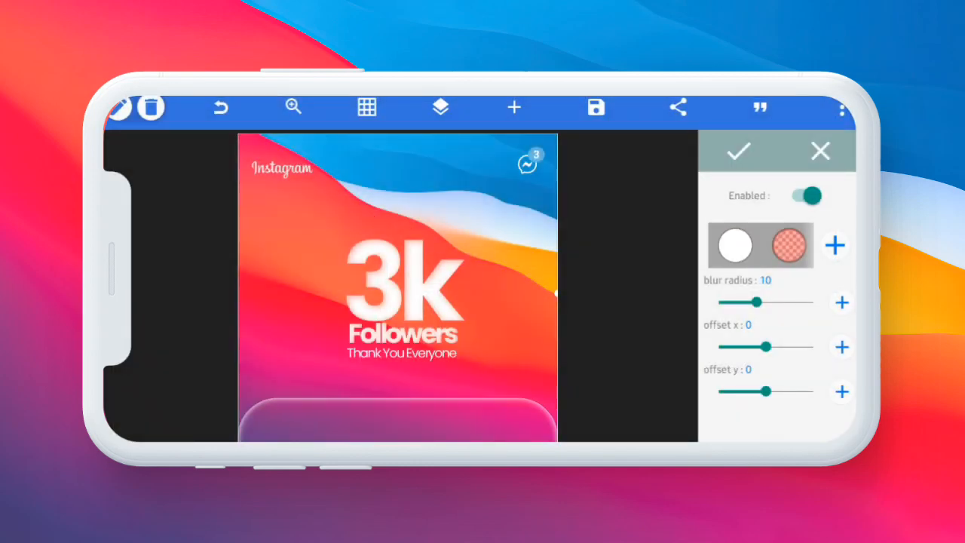
click(842, 391)
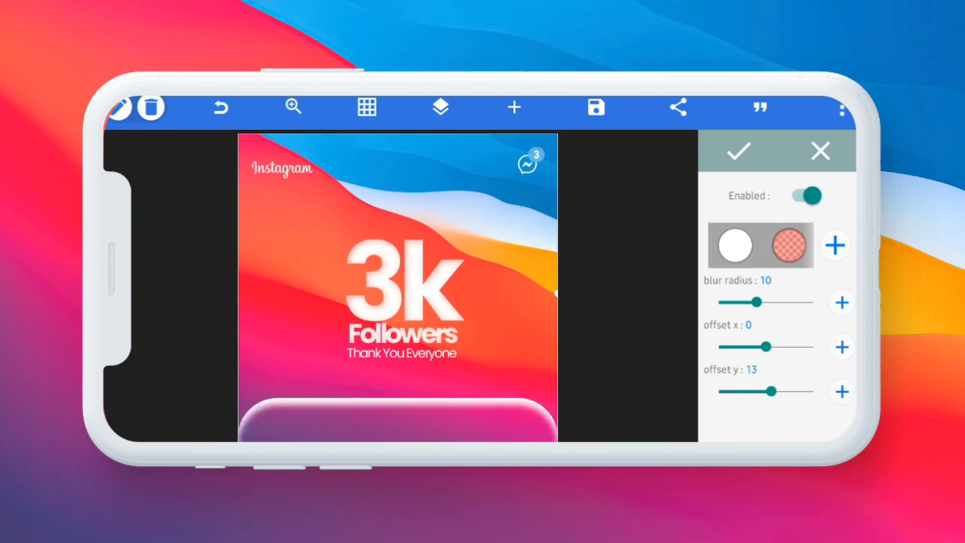
click(732, 246)
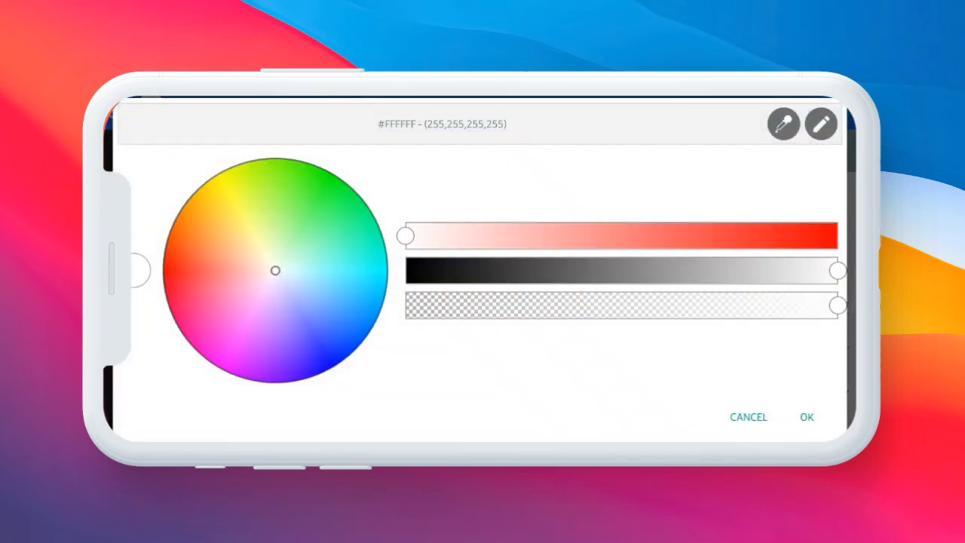
click(806, 416)
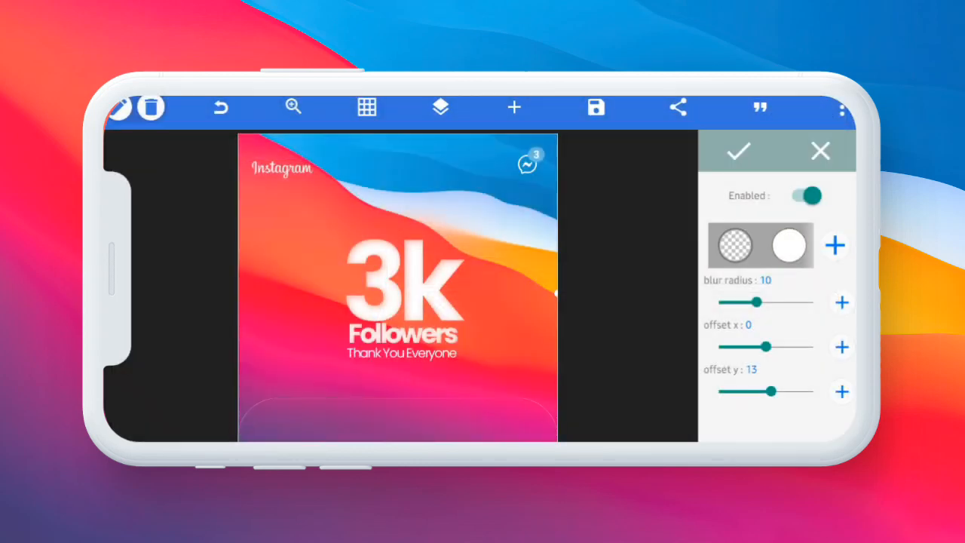
click(789, 246)
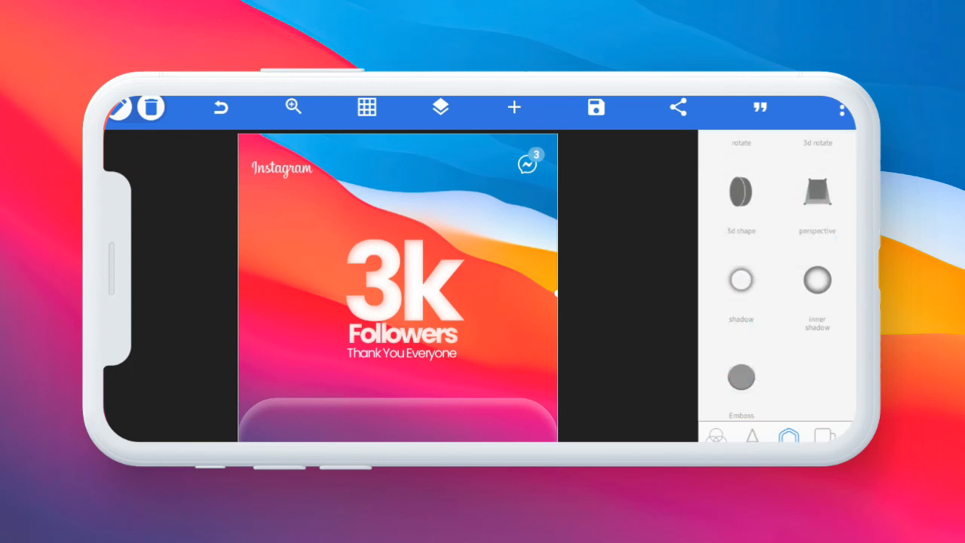
- Move the navigation icons layer above the frosted bar and colour the icons white
click(439, 107)
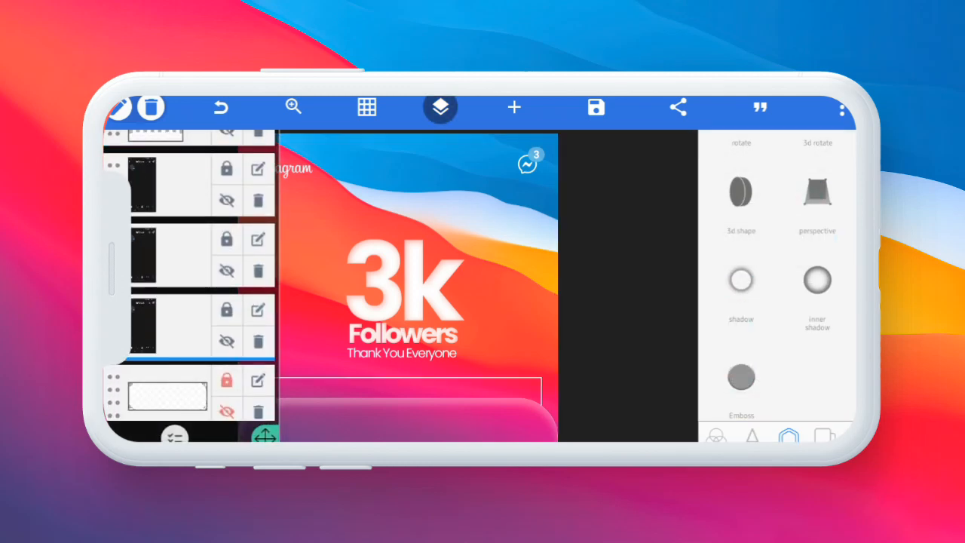
scroll(down, 3)
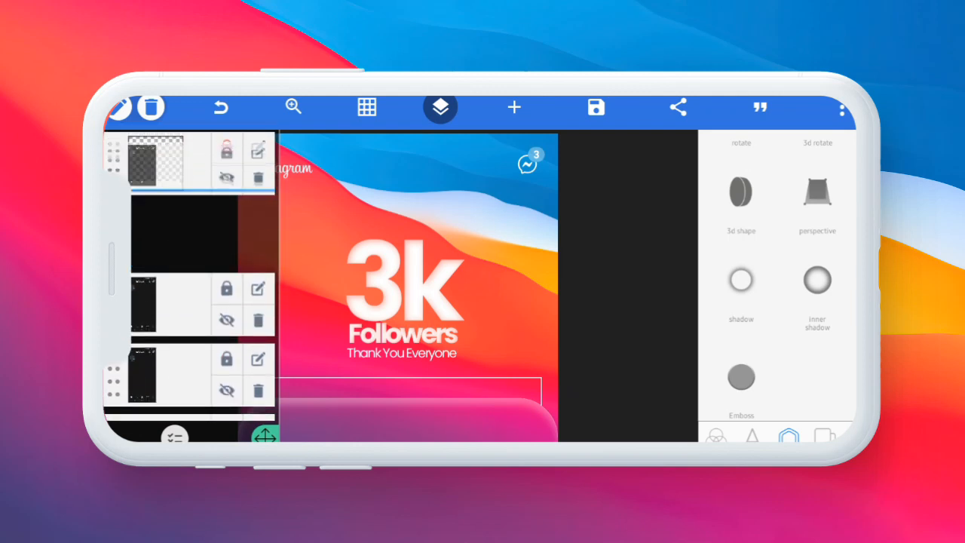
click(439, 107)
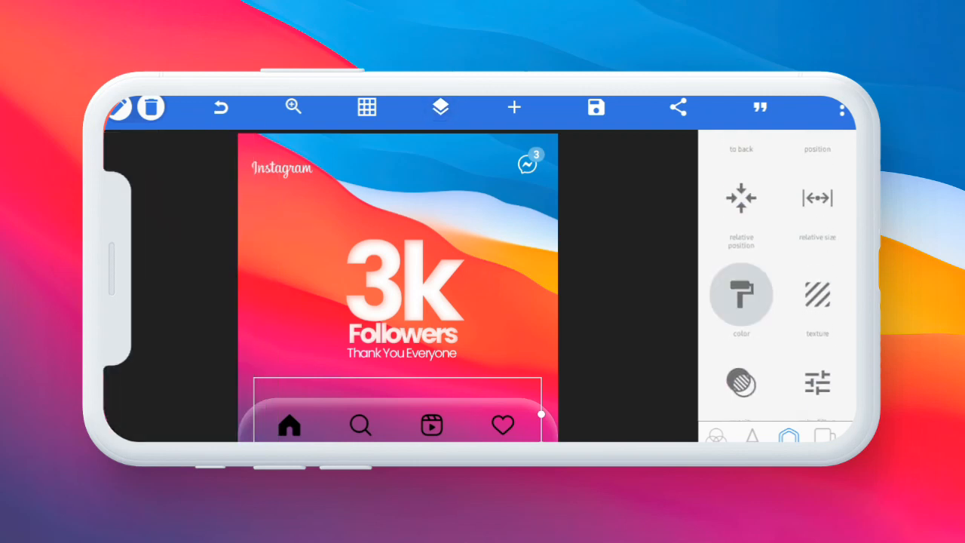
click(740, 294)
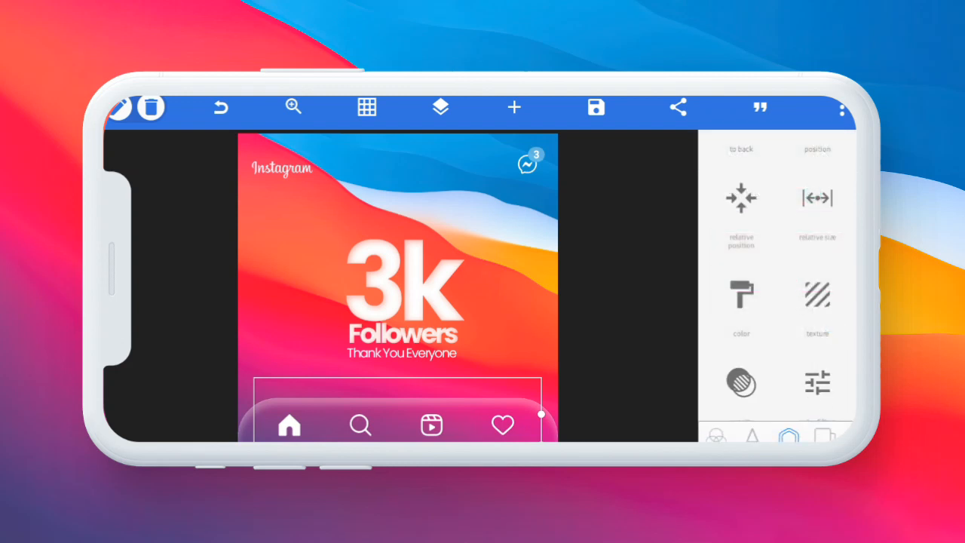
- Shrink the navigation icons to 77% width
click(817, 198)
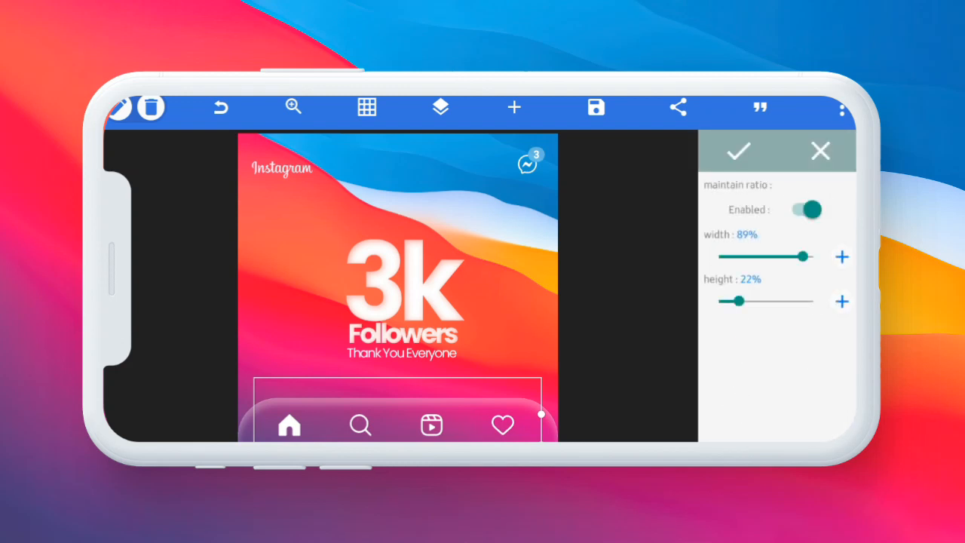
drag(541, 415, 501, 437)
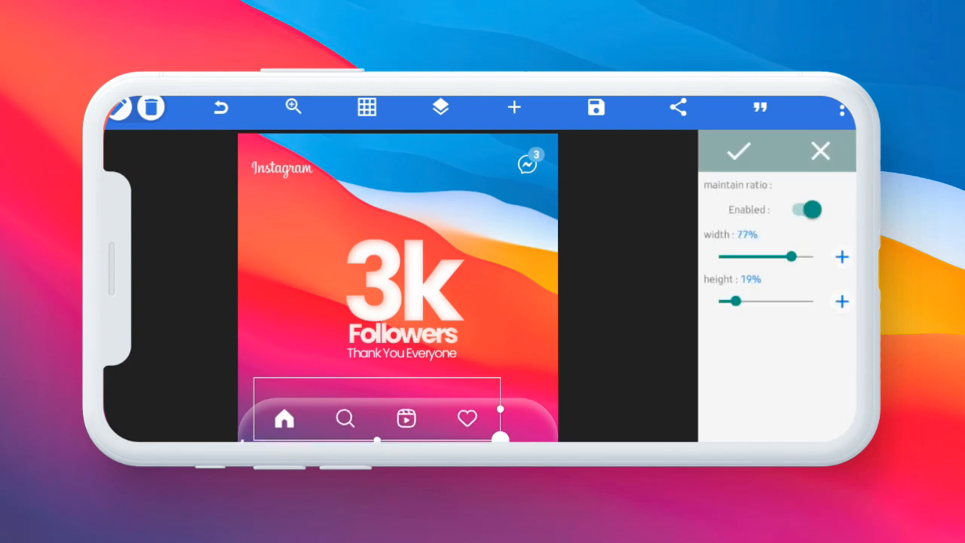
click(365, 107)
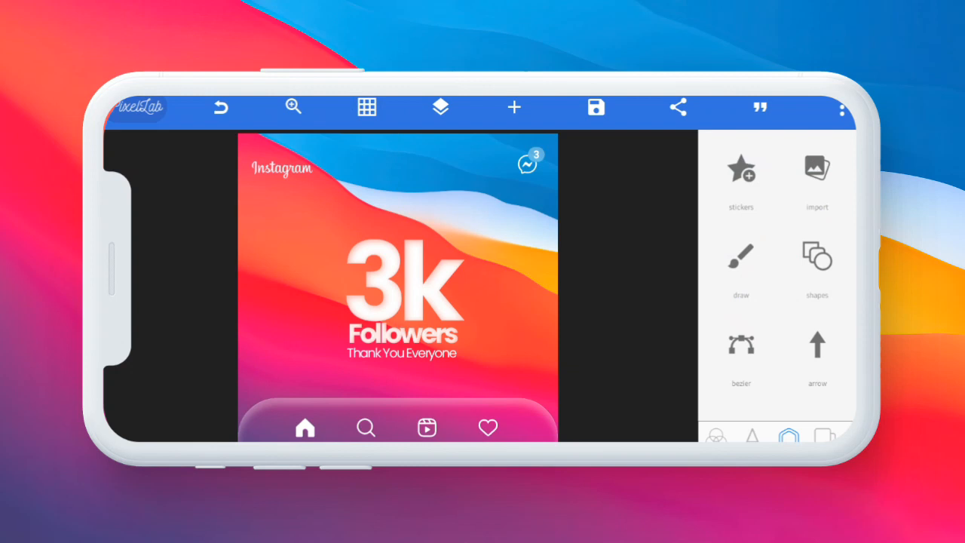
- Enlarge the 3k headline to 136% size and turn on the alignment grid
click(440, 107)
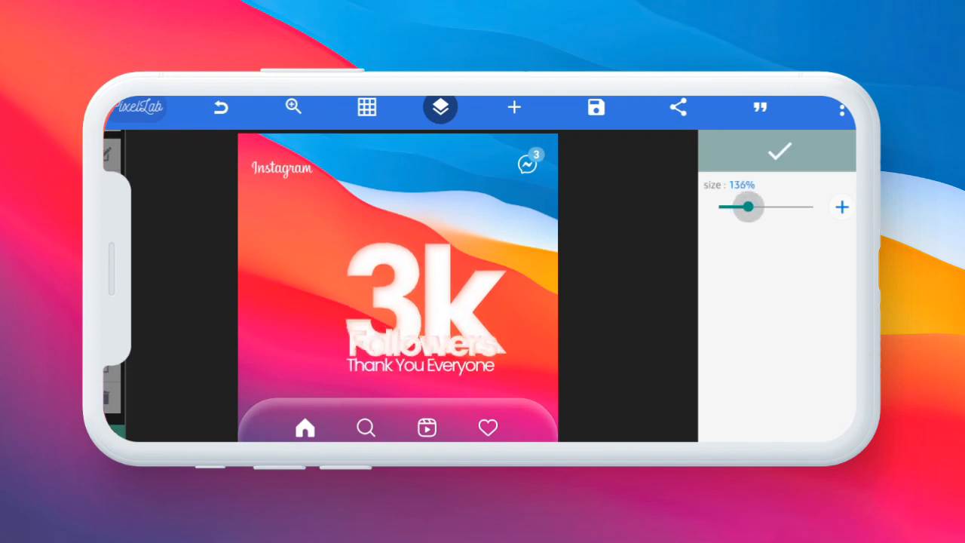
drag(746, 207, 726, 206)
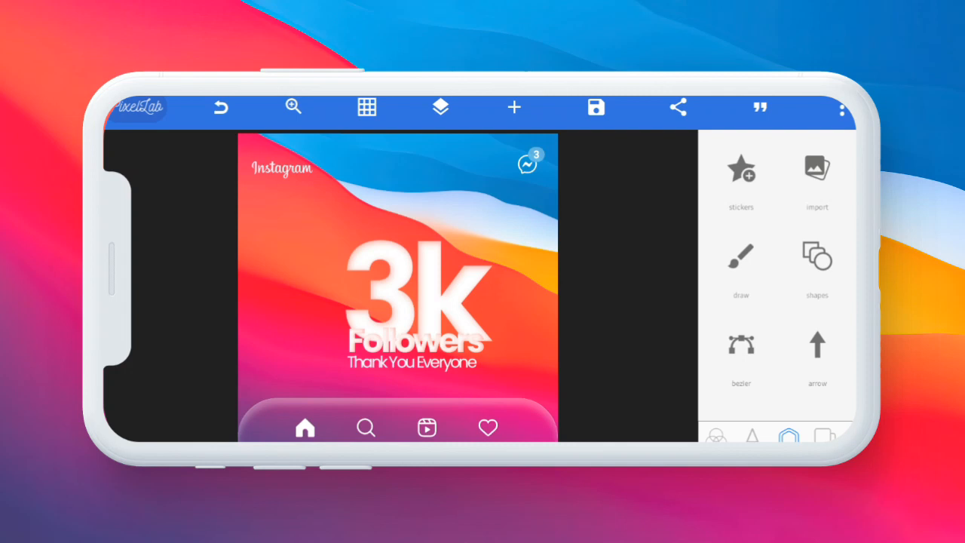
click(366, 107)
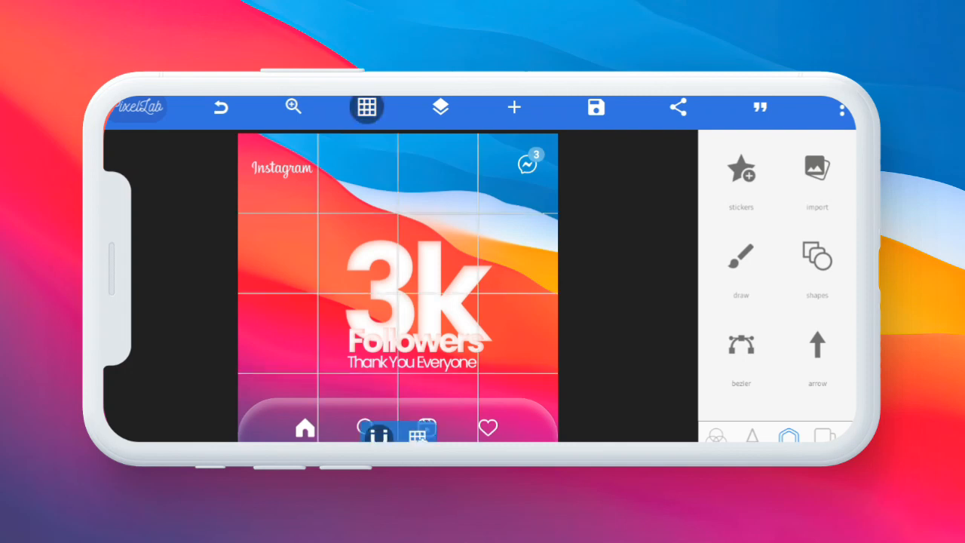
- Move the Followers and Thank You Everyone text up beneath the 3k headline
click(440, 107)
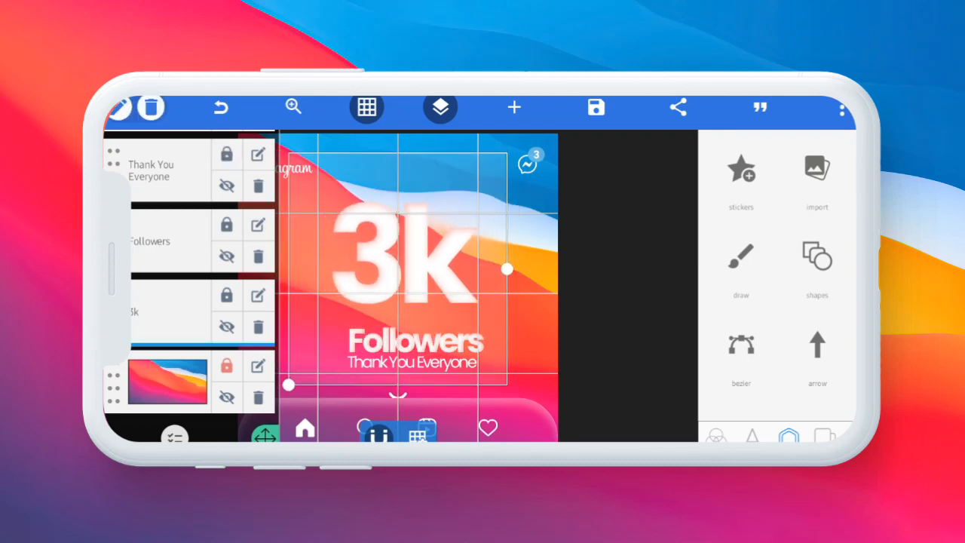
click(439, 107)
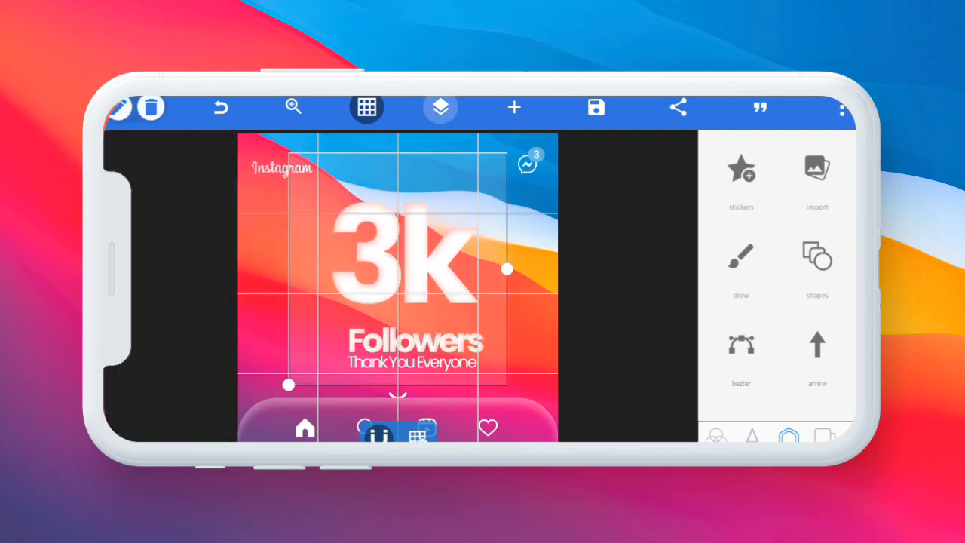
click(440, 108)
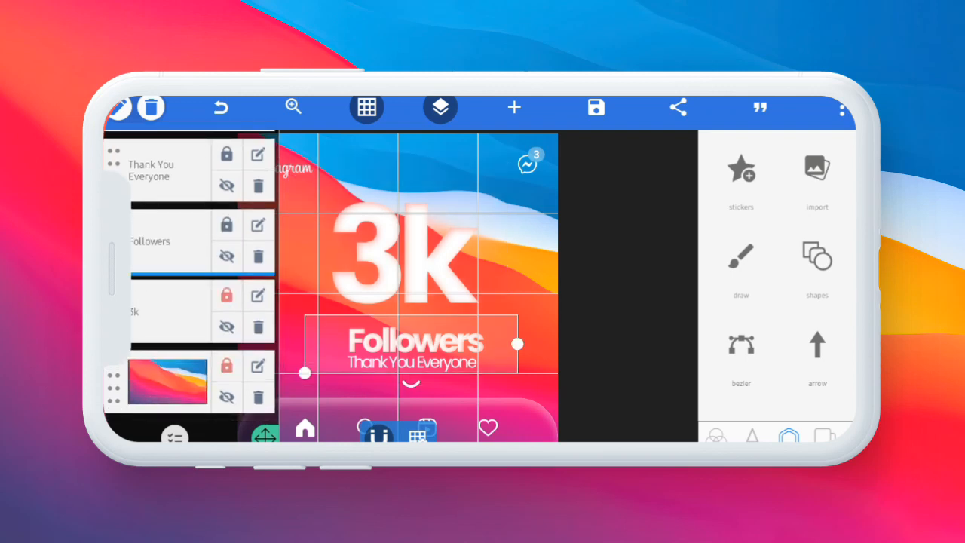
drag(411, 341, 403, 316)
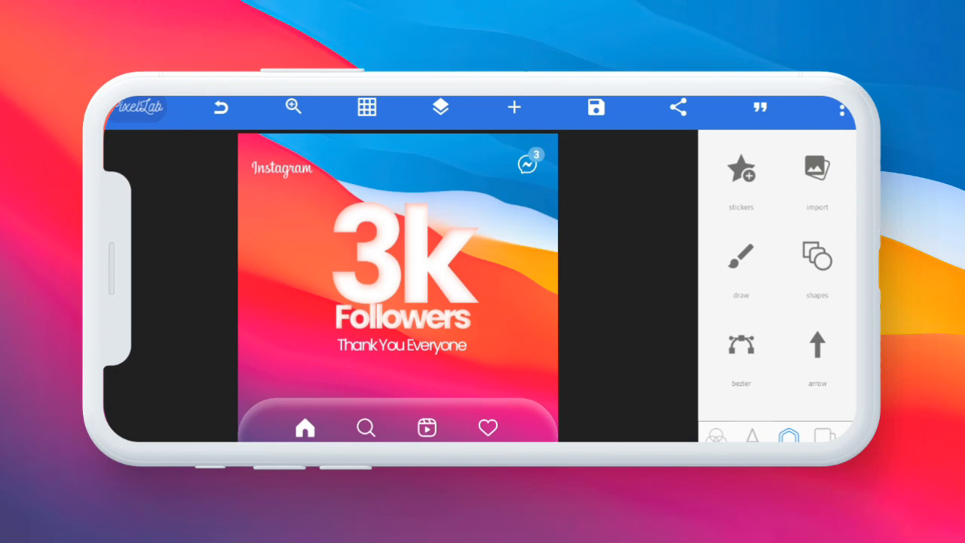
click(825, 436)
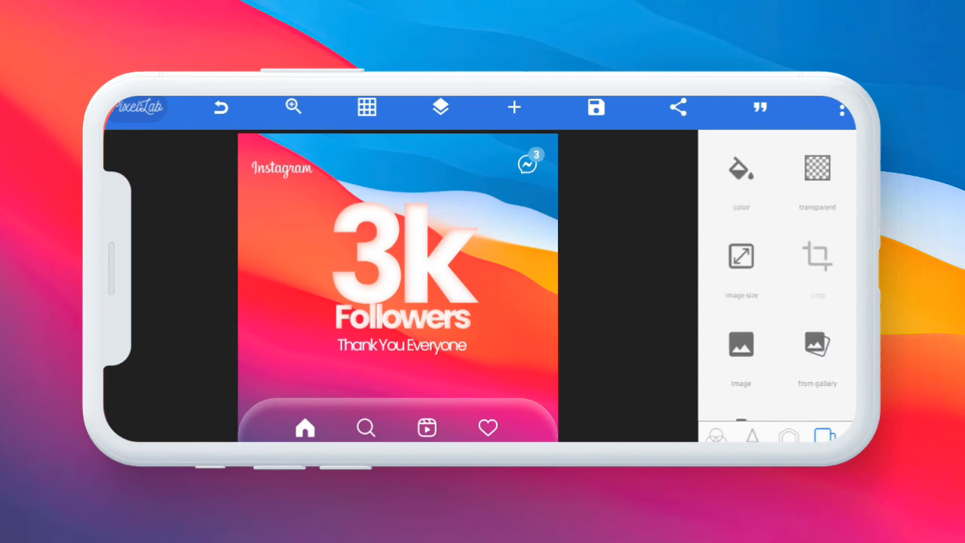